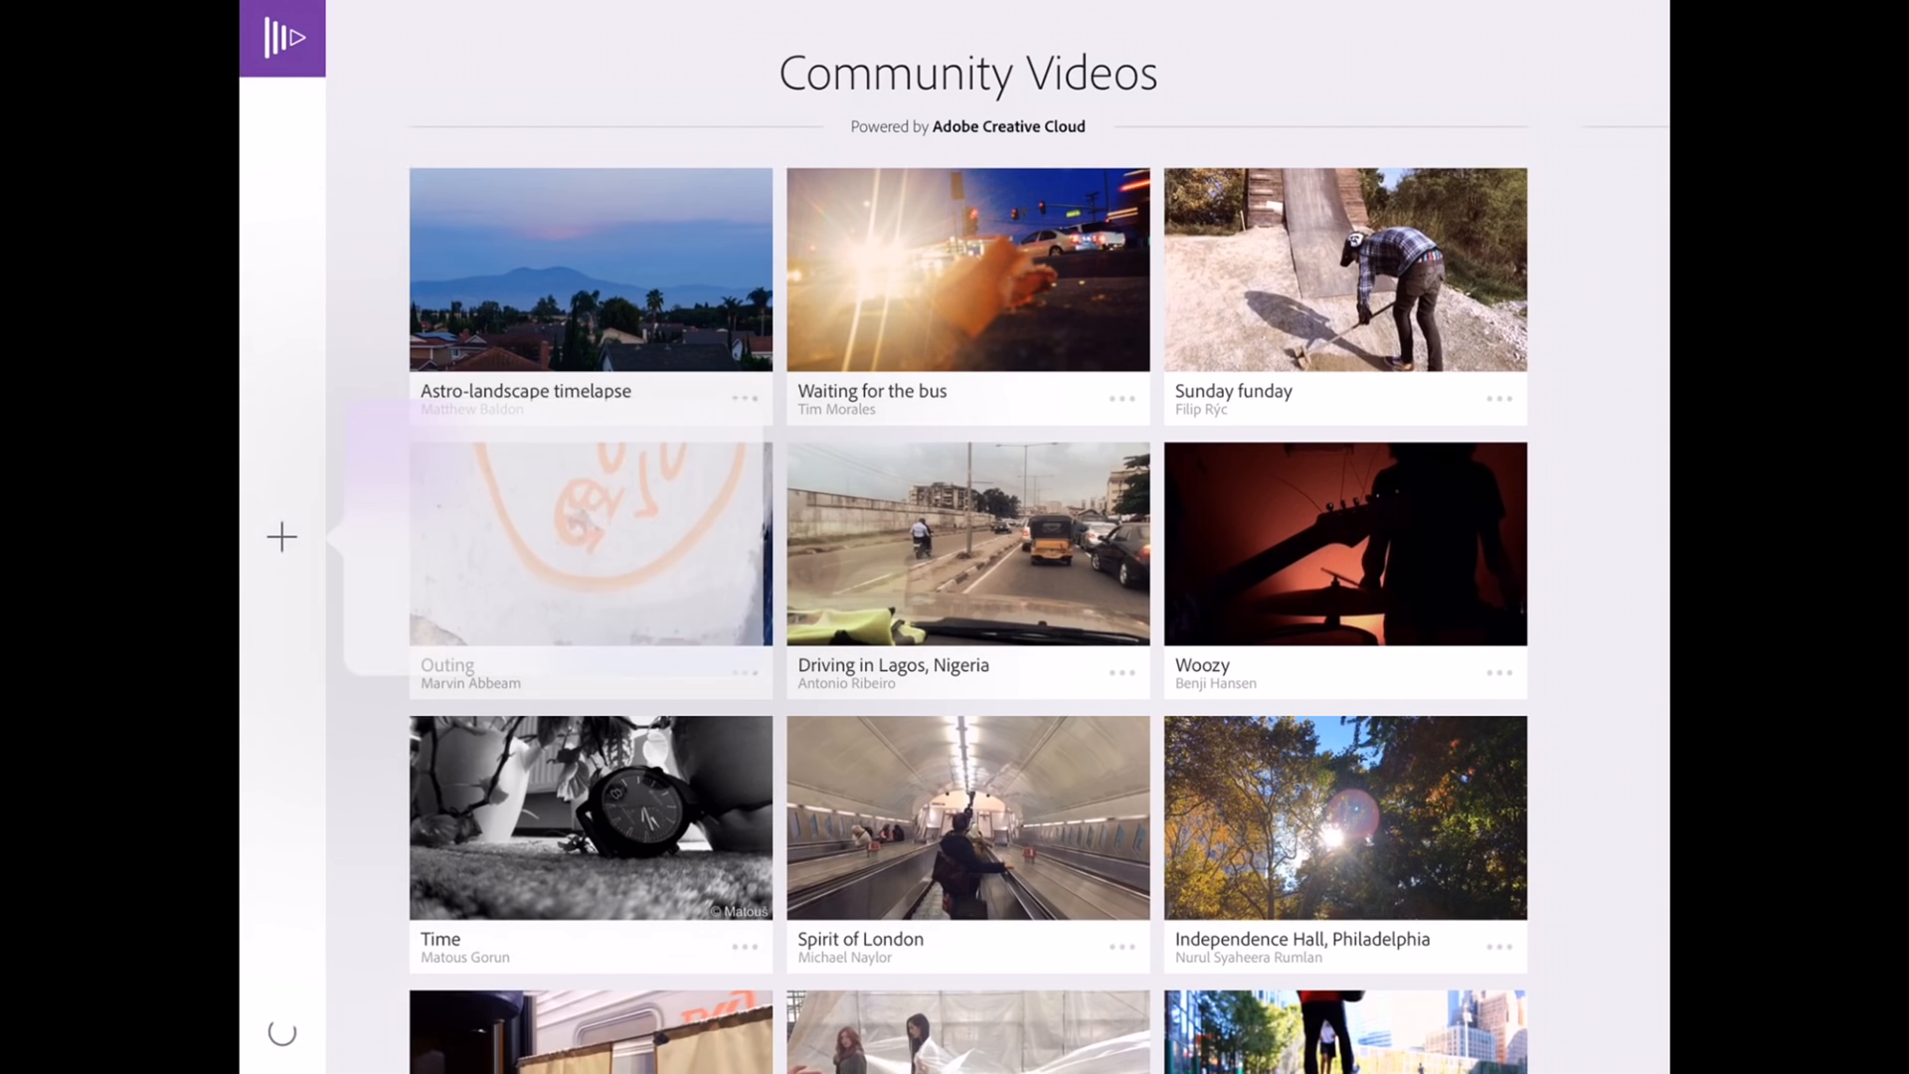
Start a new project and pick nine videos from the iPad Camera Roll
left_click(280, 537)
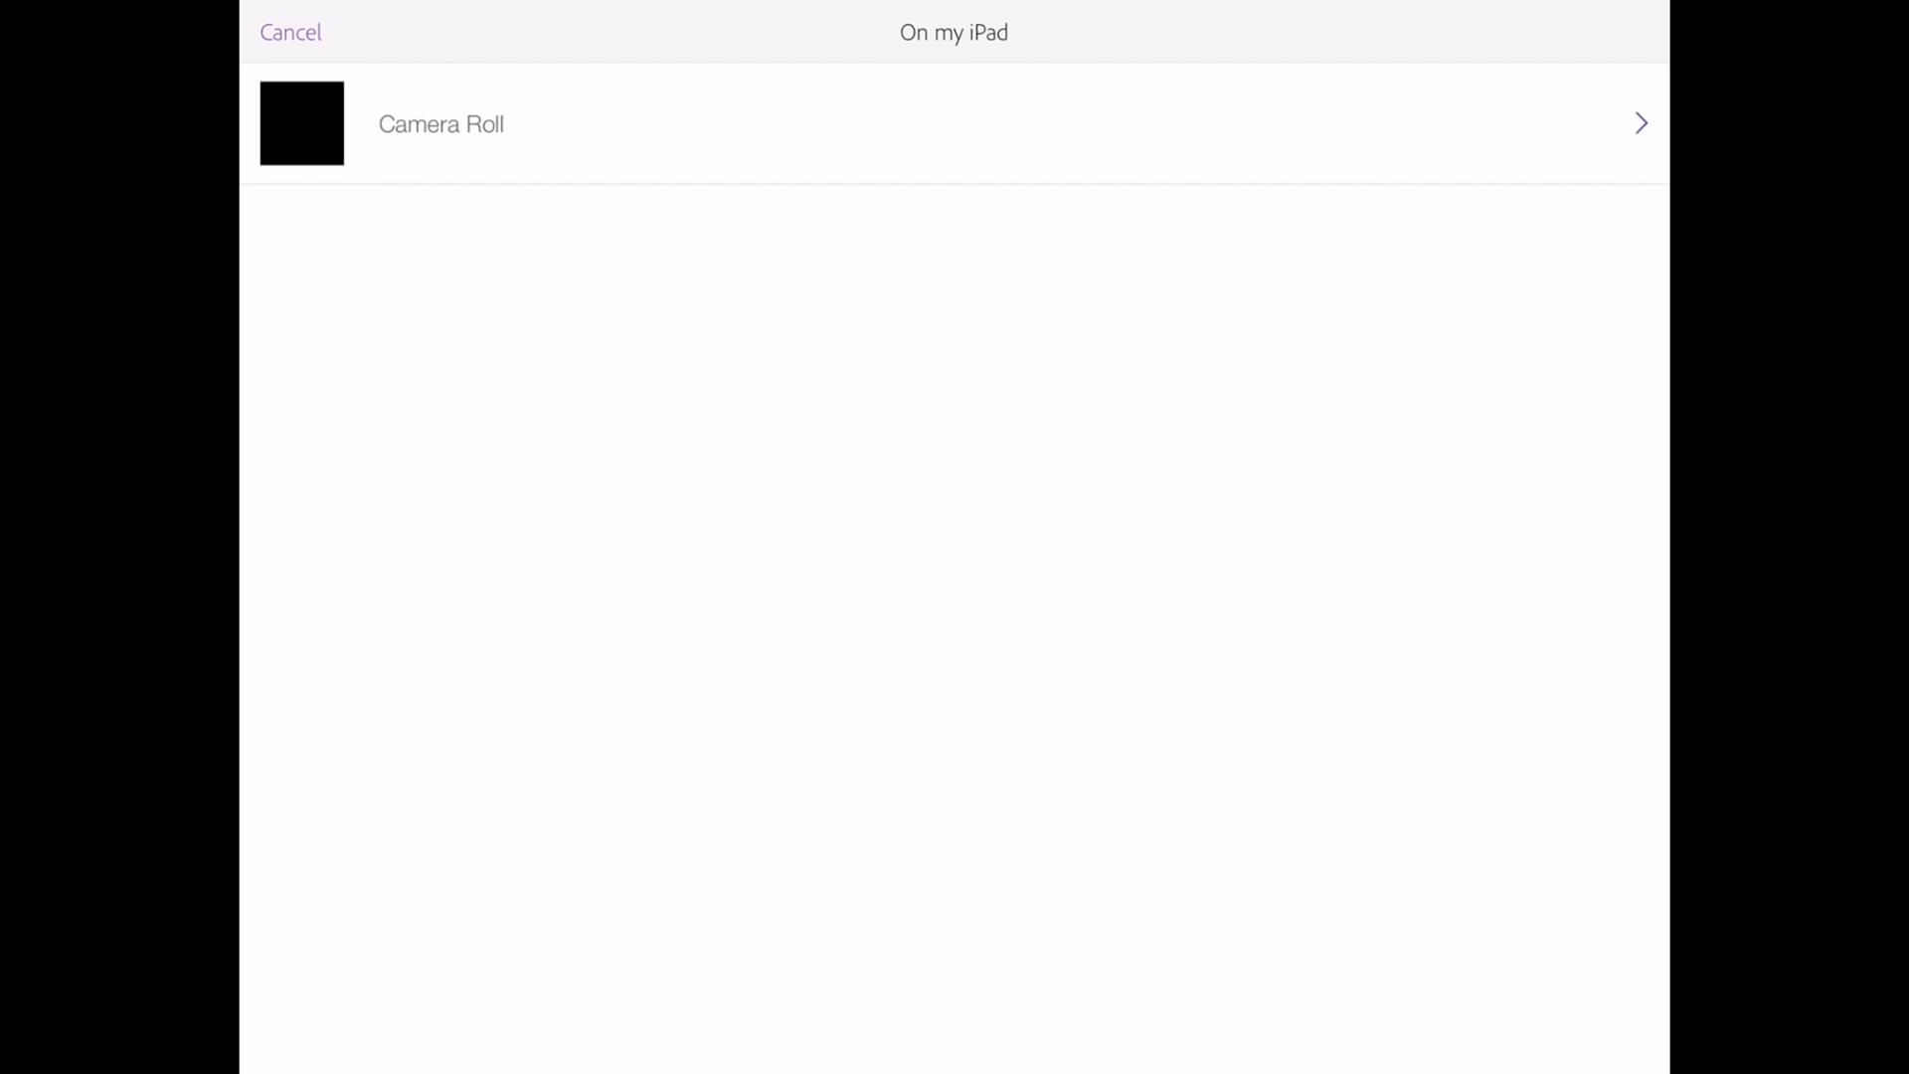
left_click(442, 124)
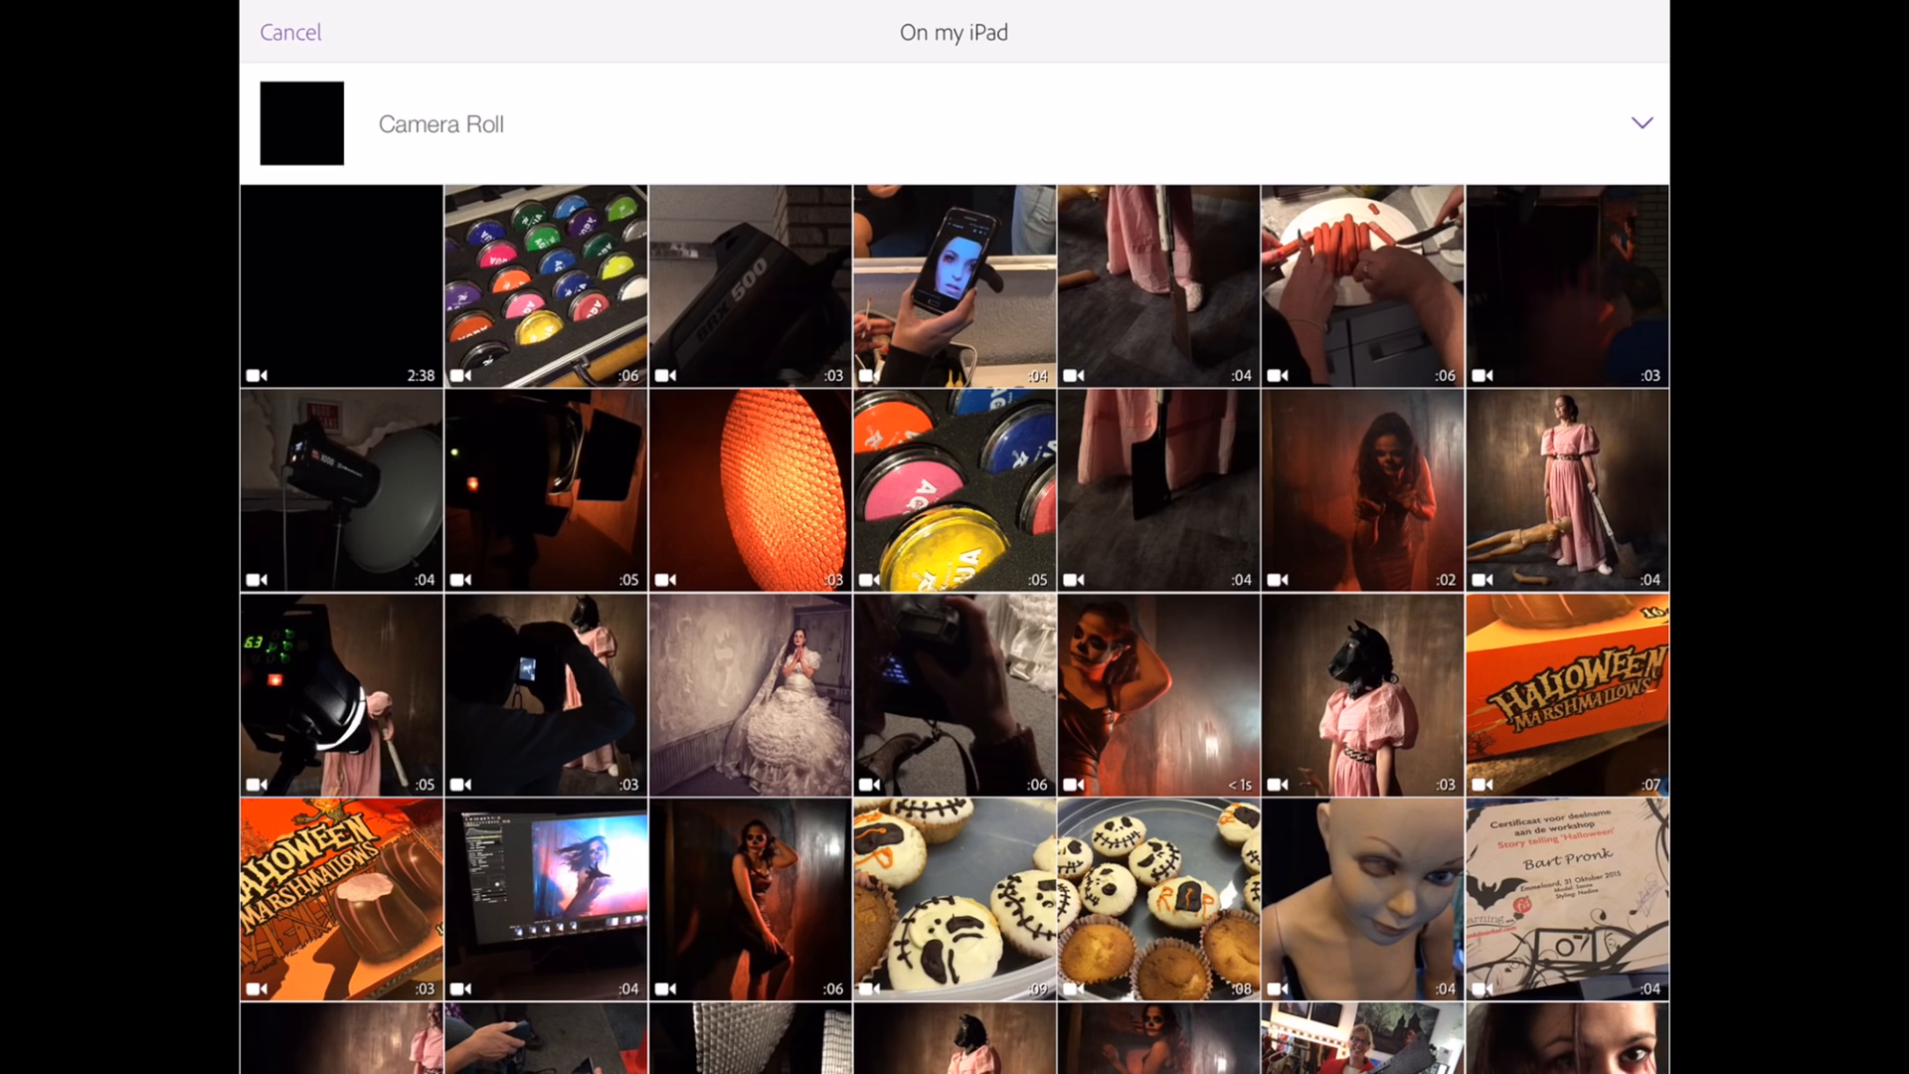
left_click(545, 284)
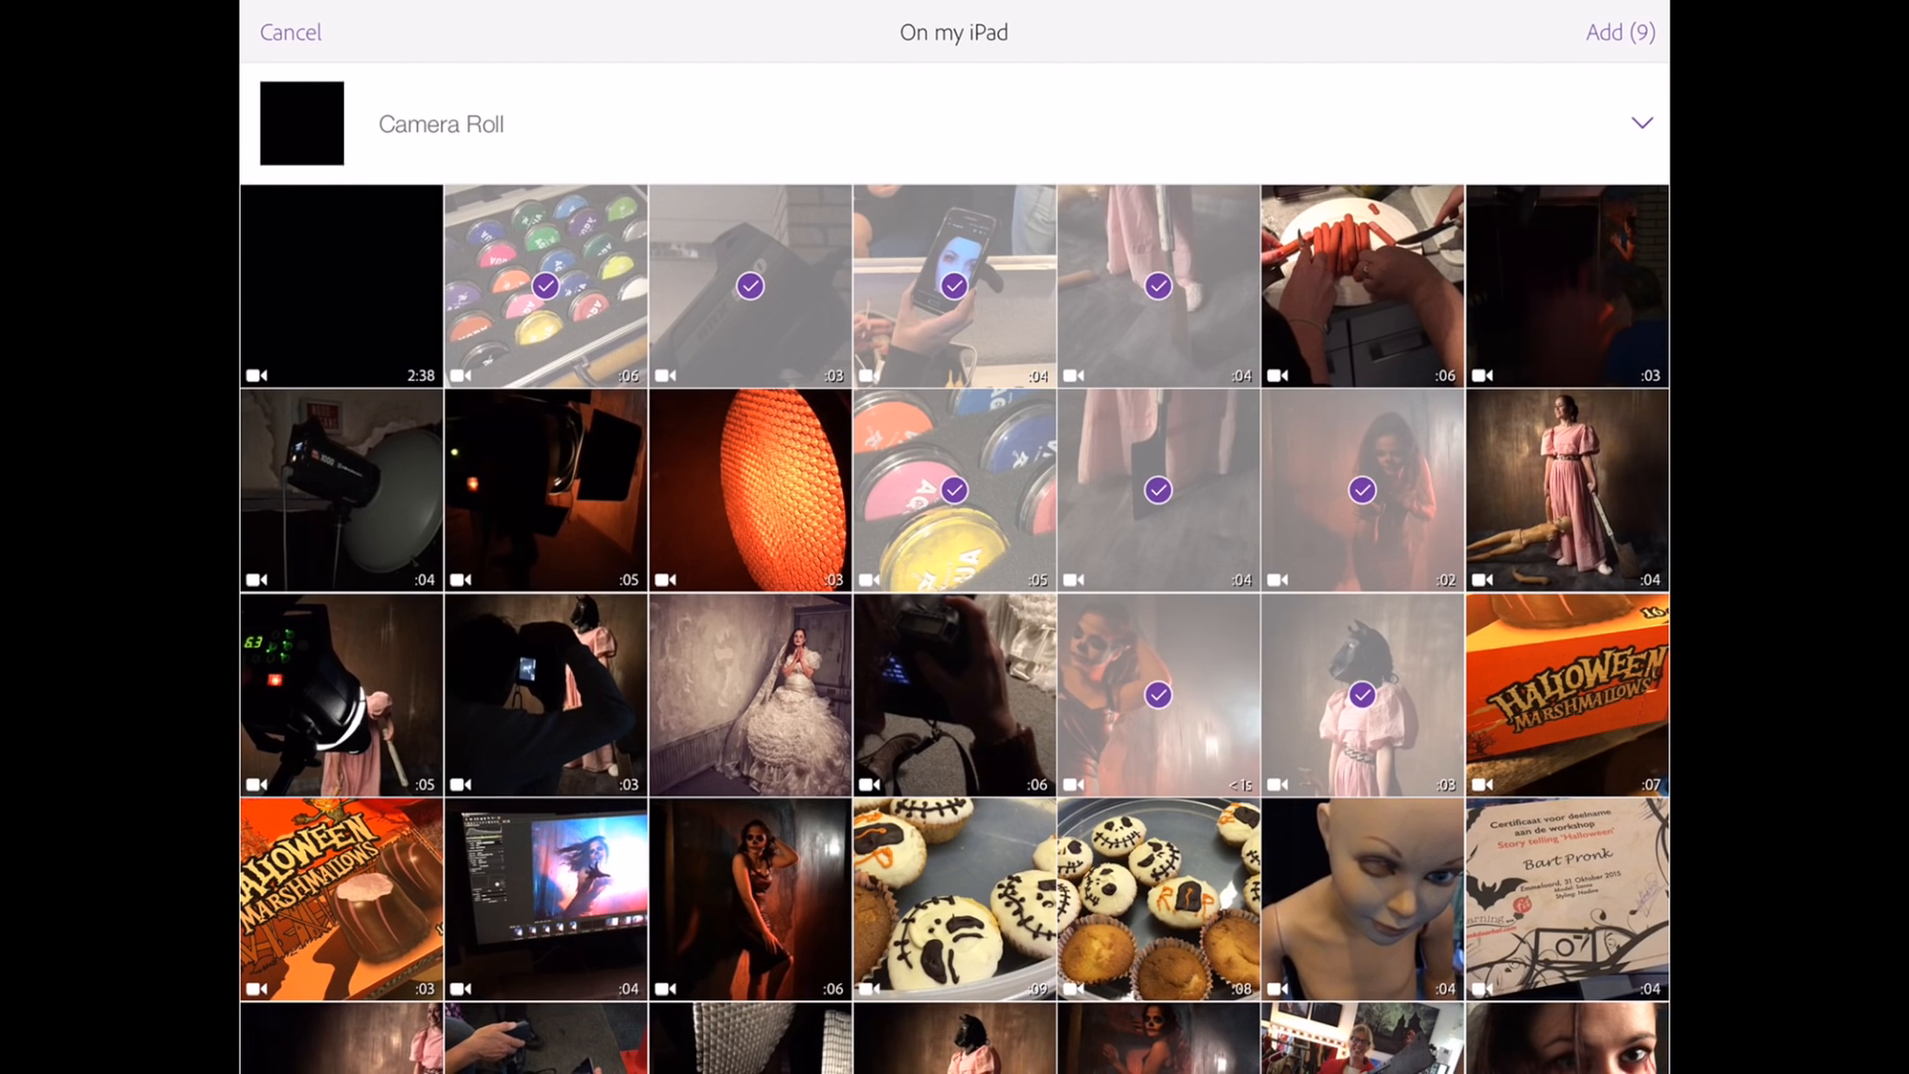
Add the nine videos as a Freeform project and preview playback, pausing on the second clip
left_click(1621, 32)
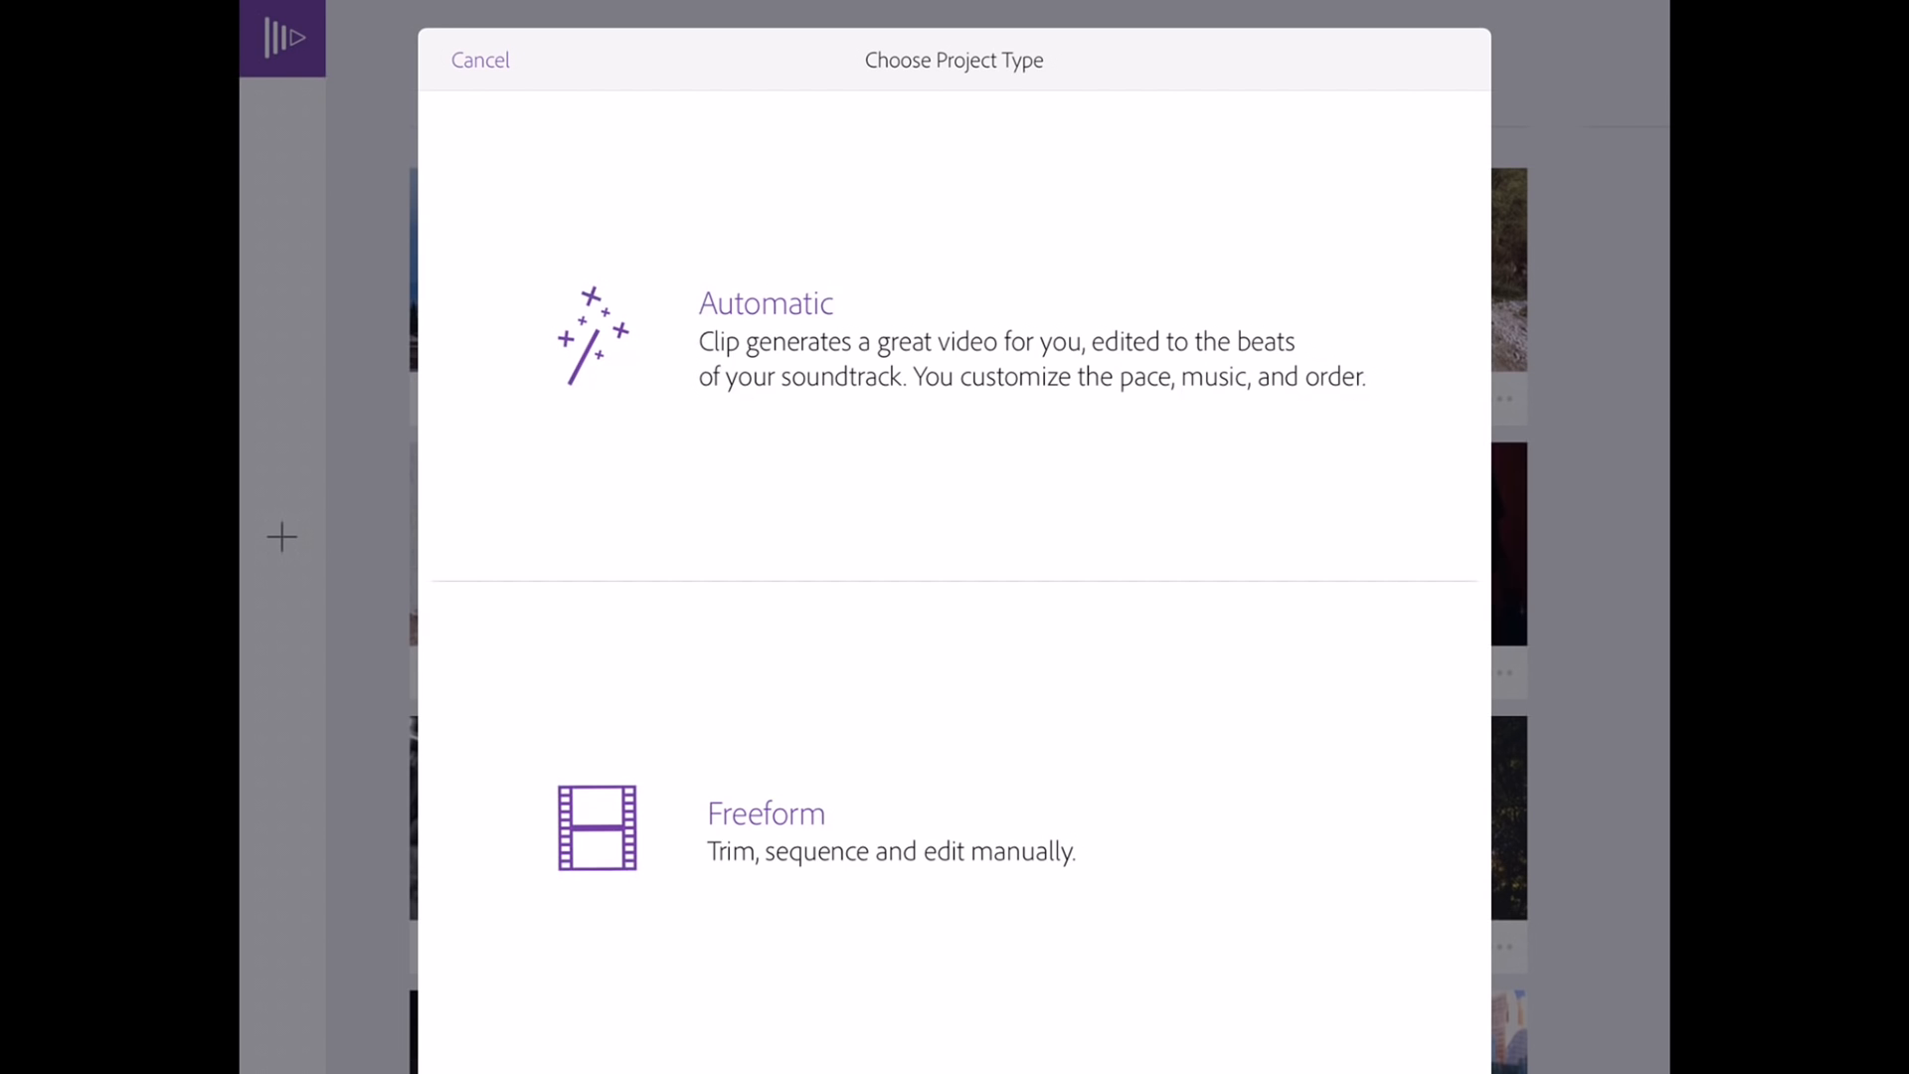
left_click(766, 813)
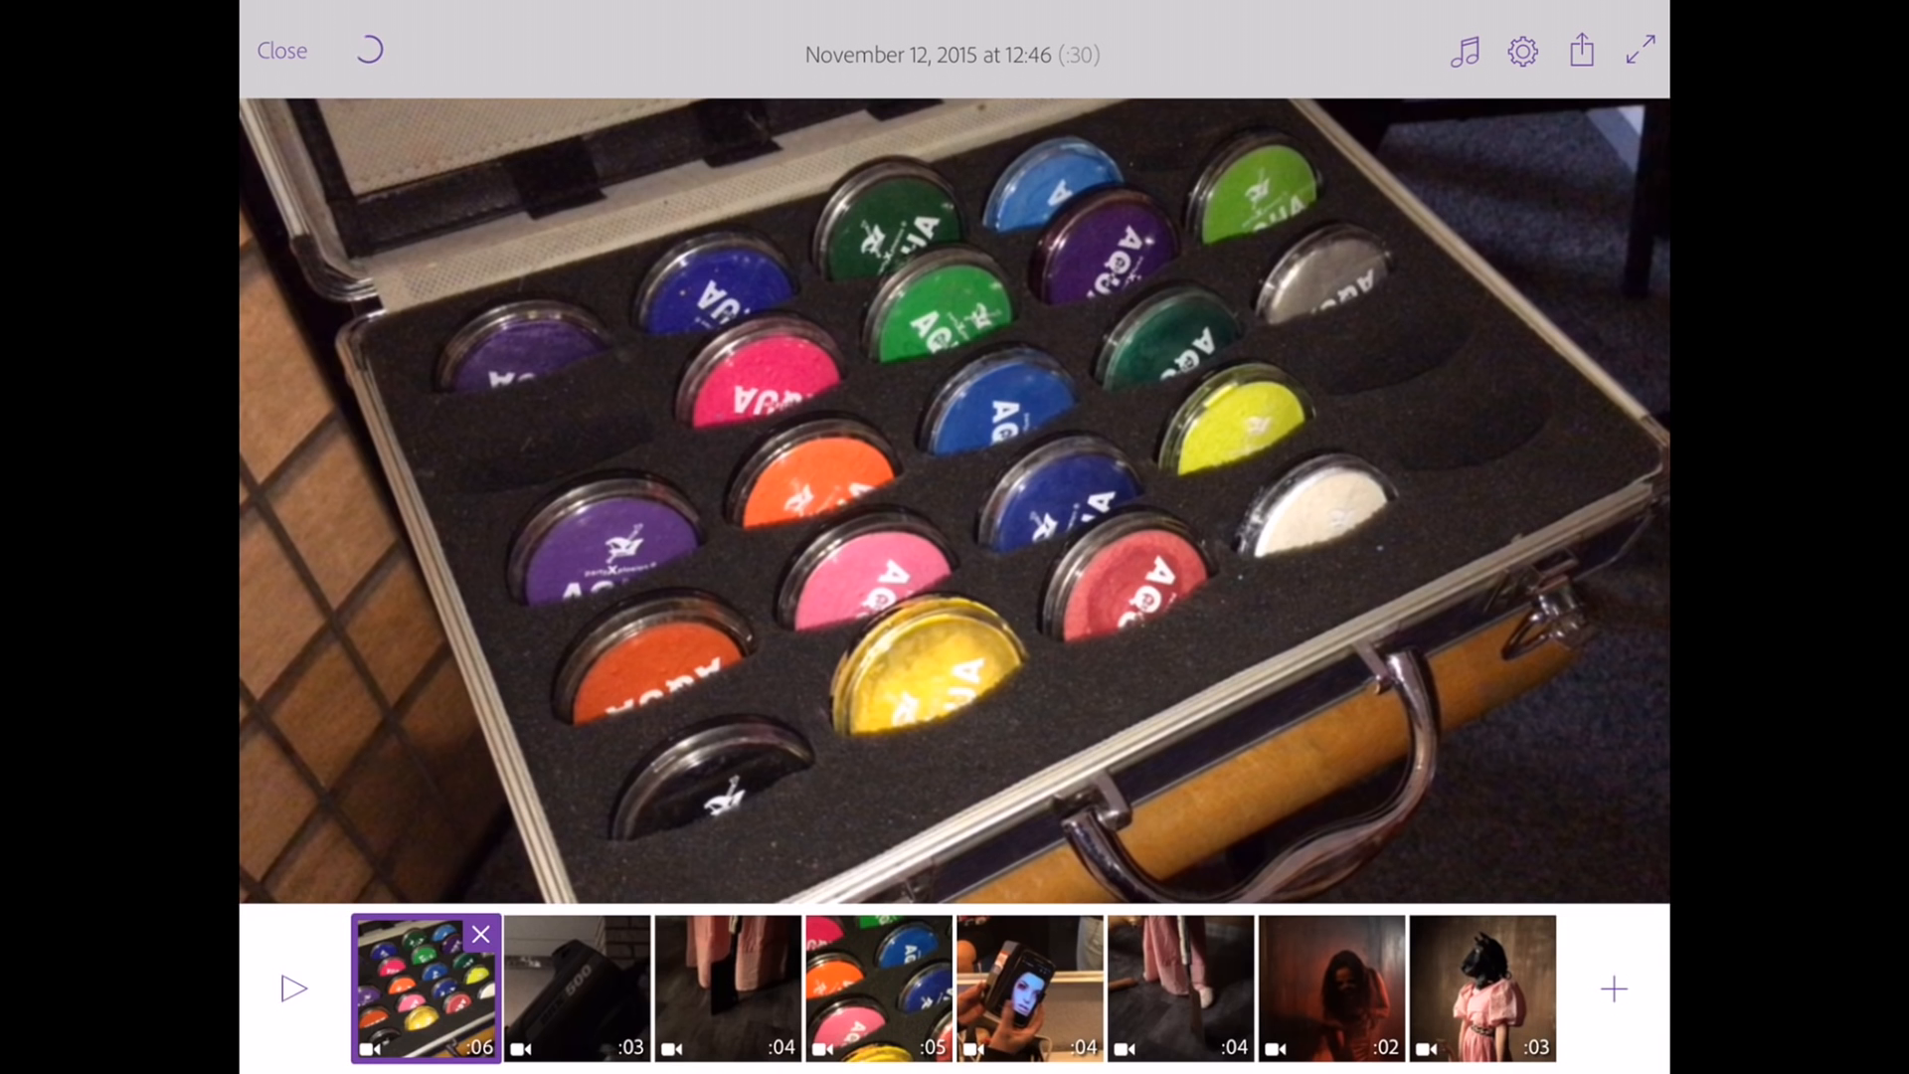
left_click(293, 989)
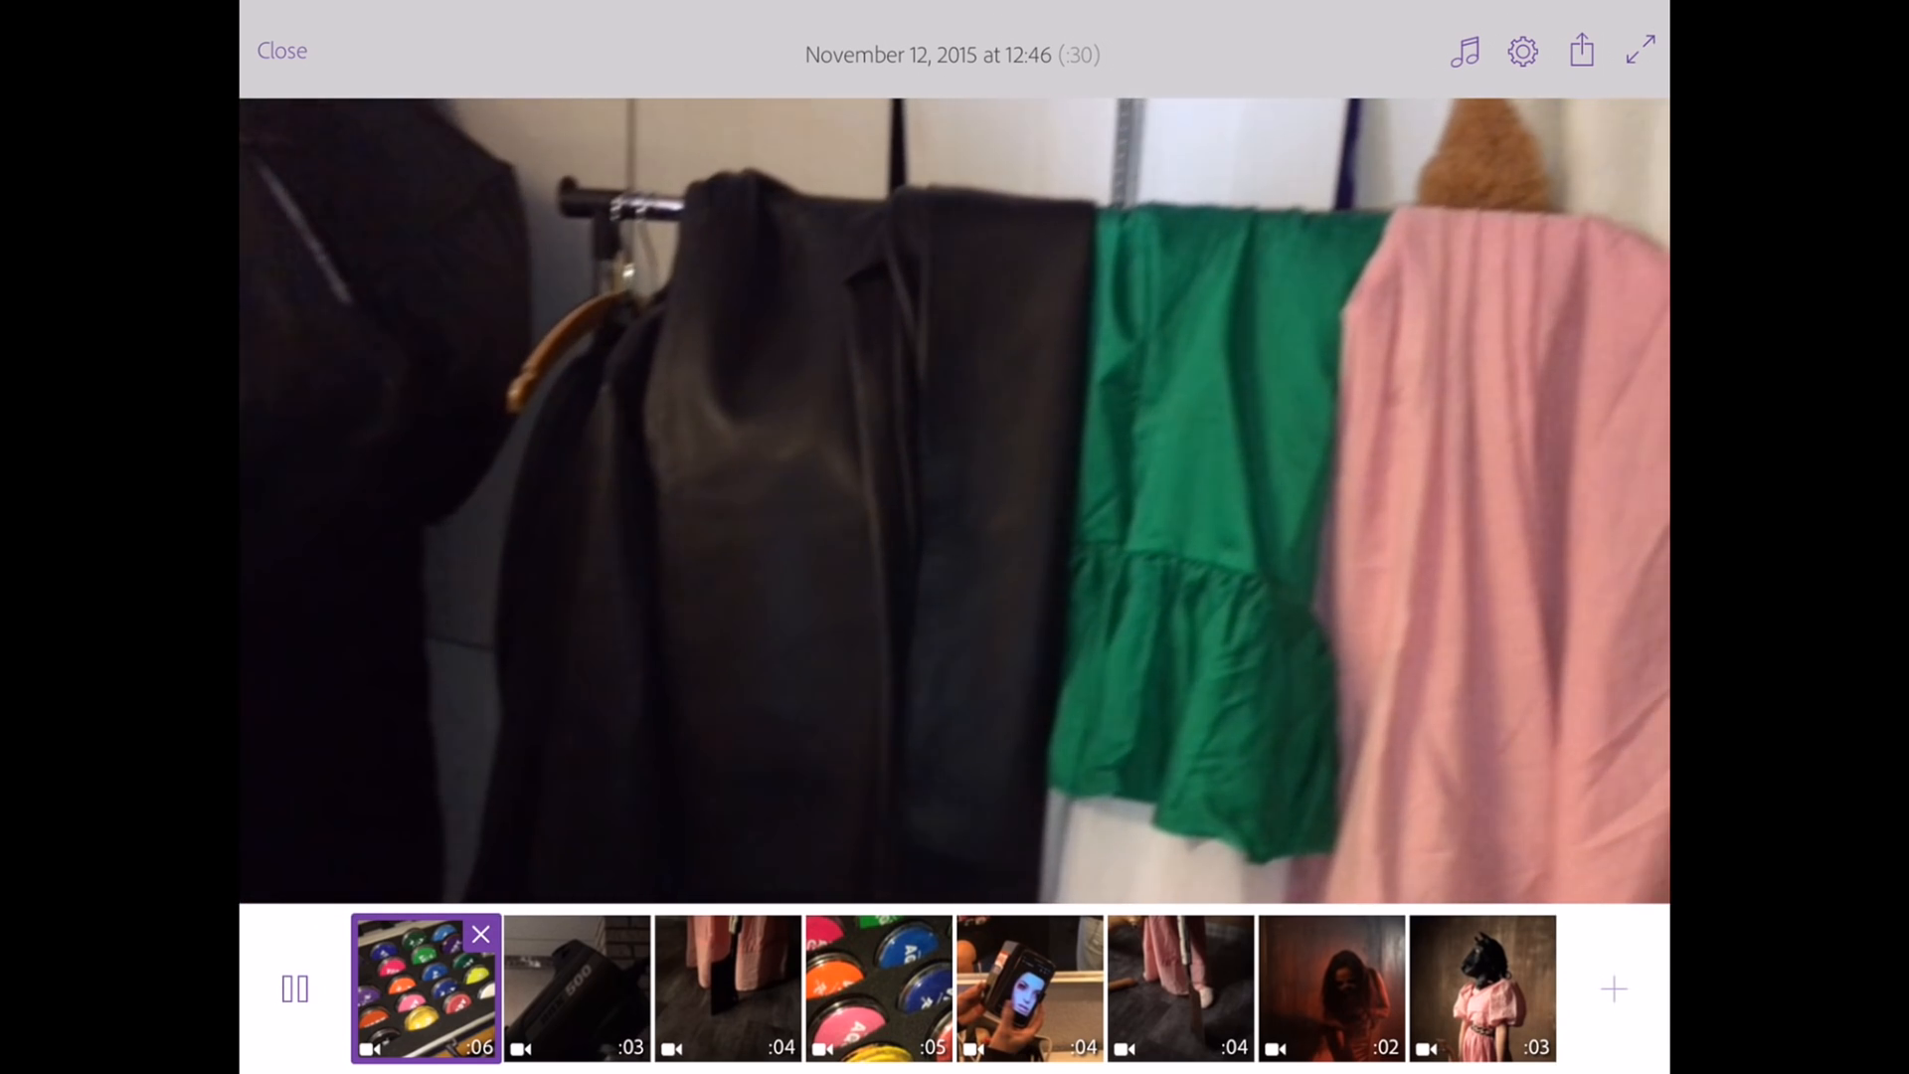
left_click(577, 989)
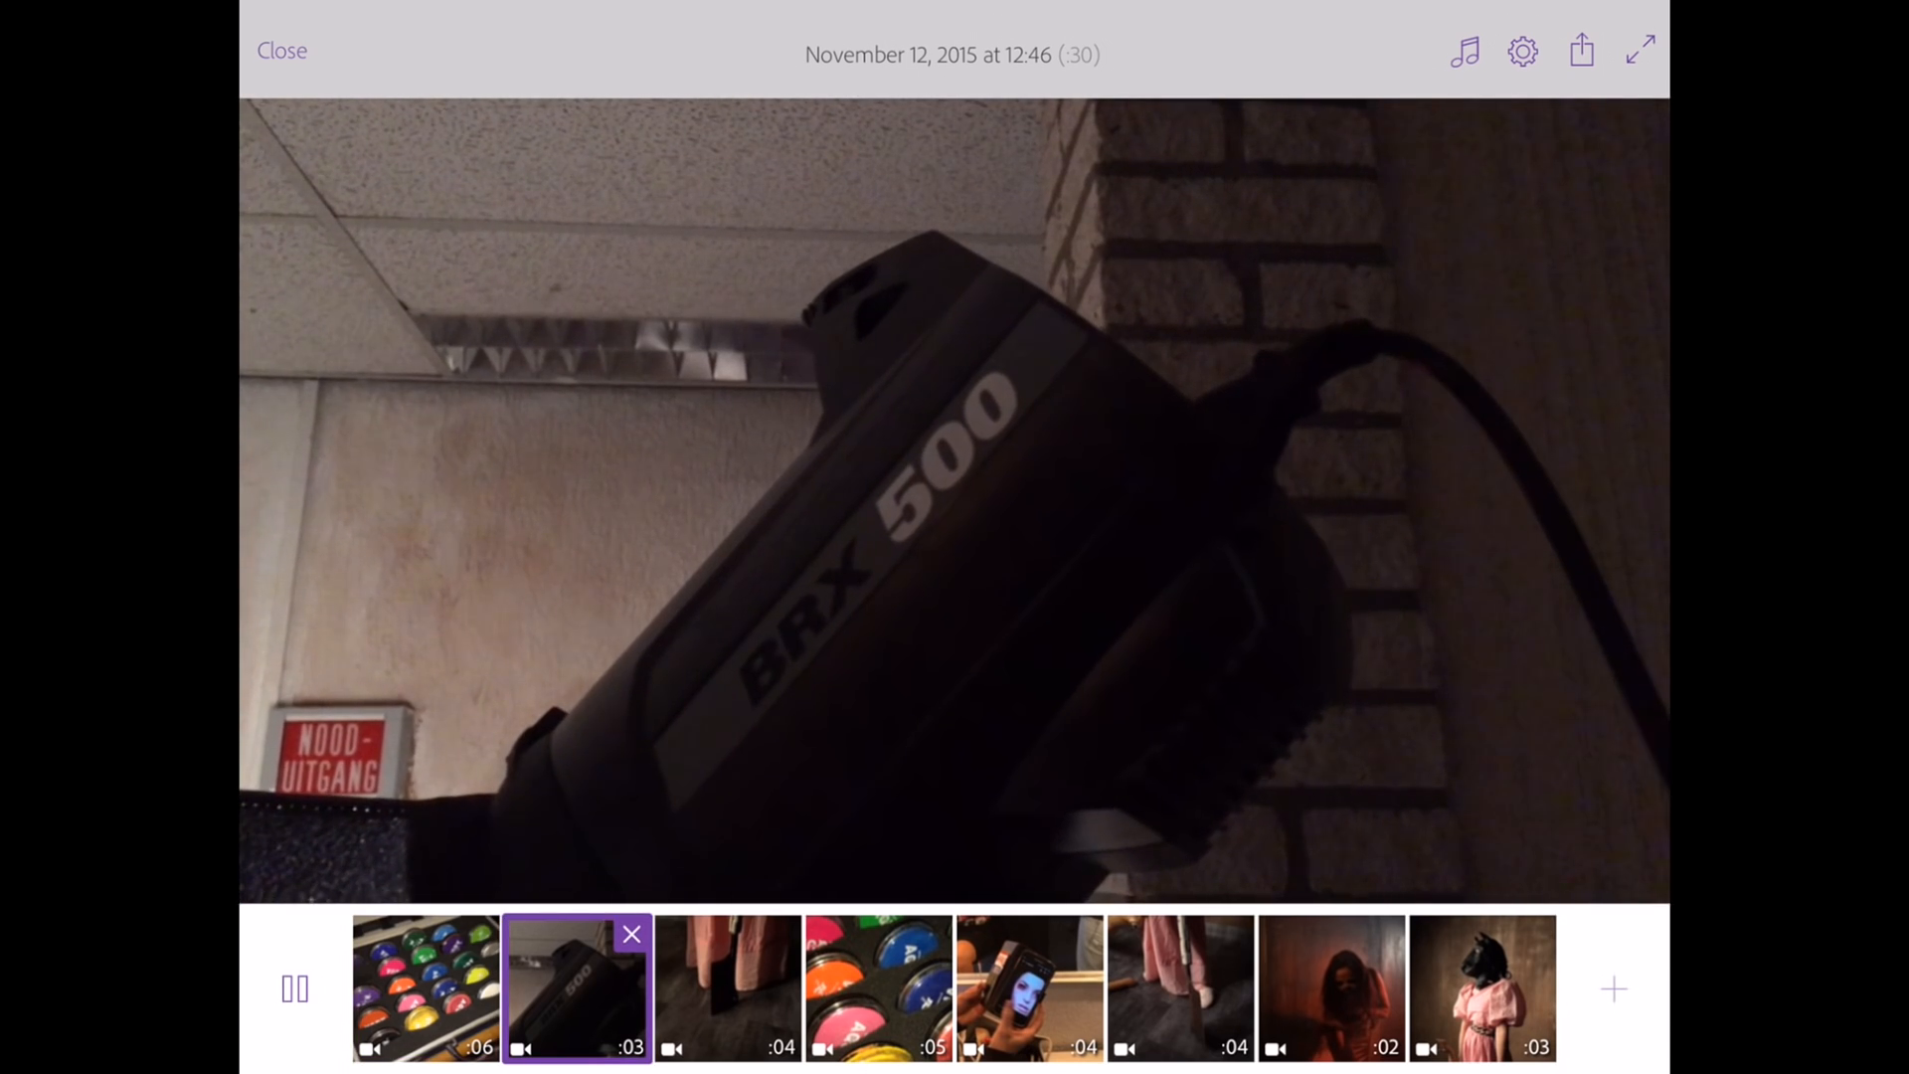
left_click(294, 989)
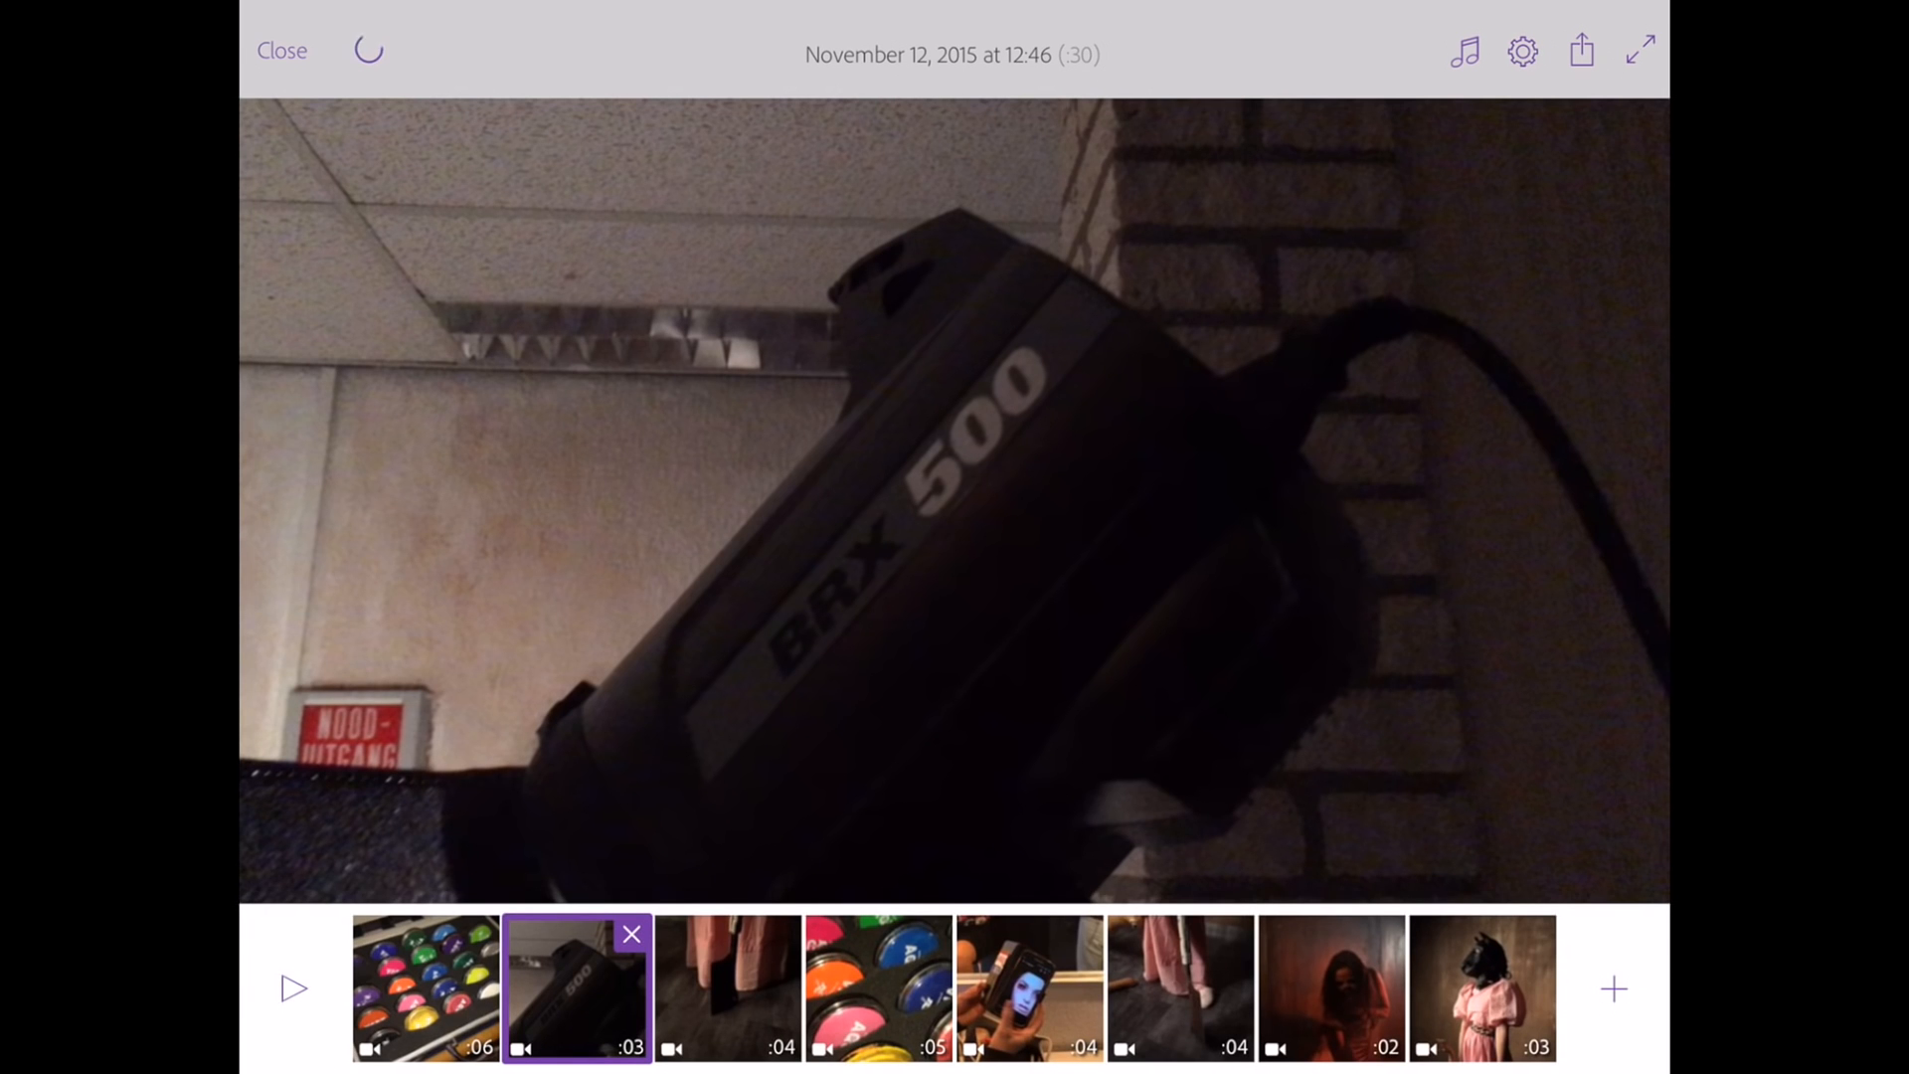
Enable Fade out to black and Crossfade between clips, trying Noir and Bright looks but keeping Normal
left_click(1522, 52)
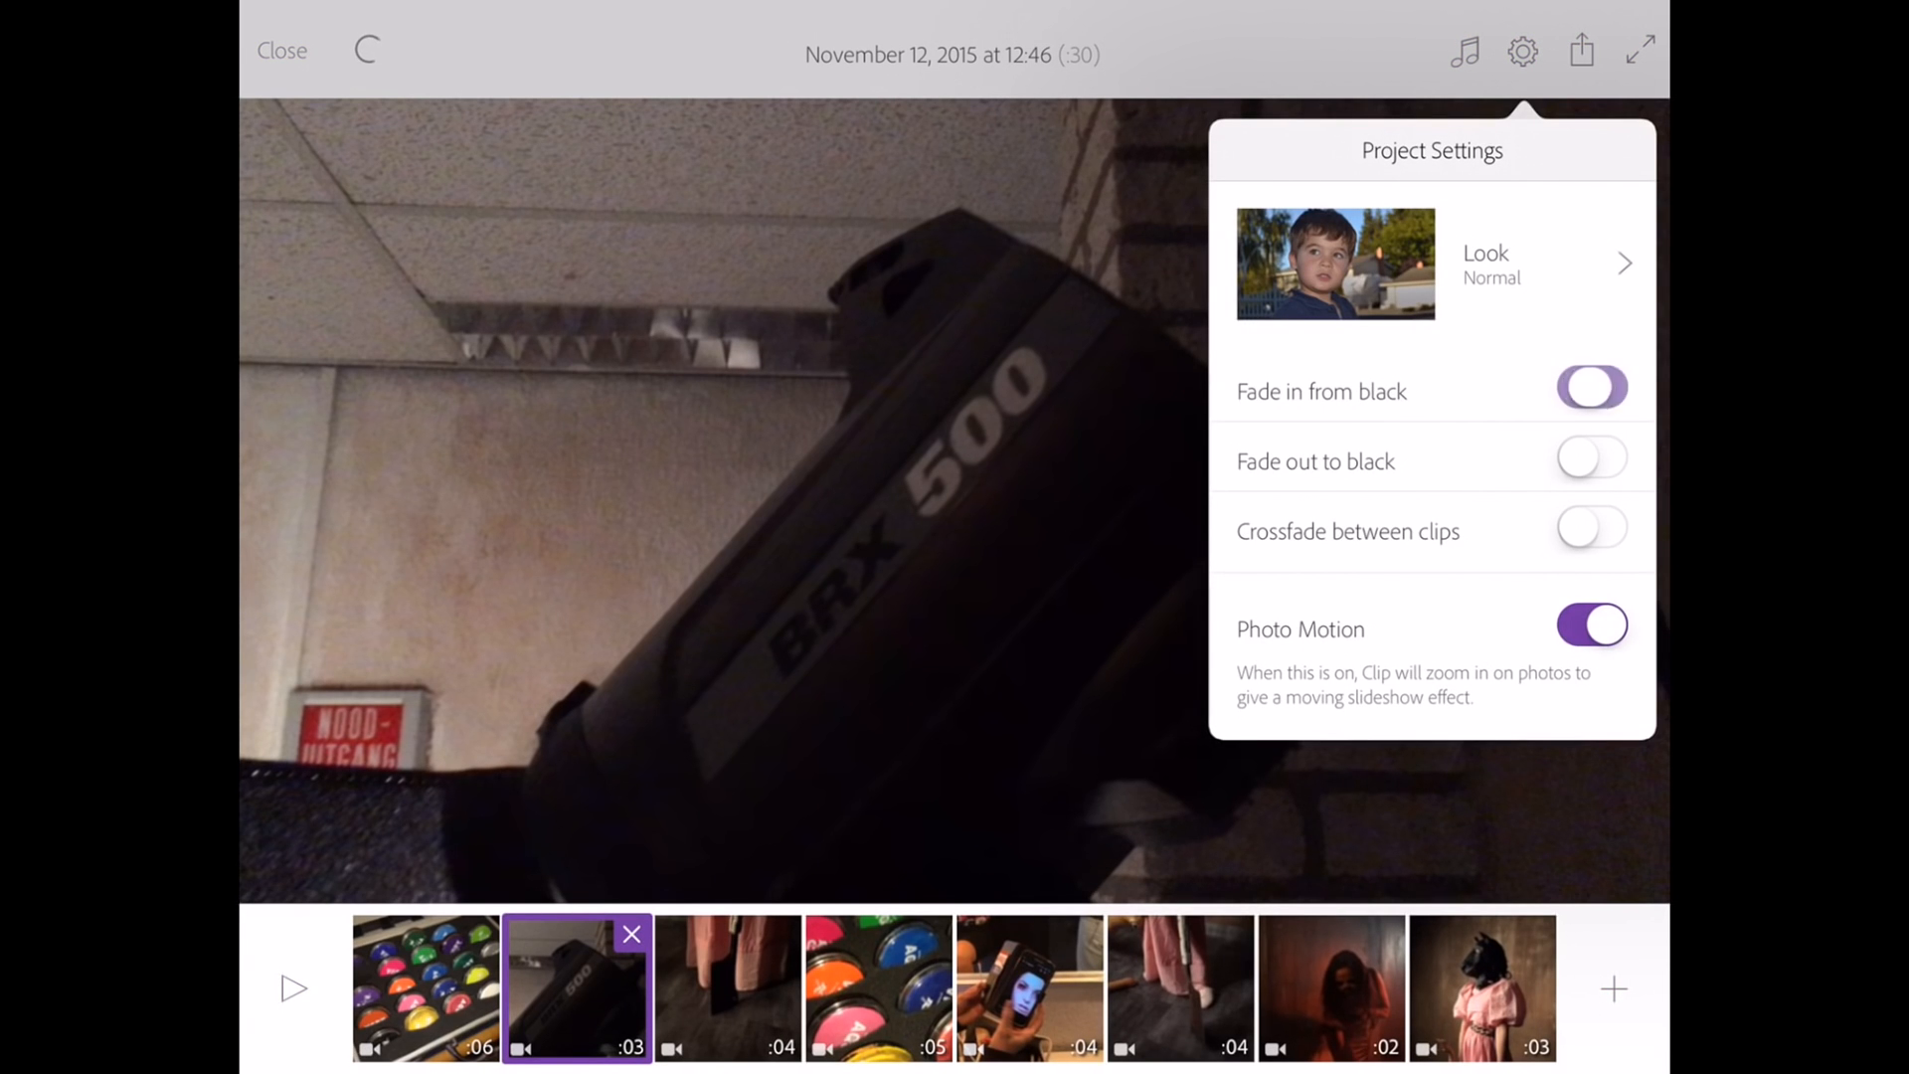
left_click(1591, 458)
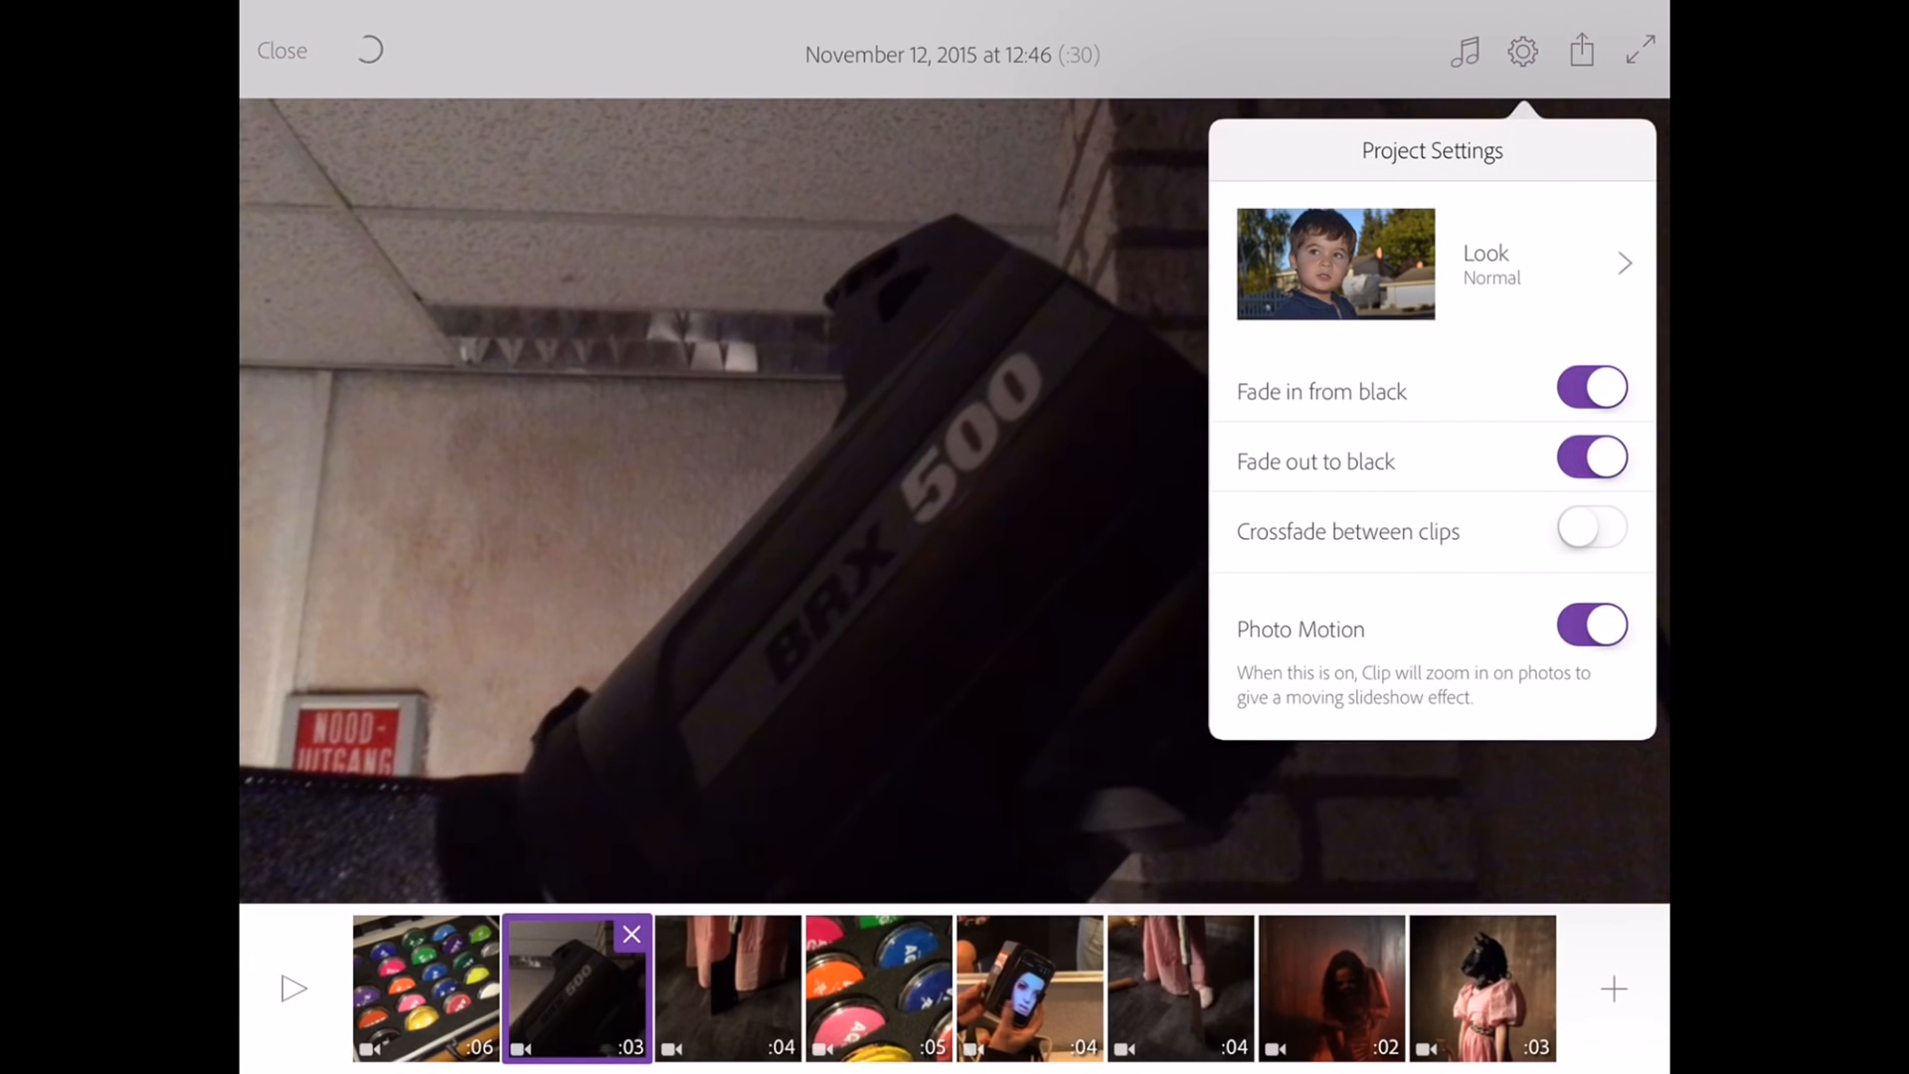
left_click(1591, 529)
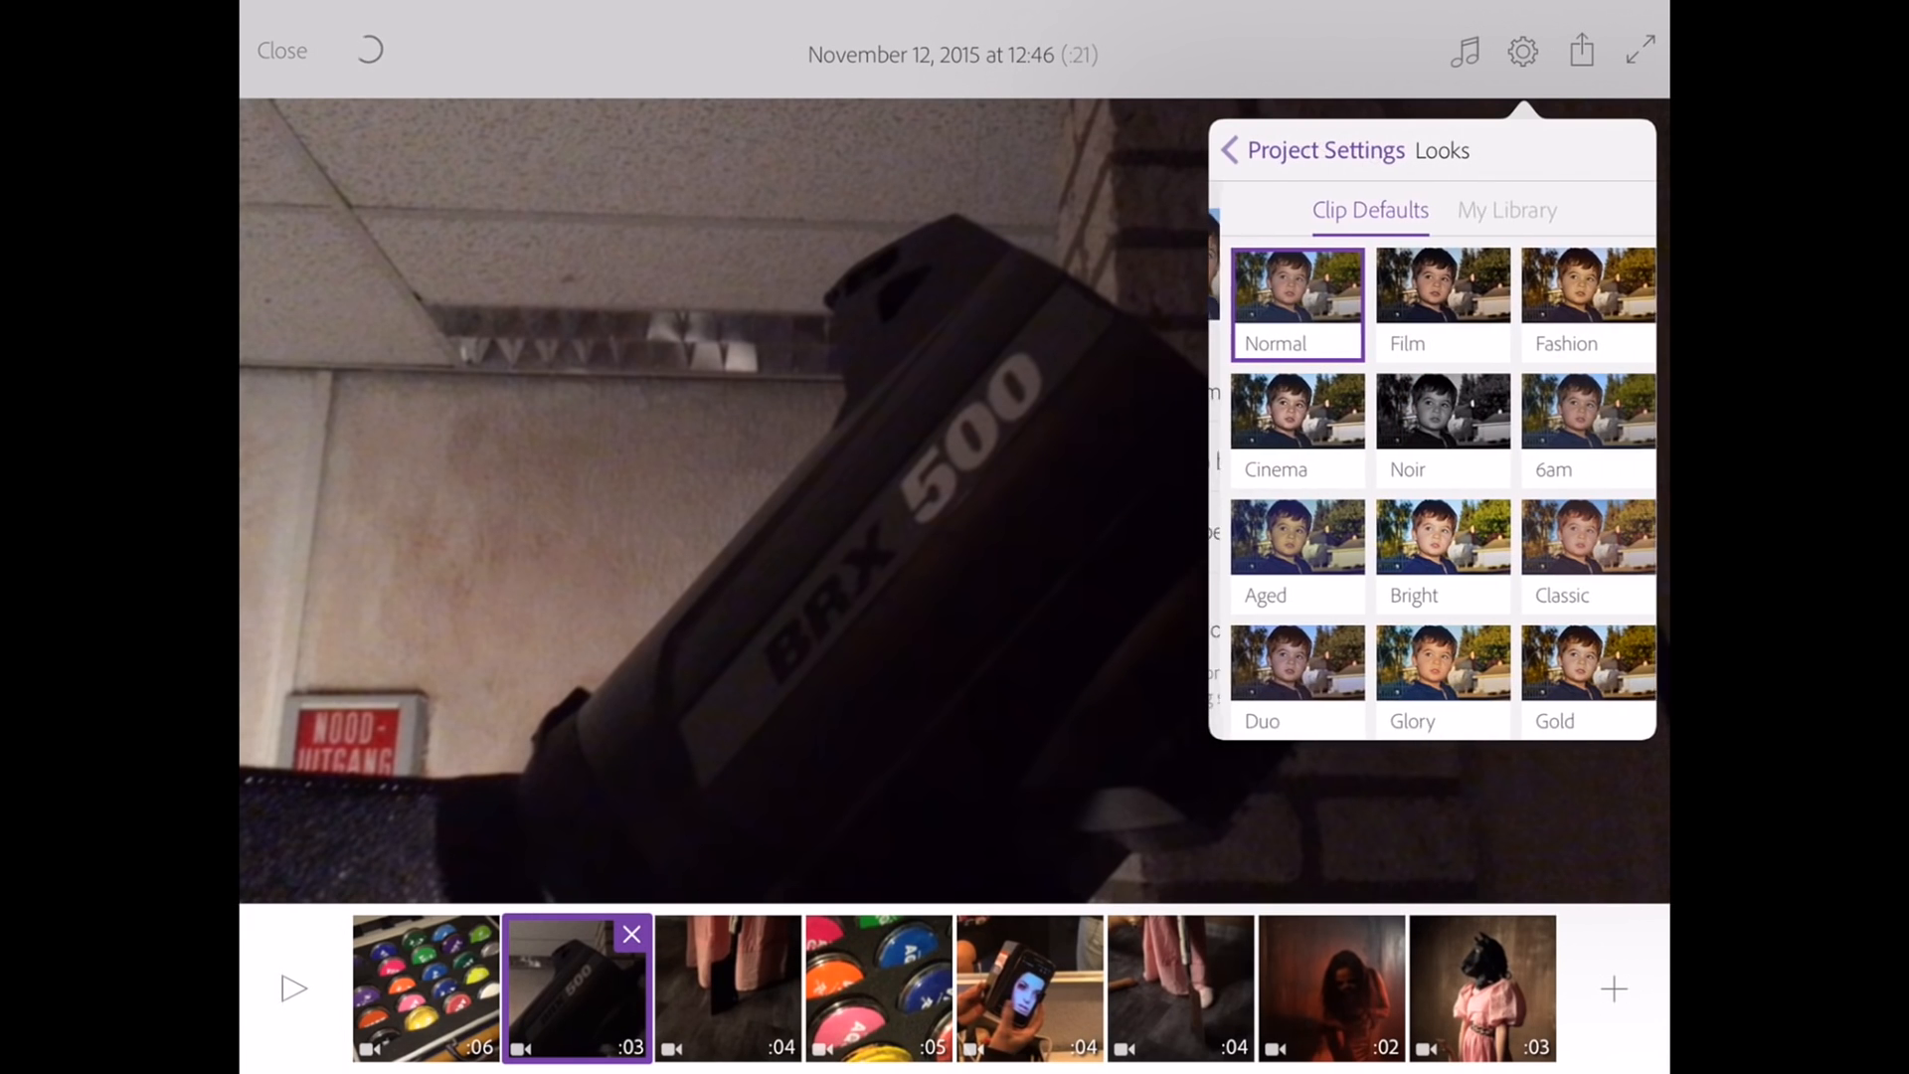
left_click(1432, 409)
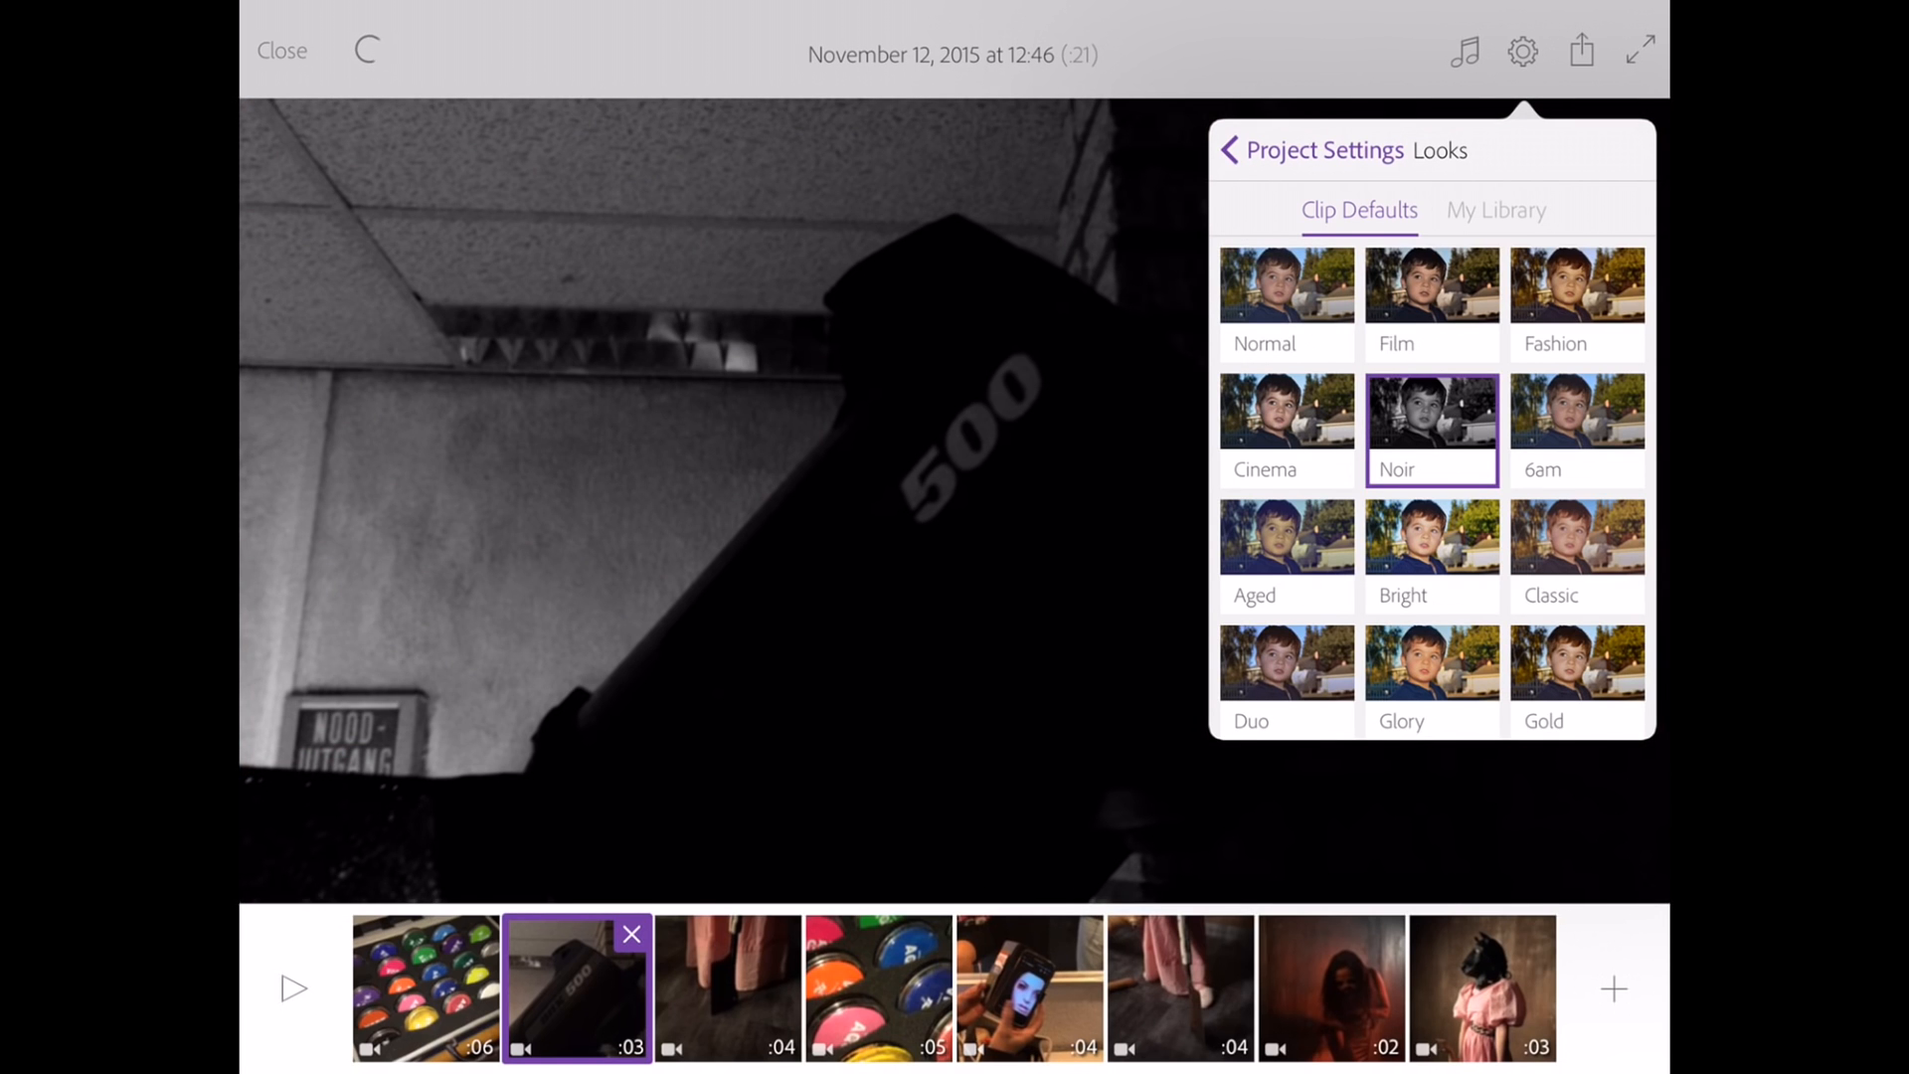
left_click(1430, 537)
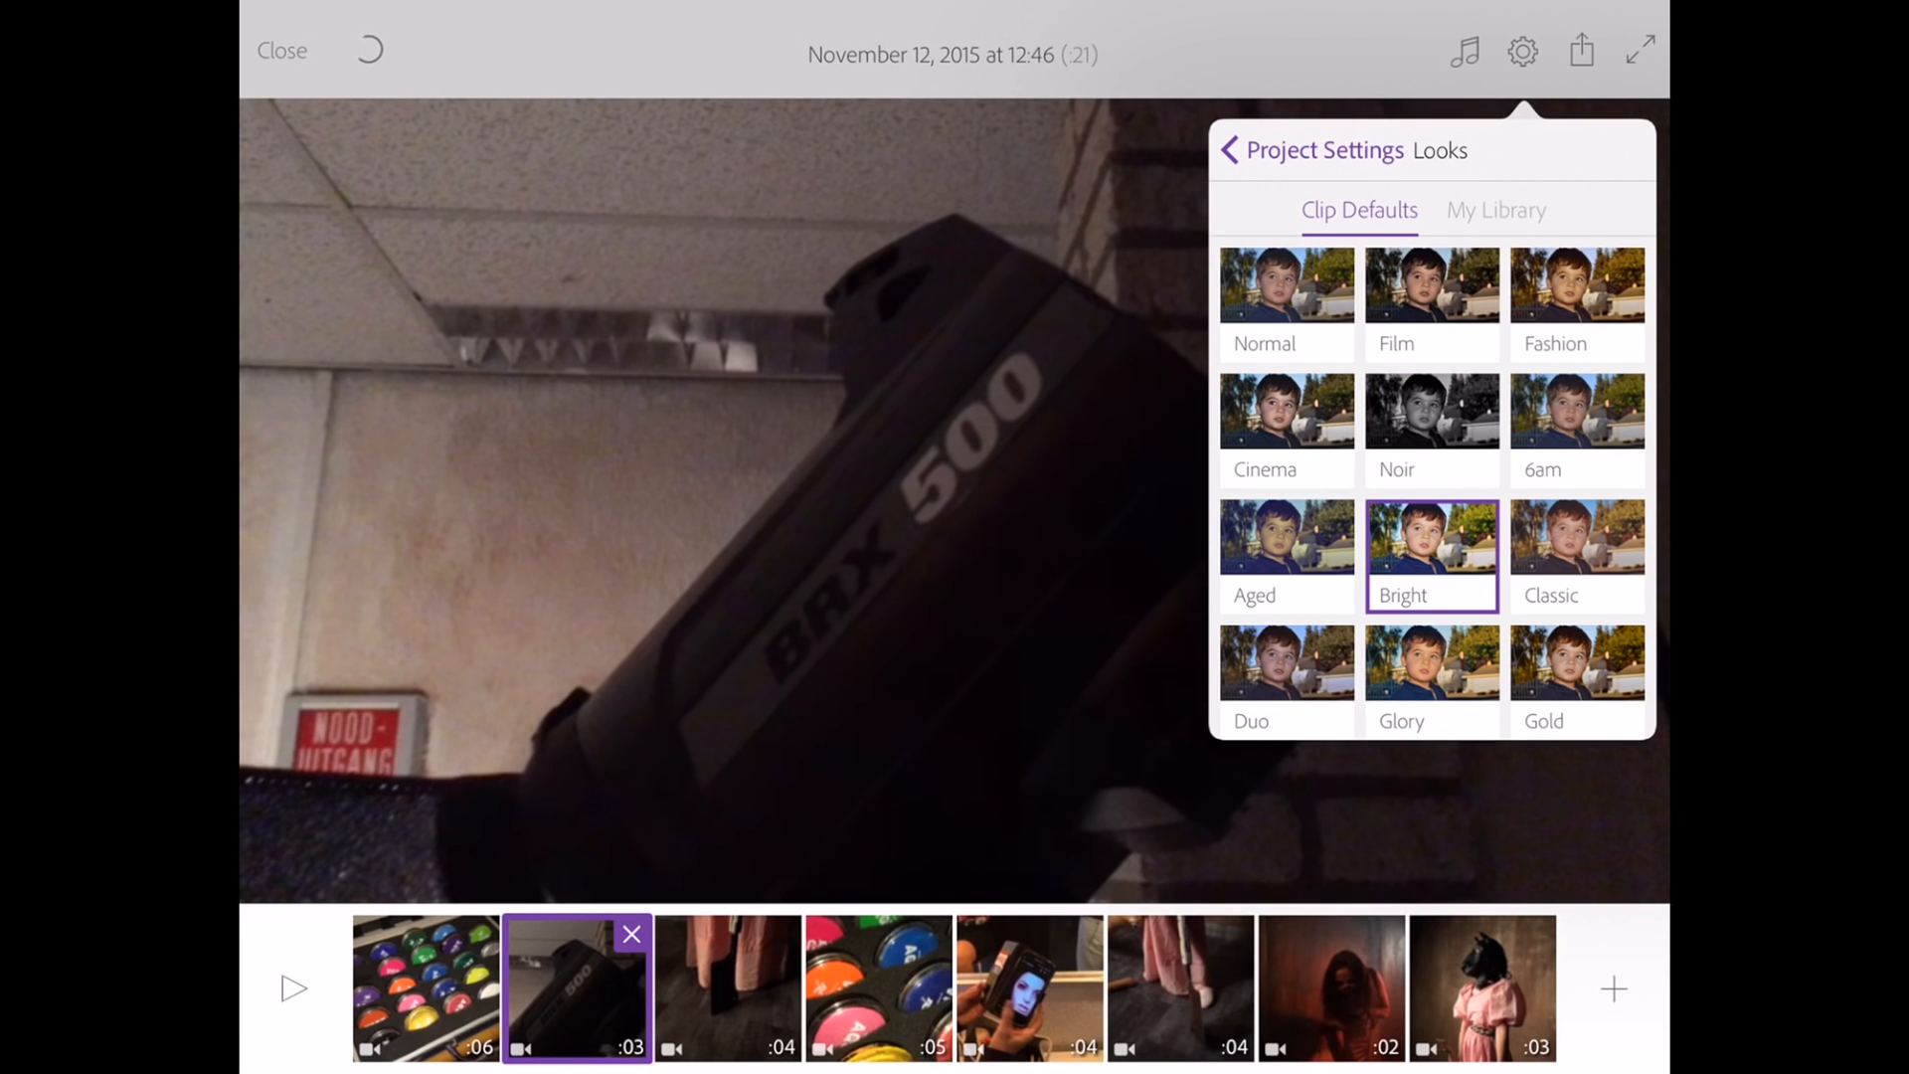
left_click(1287, 286)
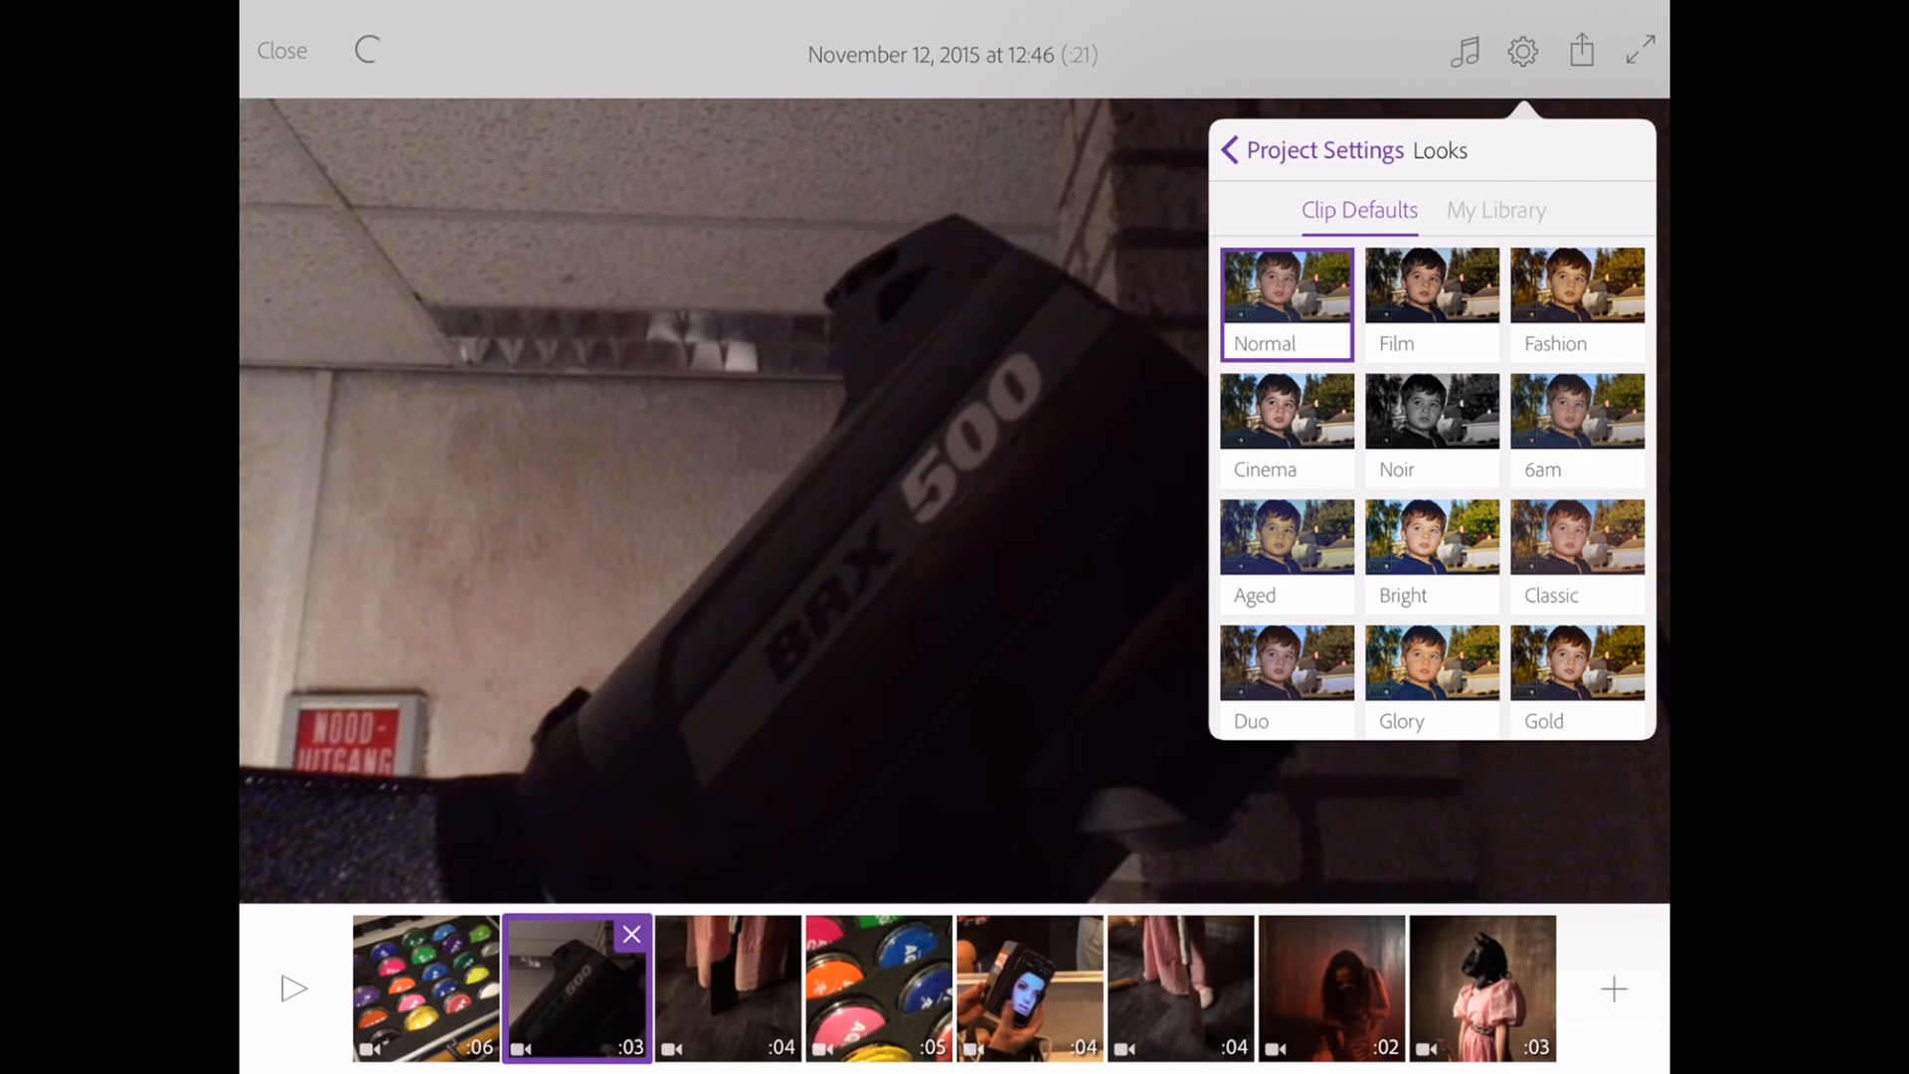
left_click(1231, 149)
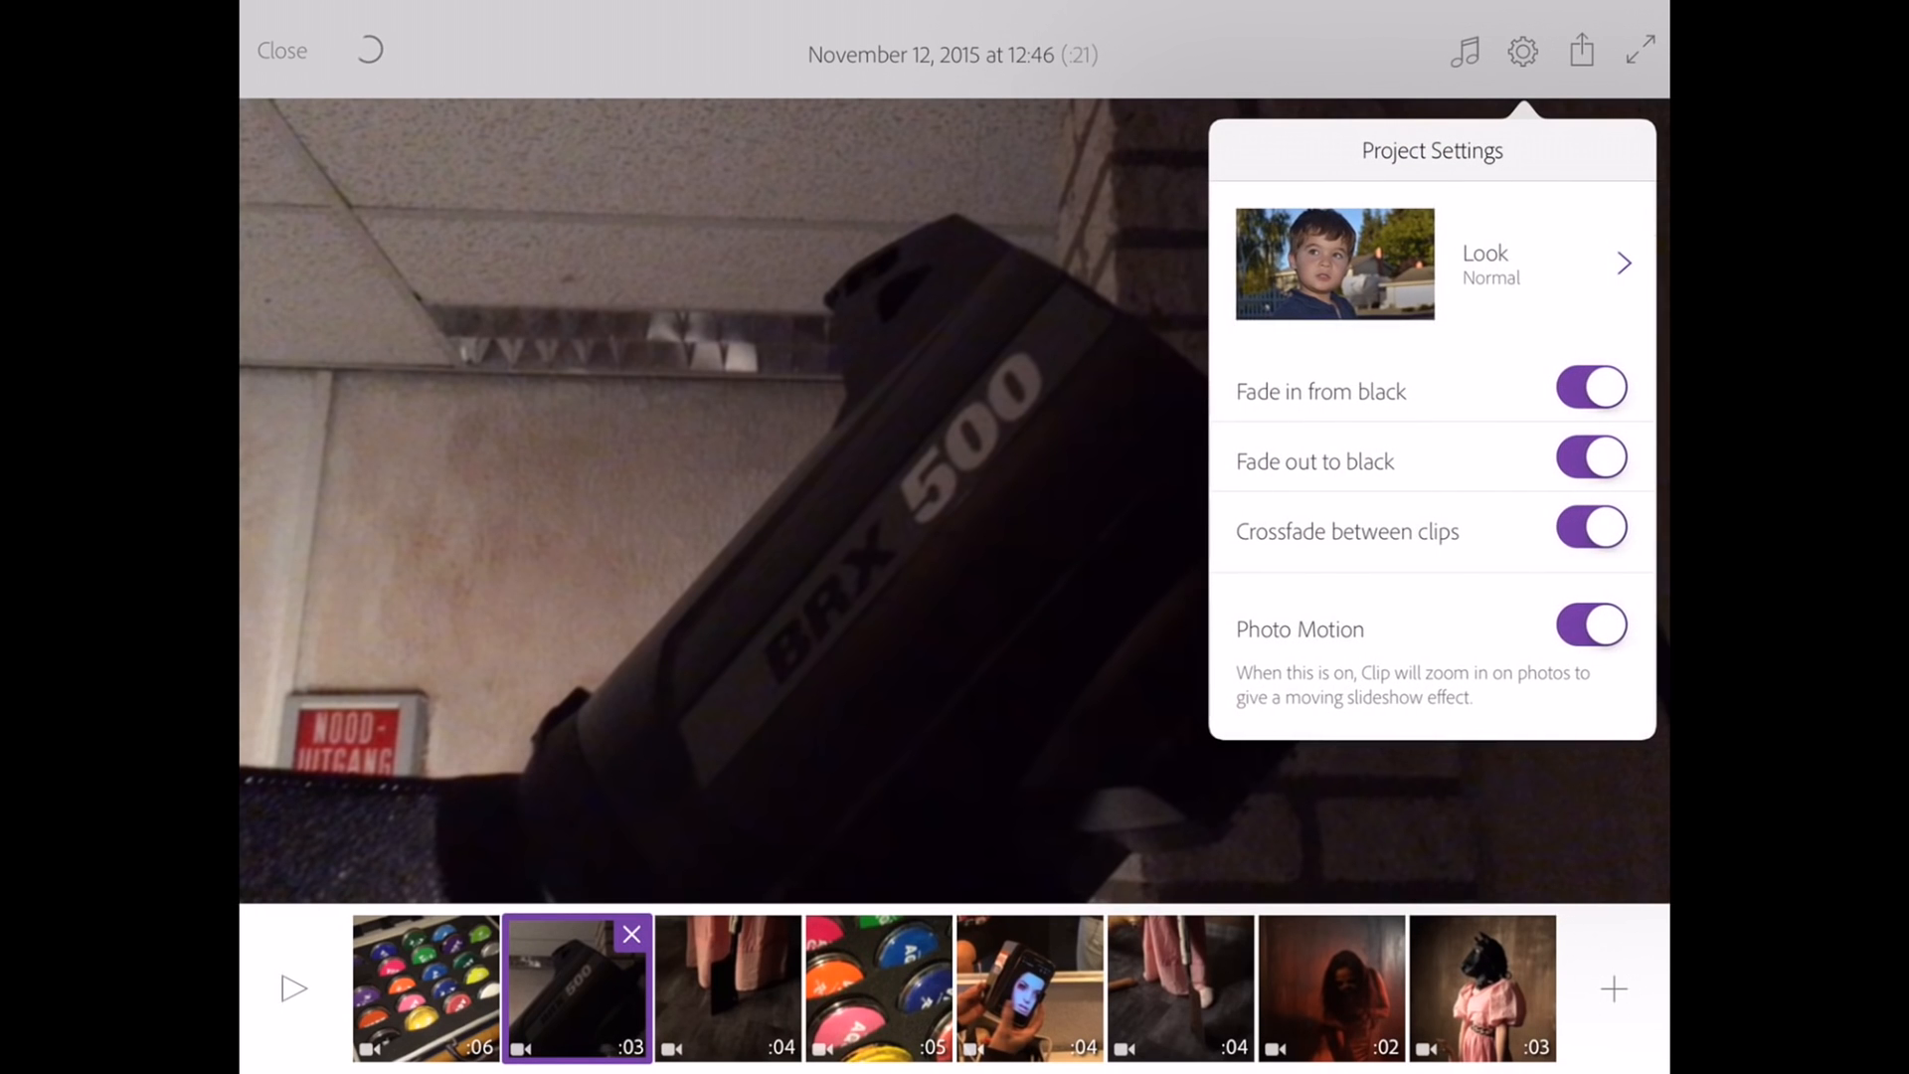
left_click(425, 988)
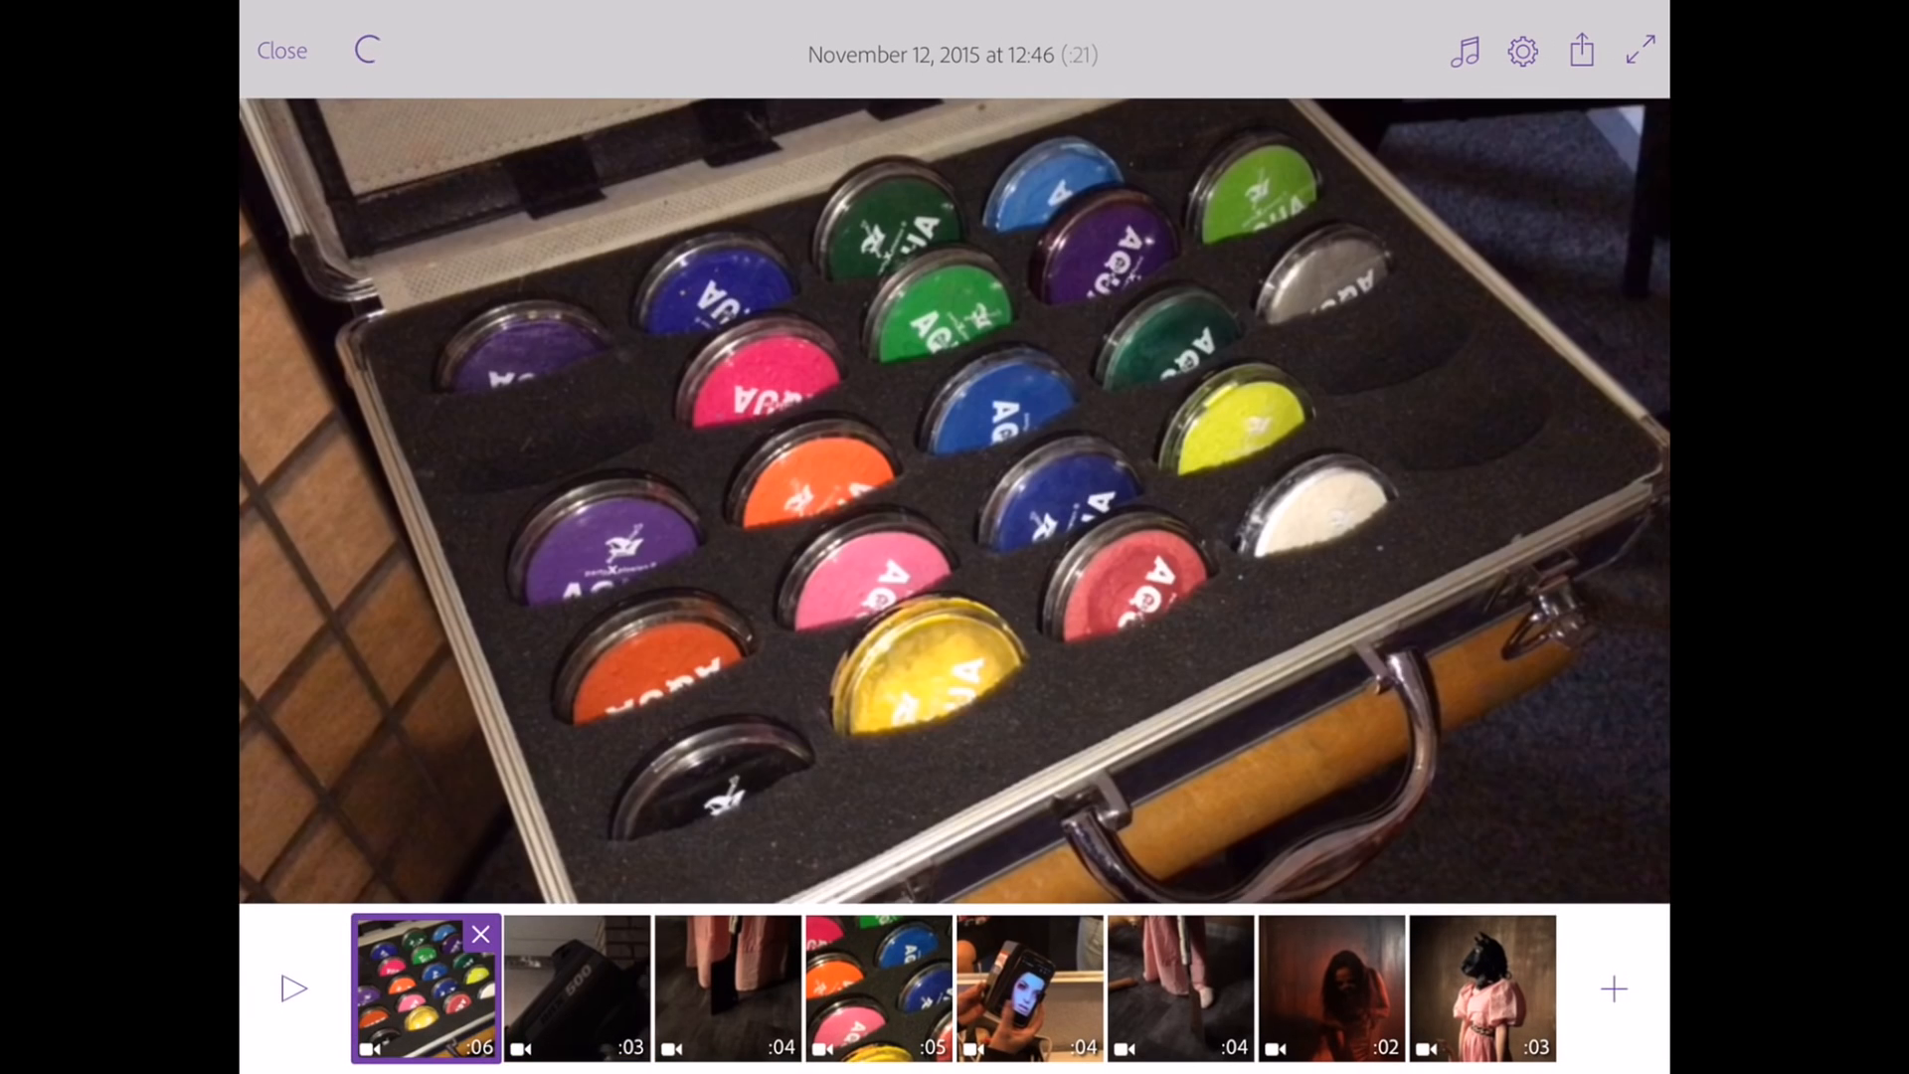
Drag the dark BRX 500 lamp clip one position right, after the clothes-rack clip
left_click(1620, 167)
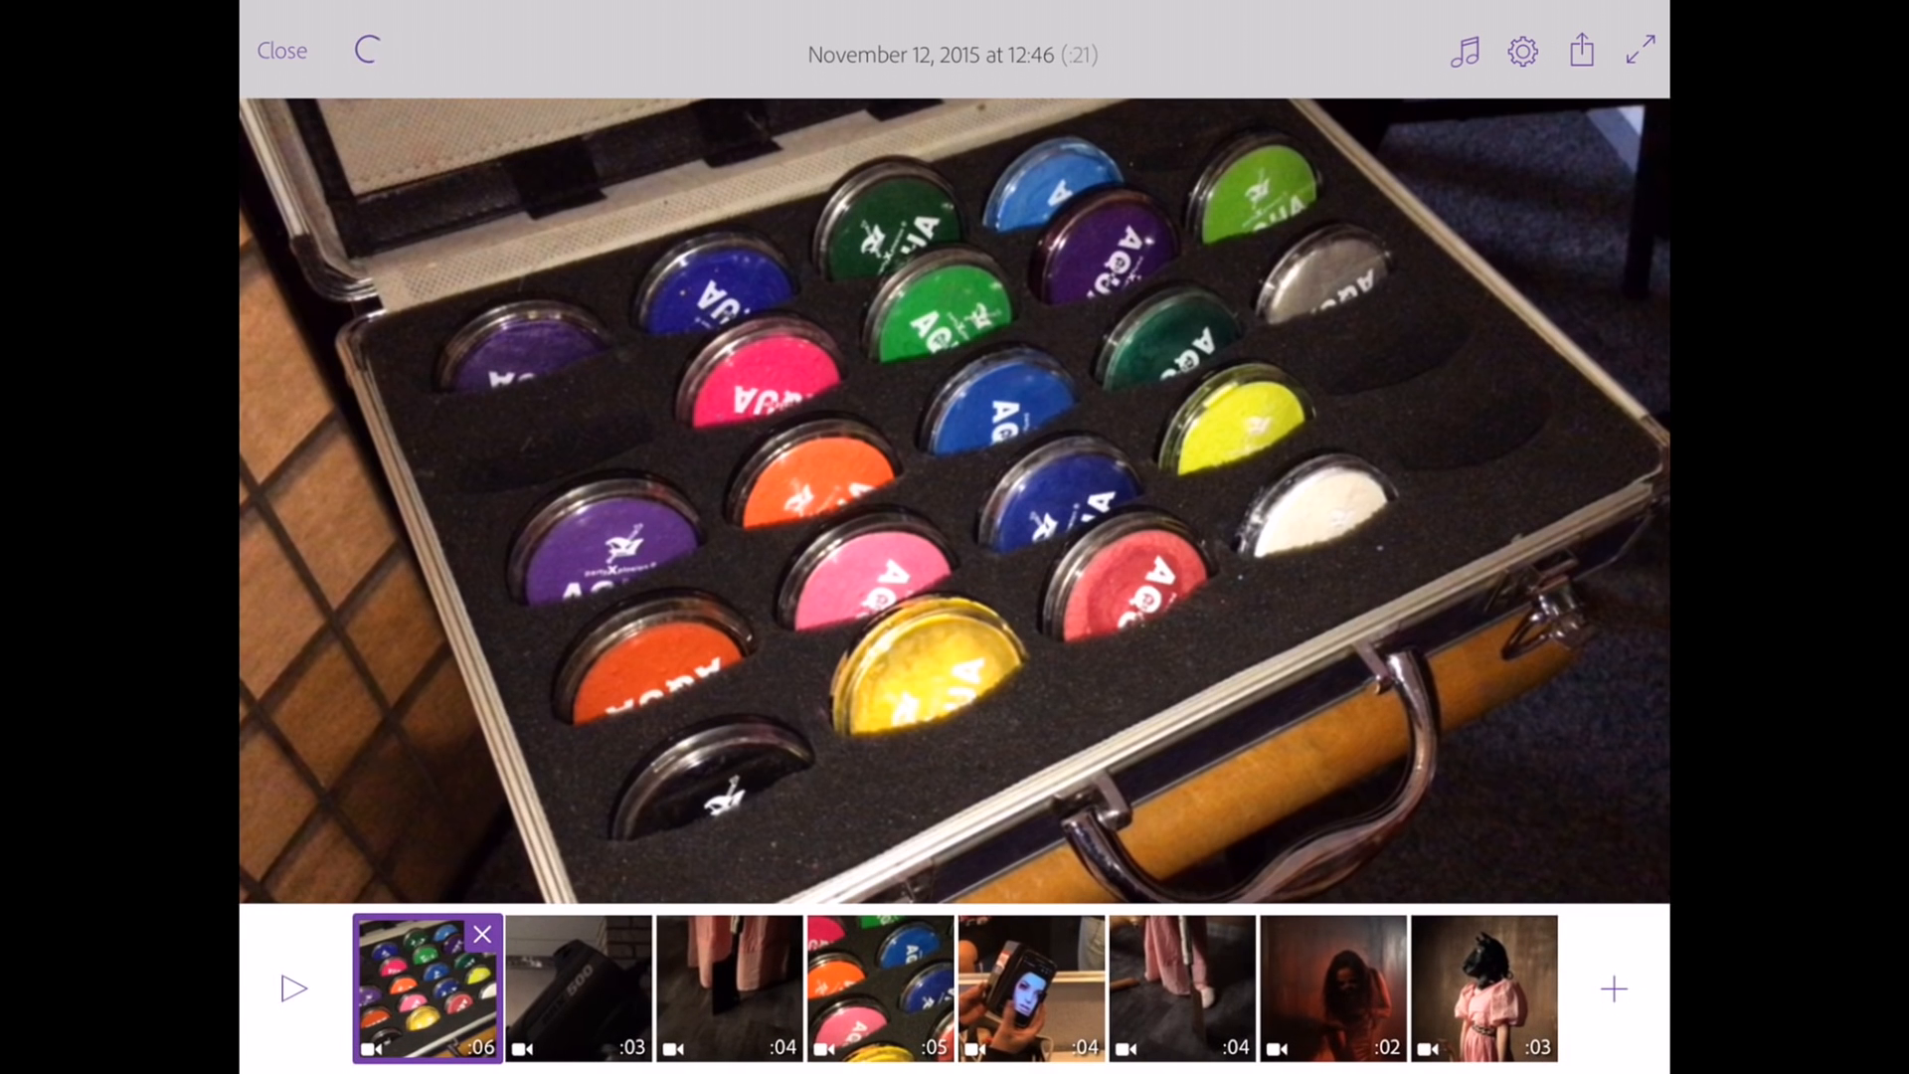
left_click(577, 989)
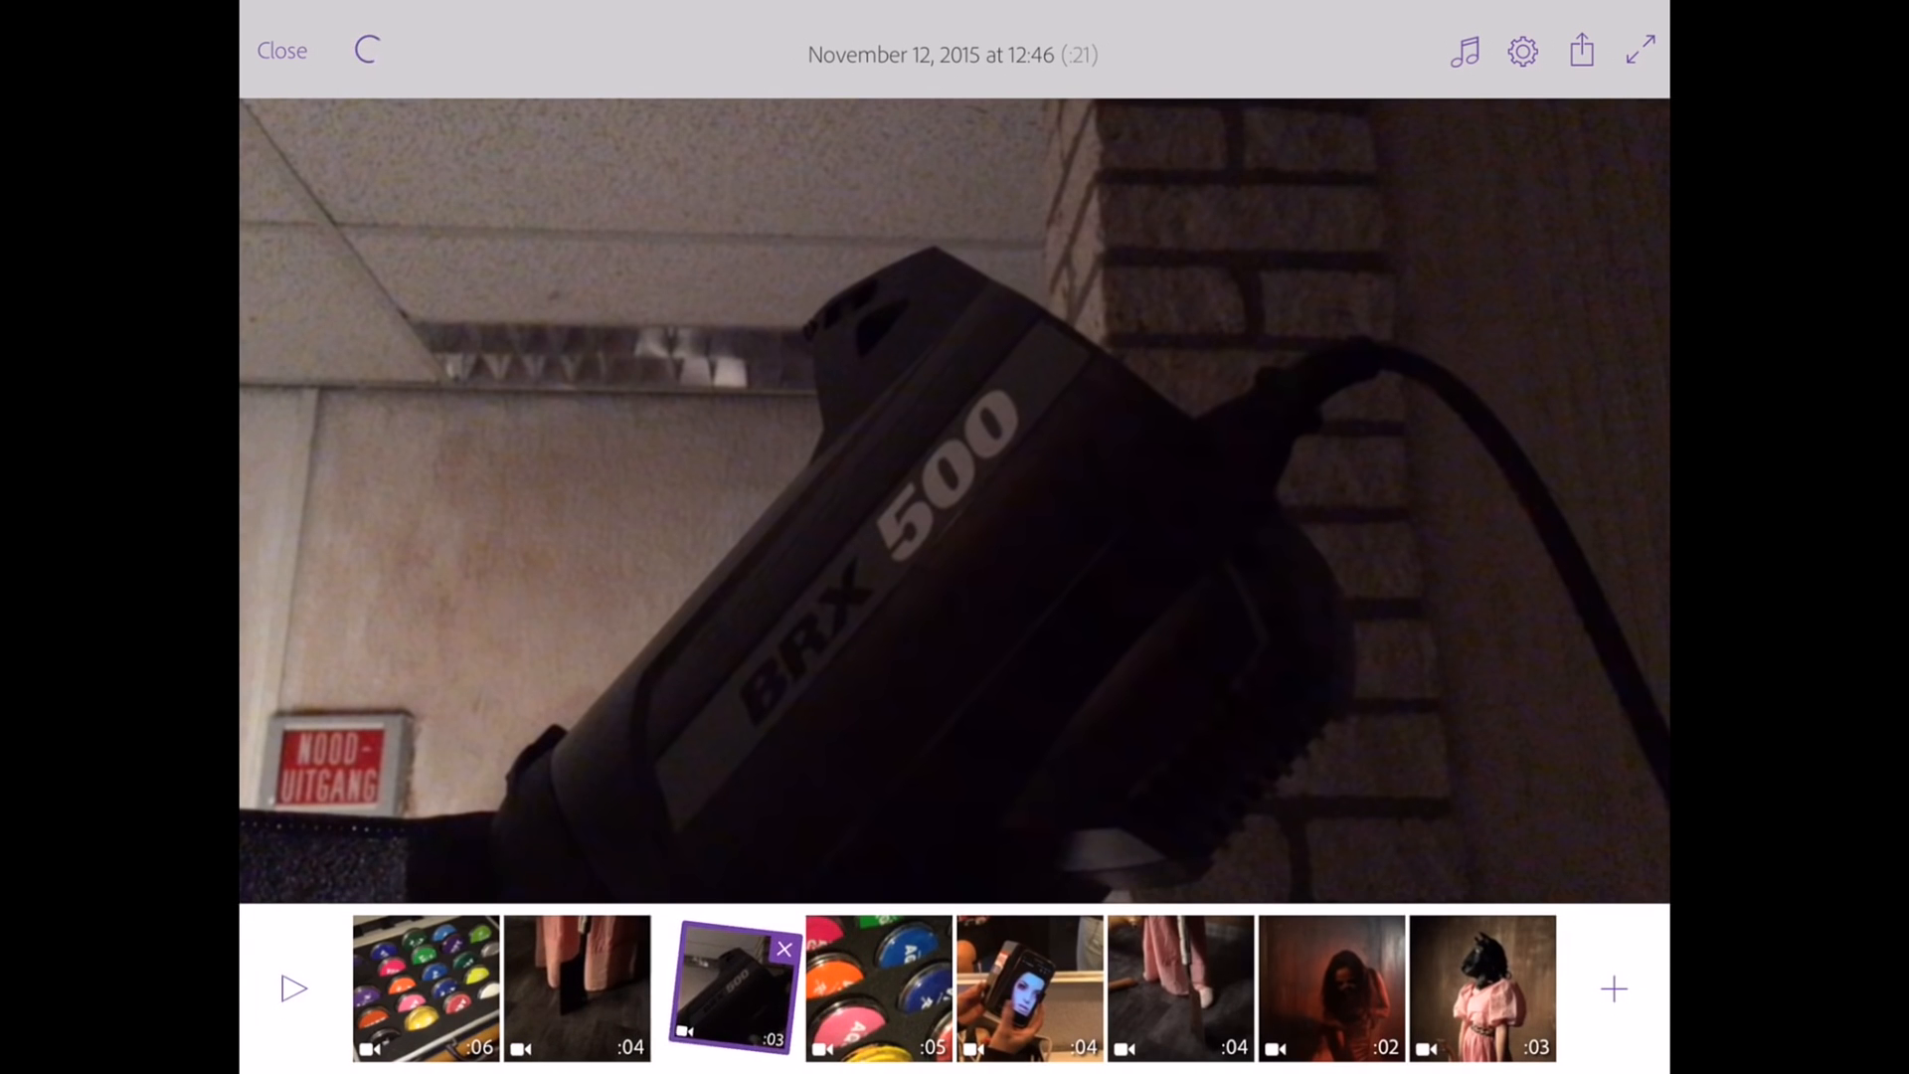
left_click(577, 987)
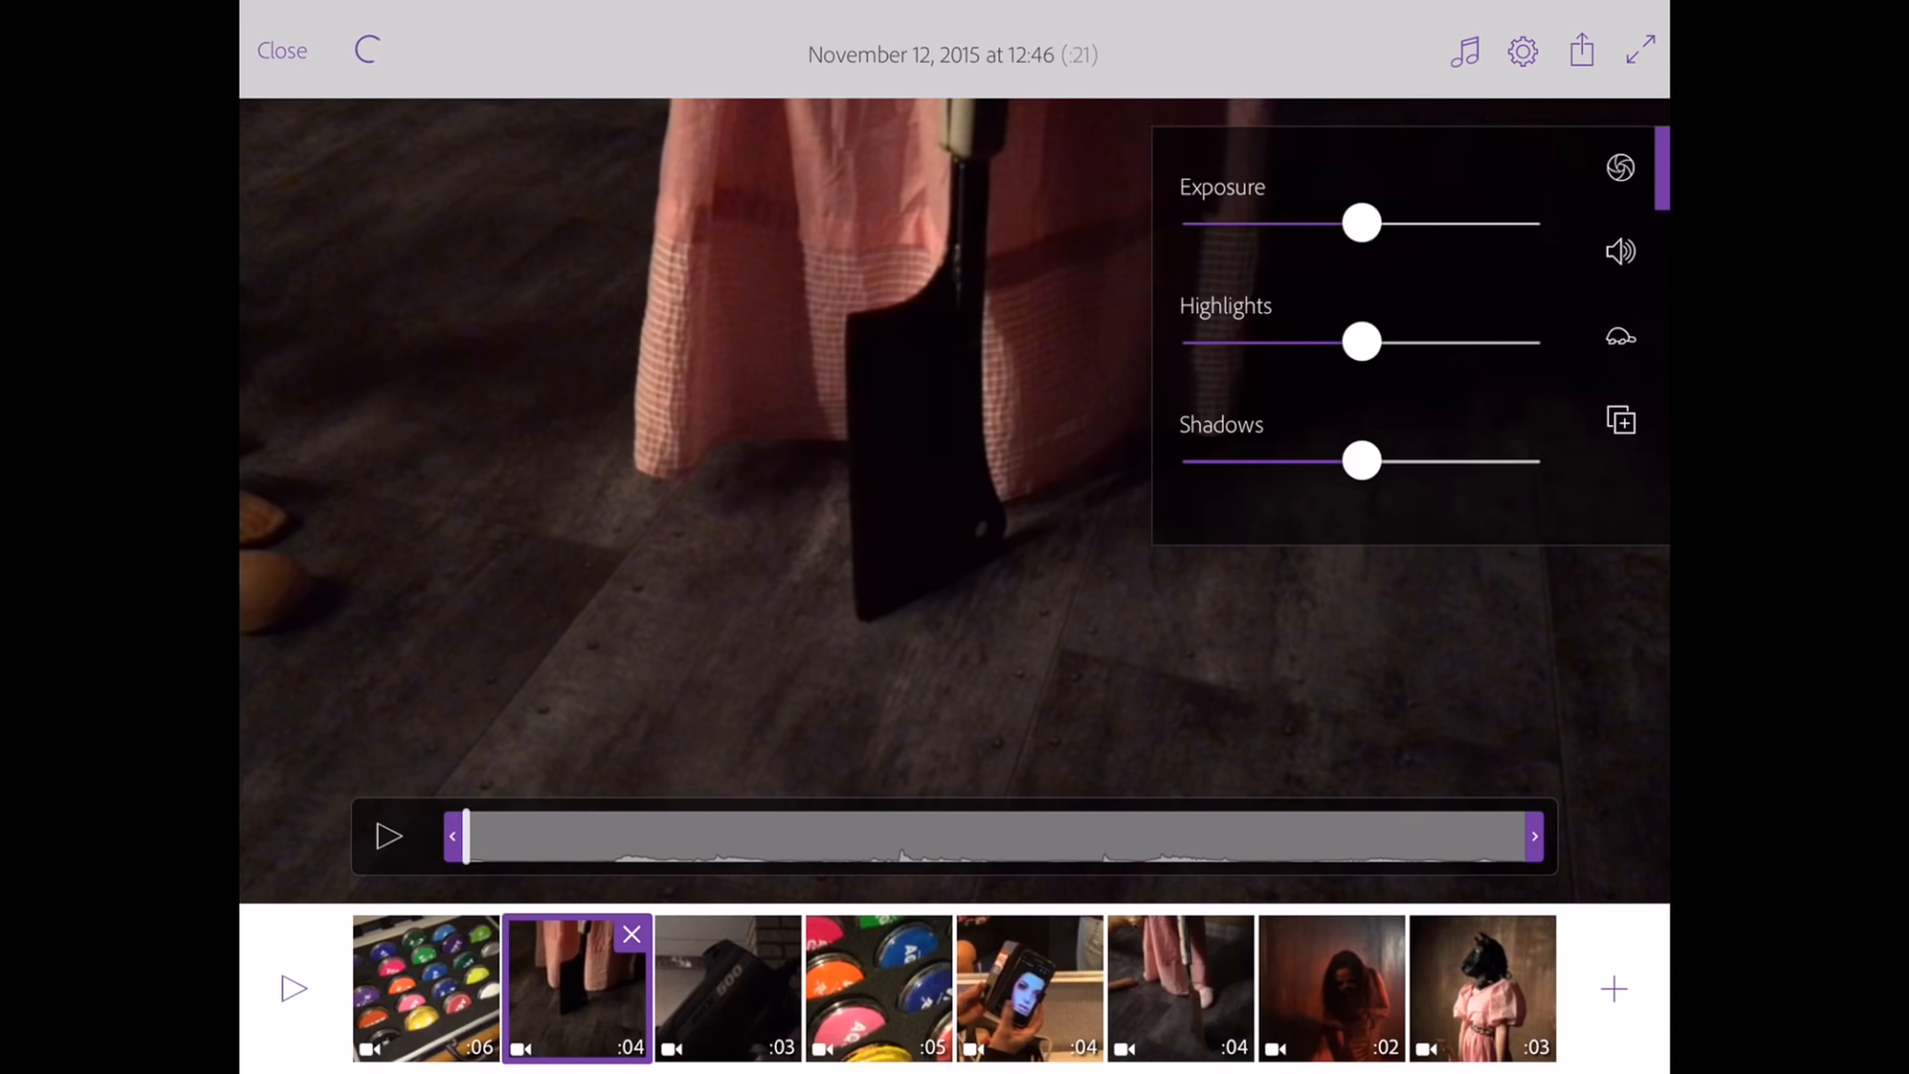
Review the second clip's audio and duplicate/split options, then close its settings panel
left_click(1618, 251)
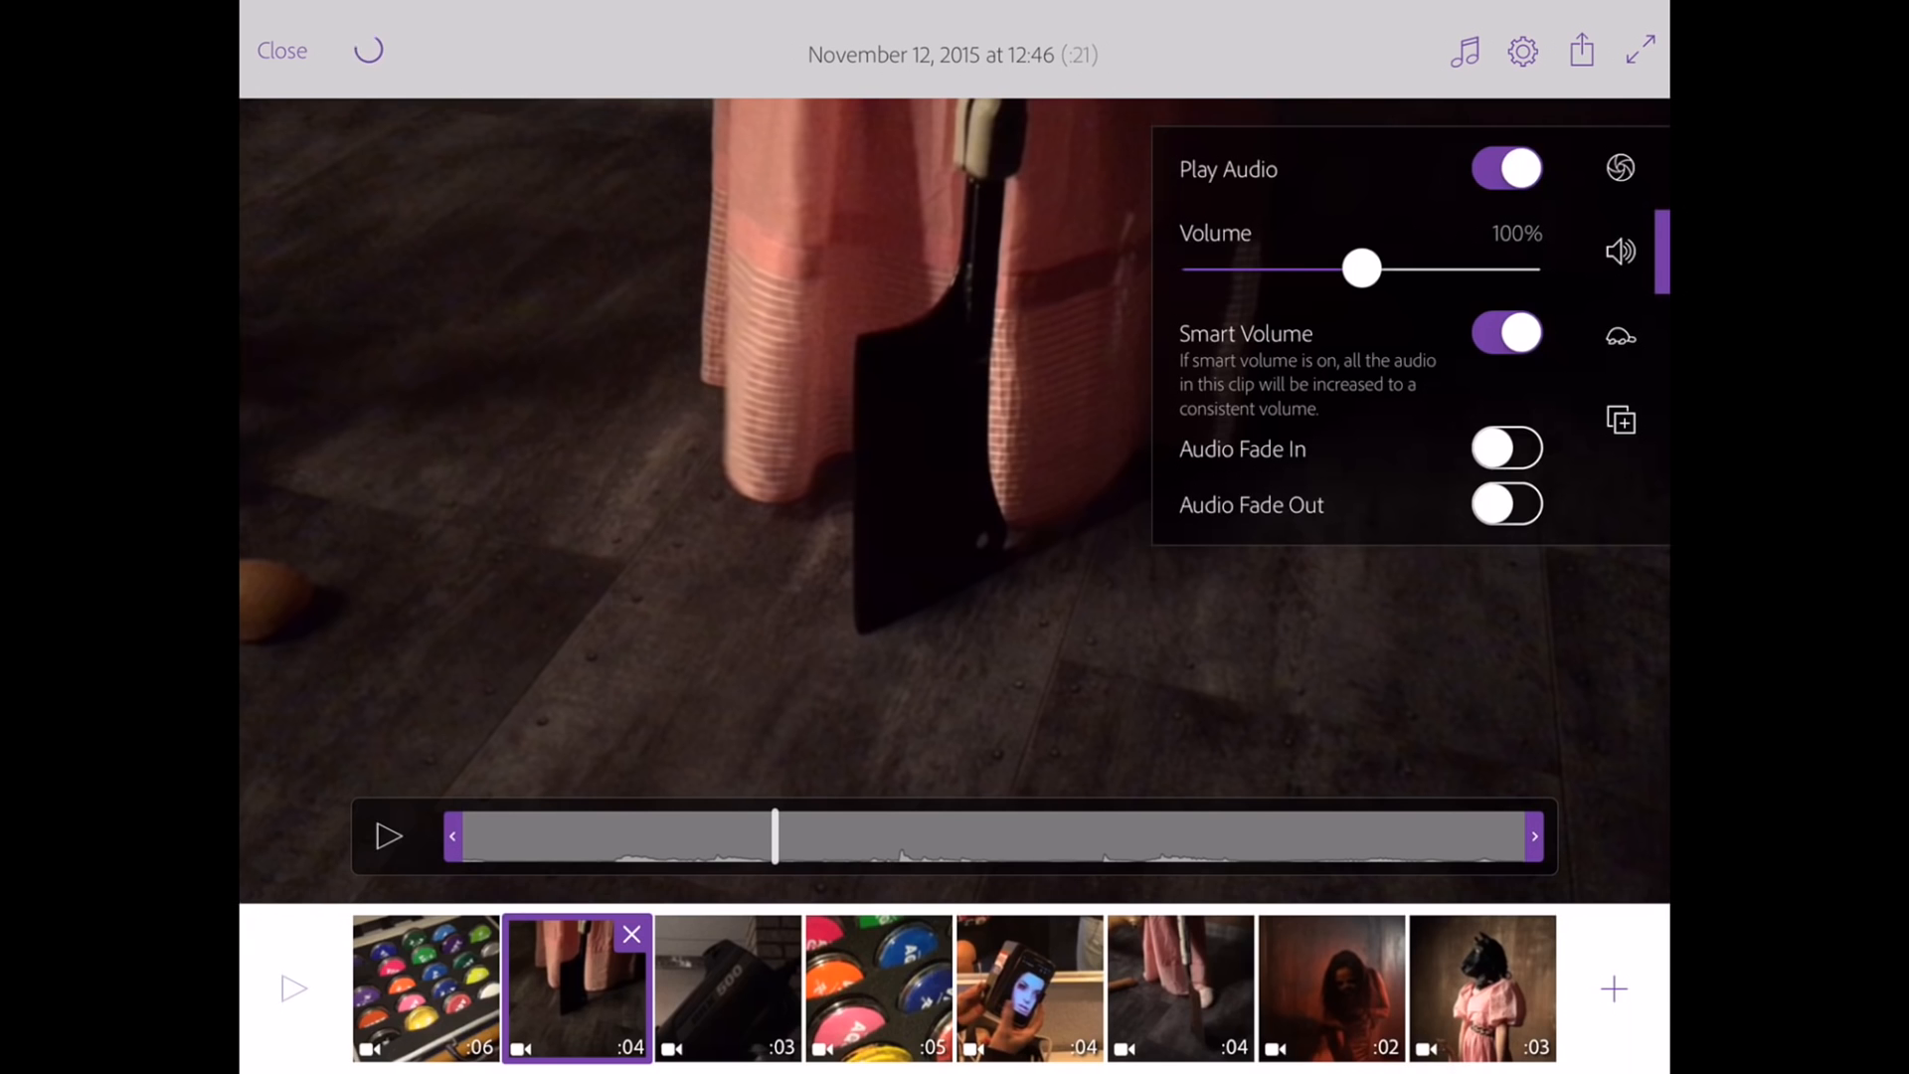
left_click(1621, 338)
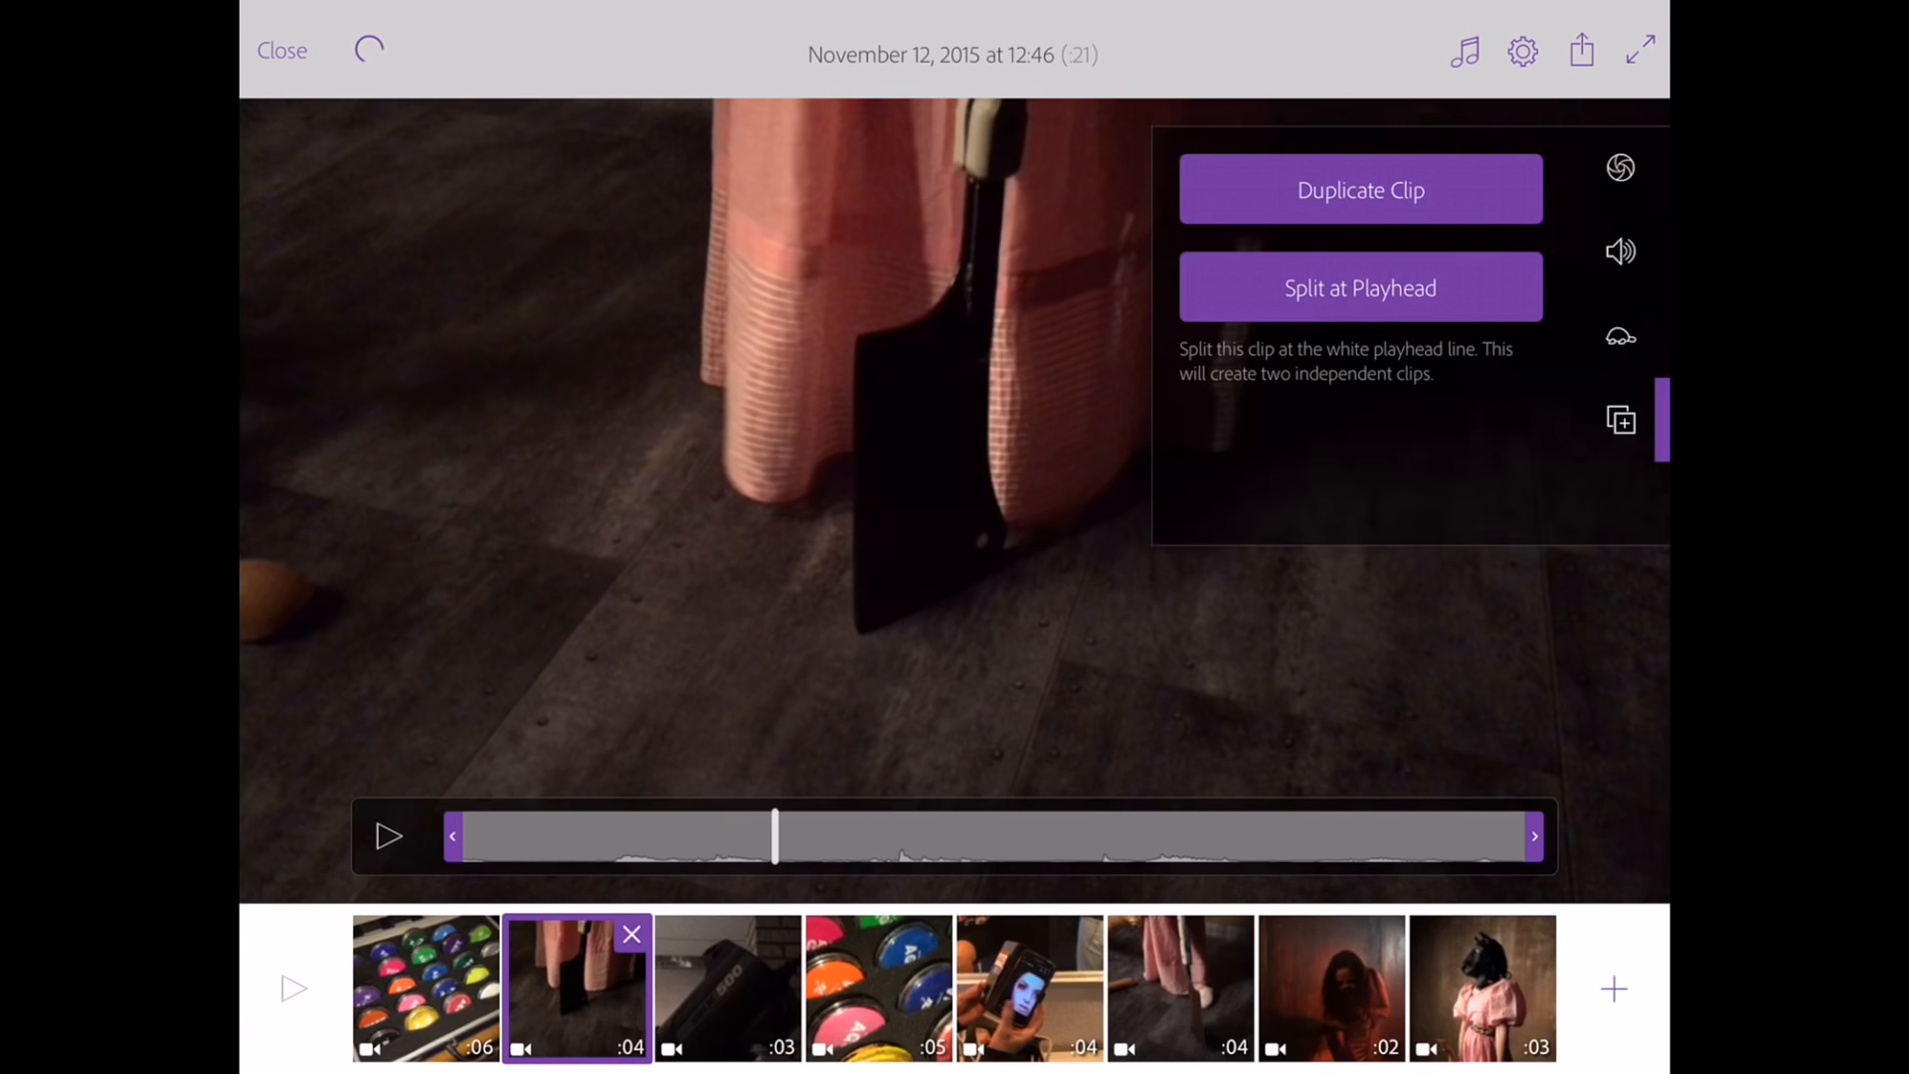
left_click(1621, 420)
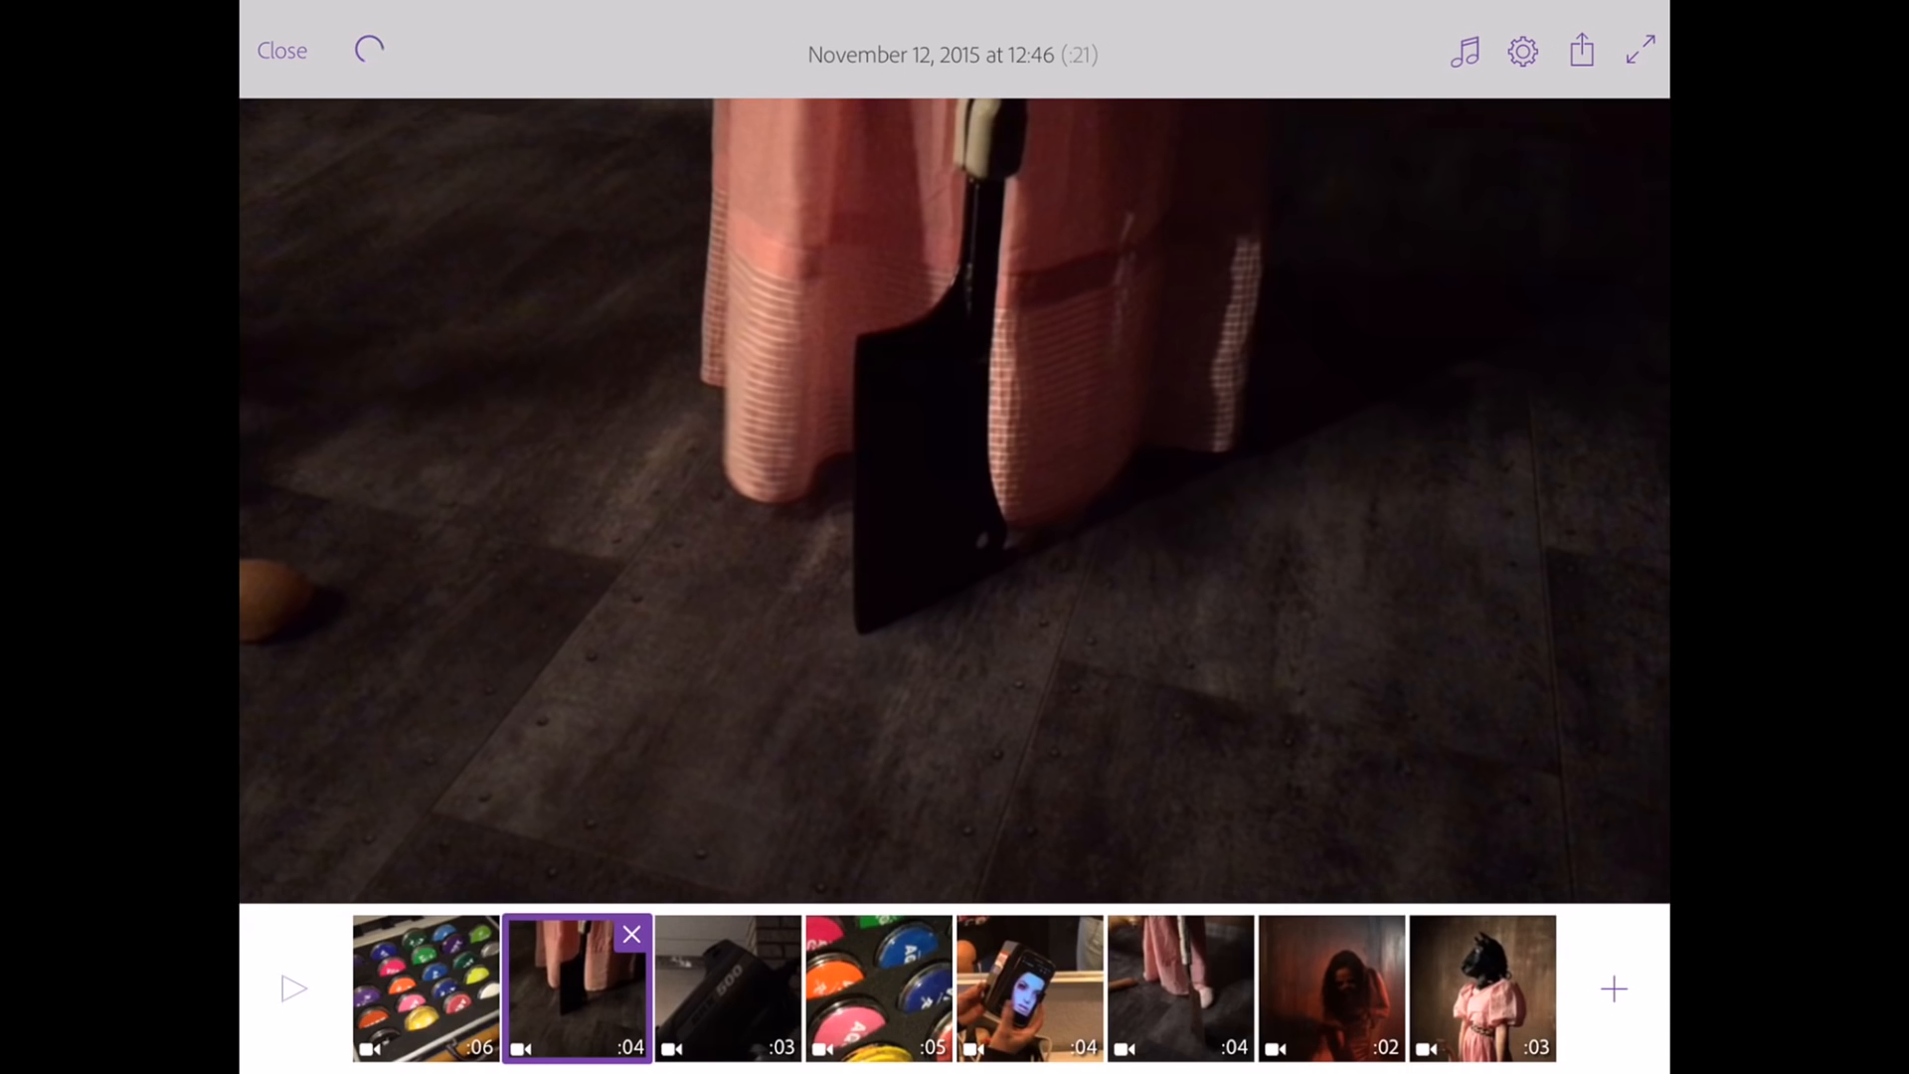
View the Creative Cloud and YouTube share options, then close the project back to the projects list
left_click(1581, 52)
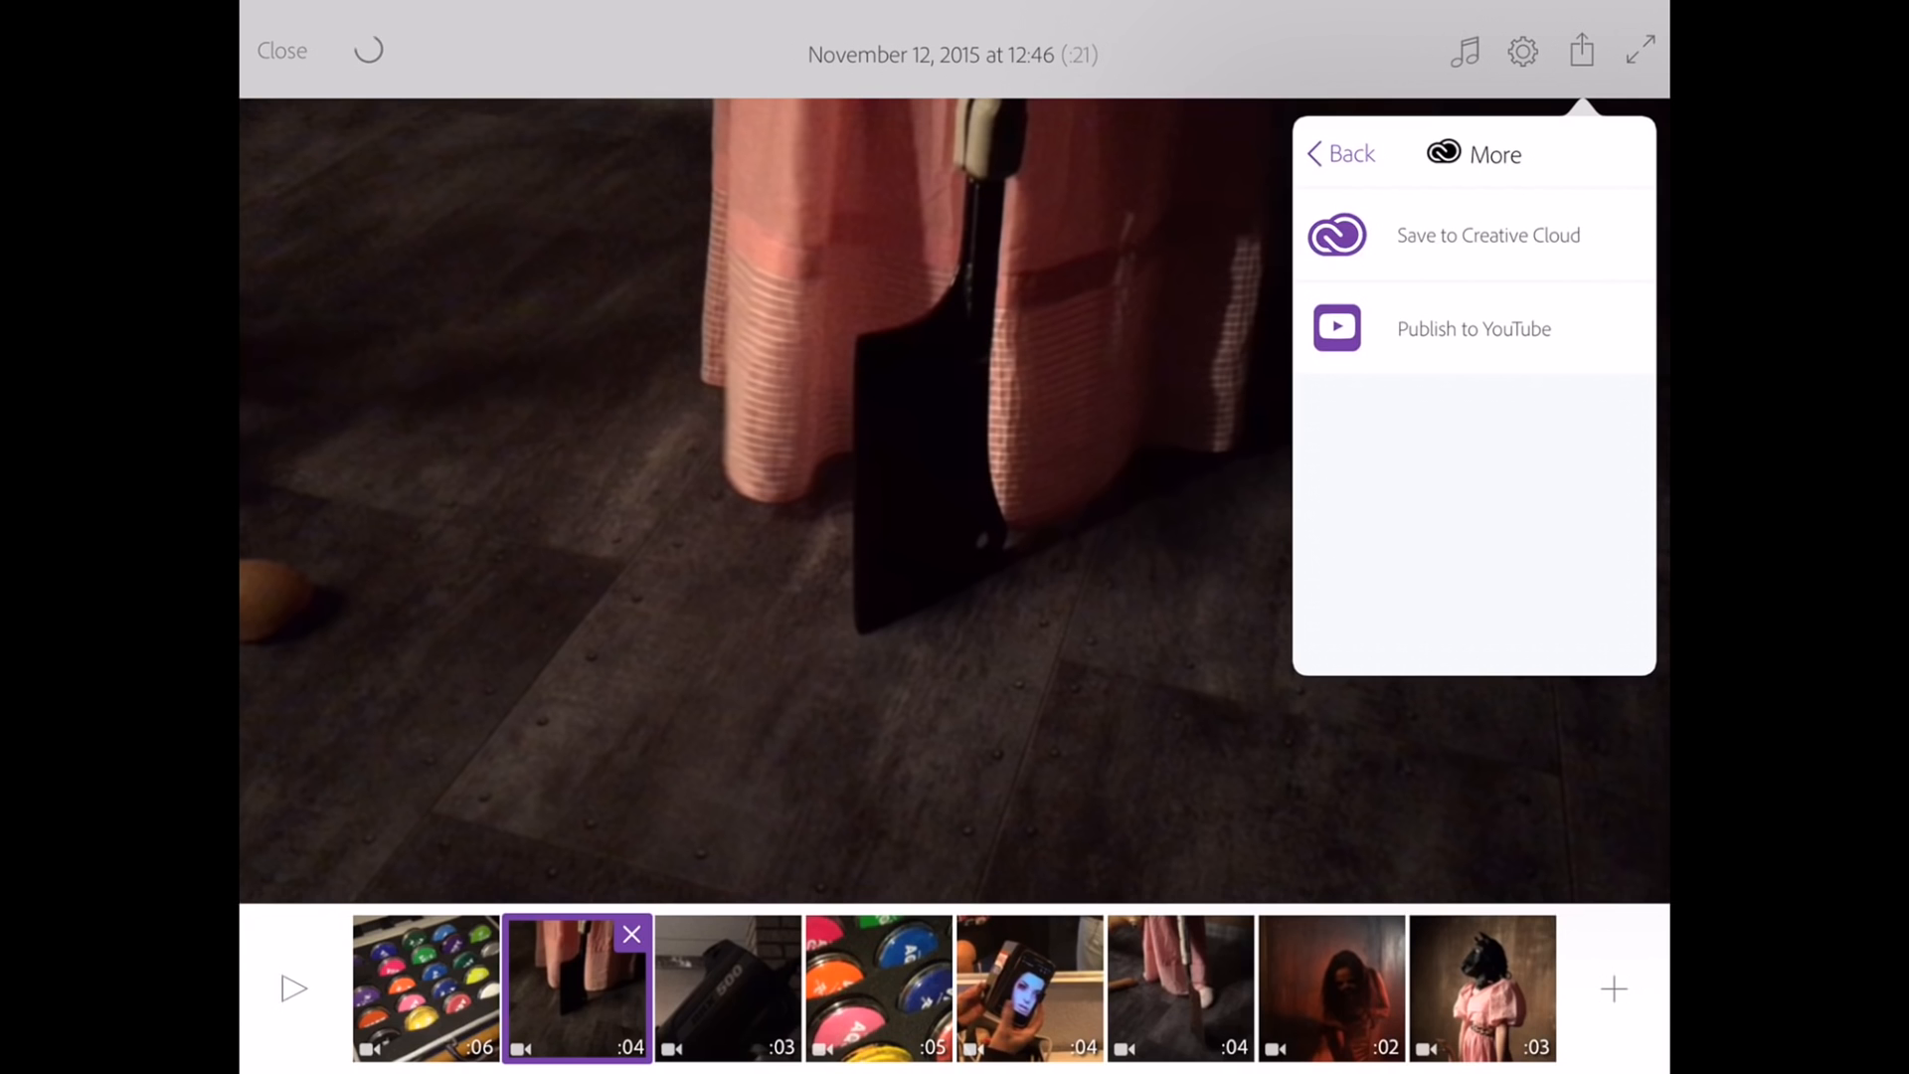
left_click(1582, 51)
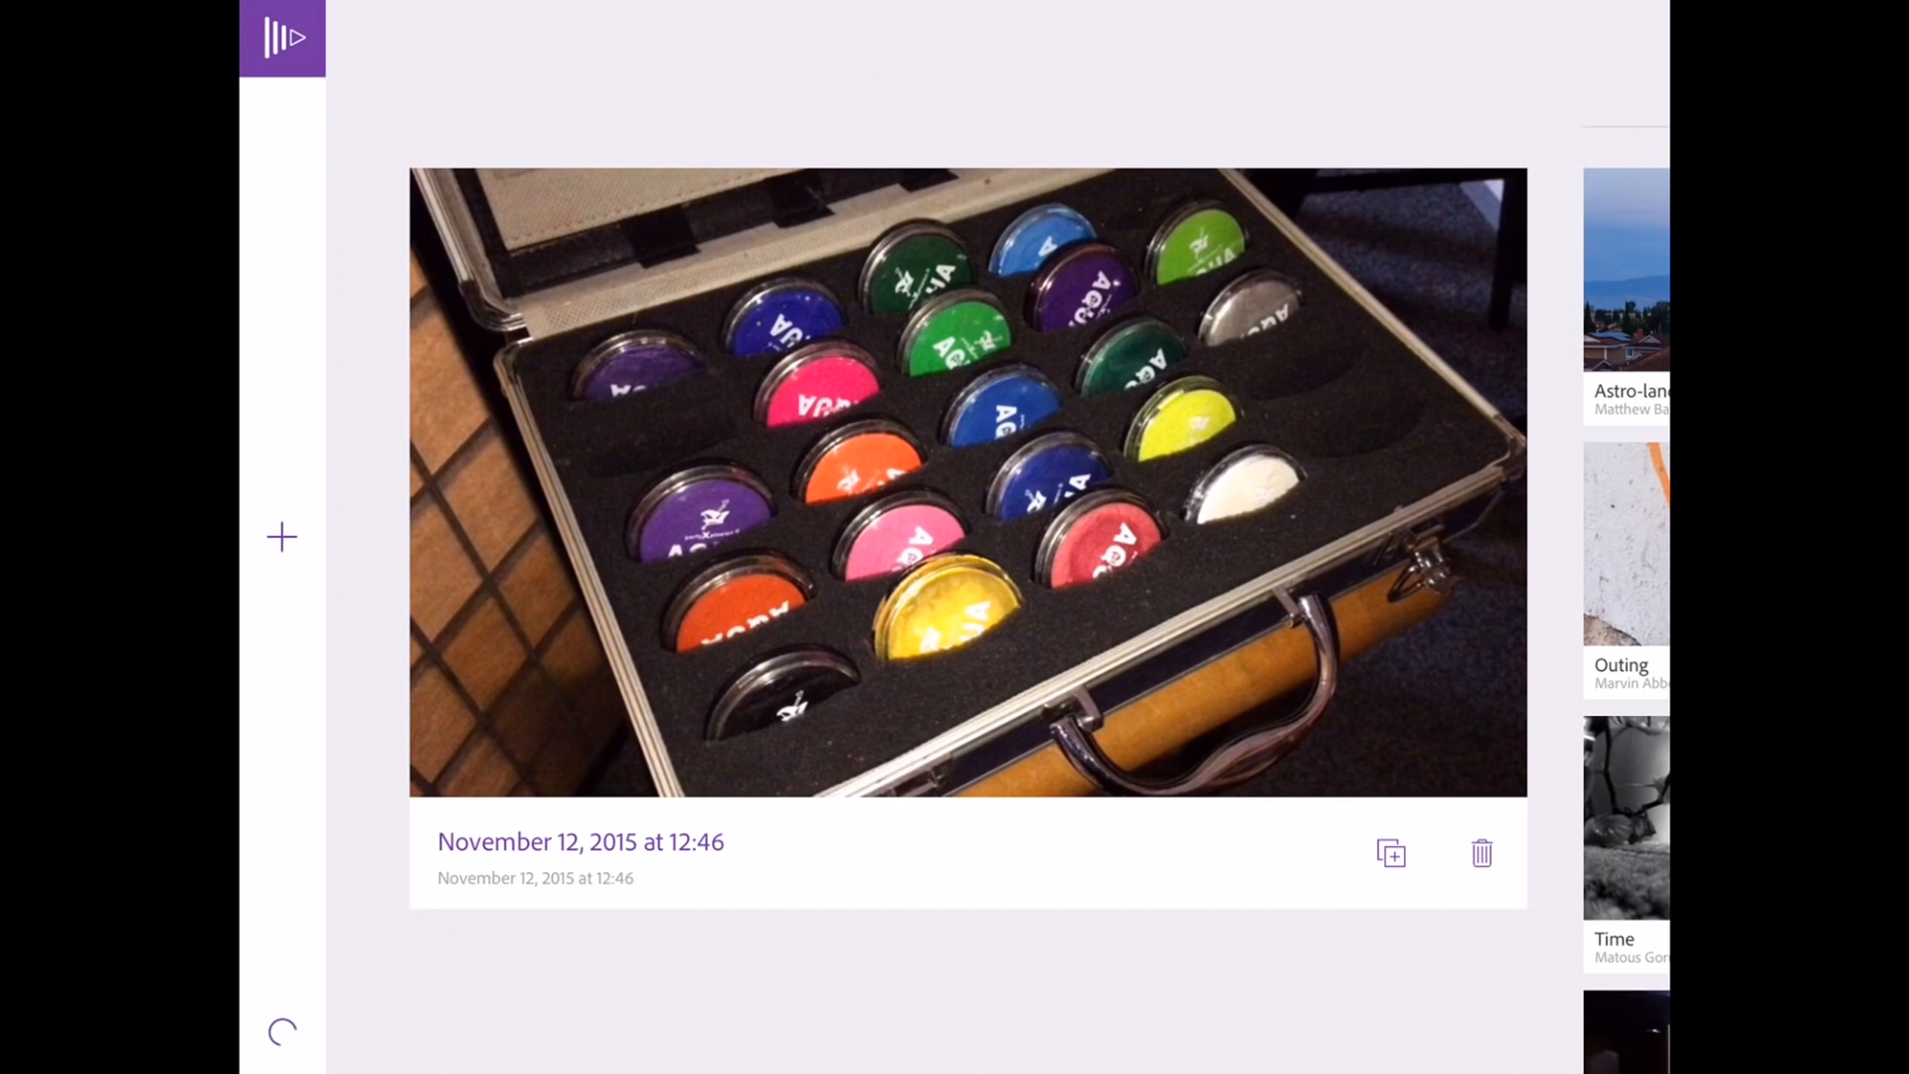
Create a new project from 14 Camera Roll videos on the iPad, set to the Knockout soundtrack
left_click(1479, 853)
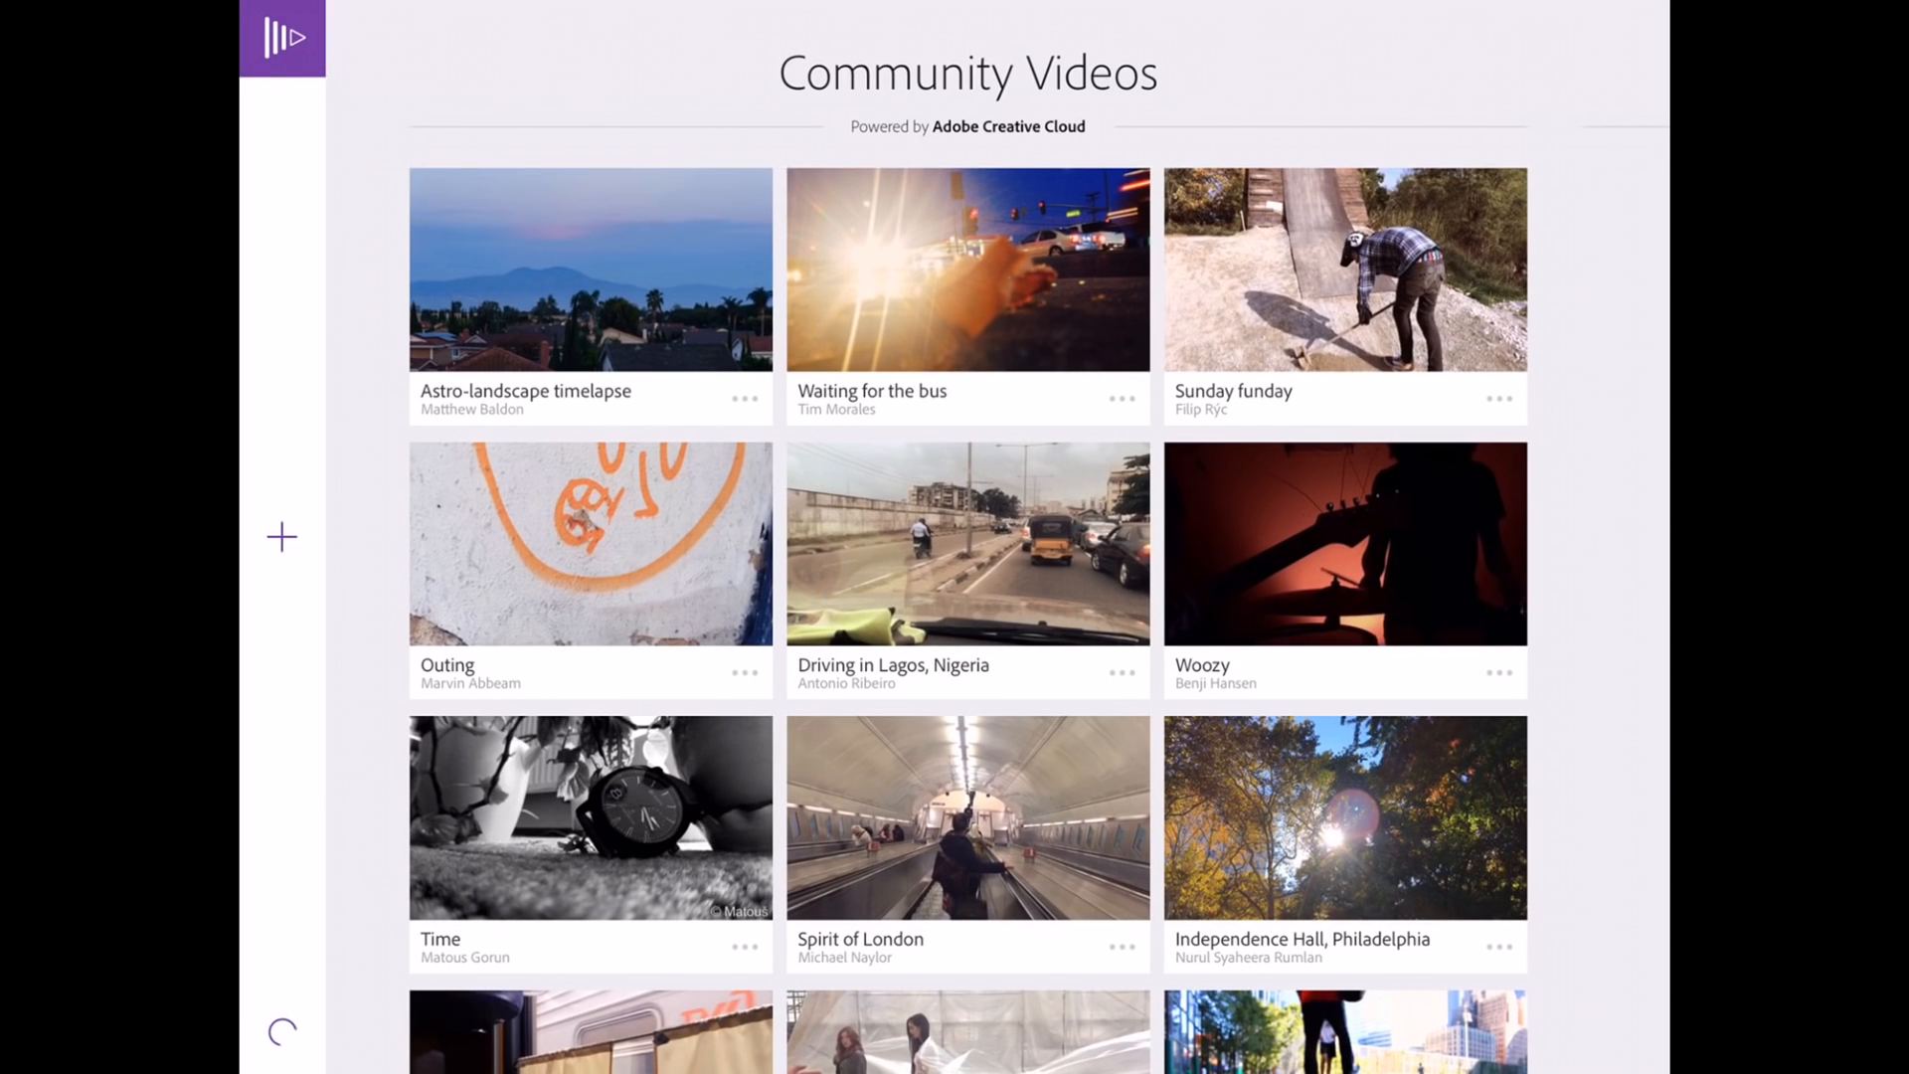
left_click(278, 535)
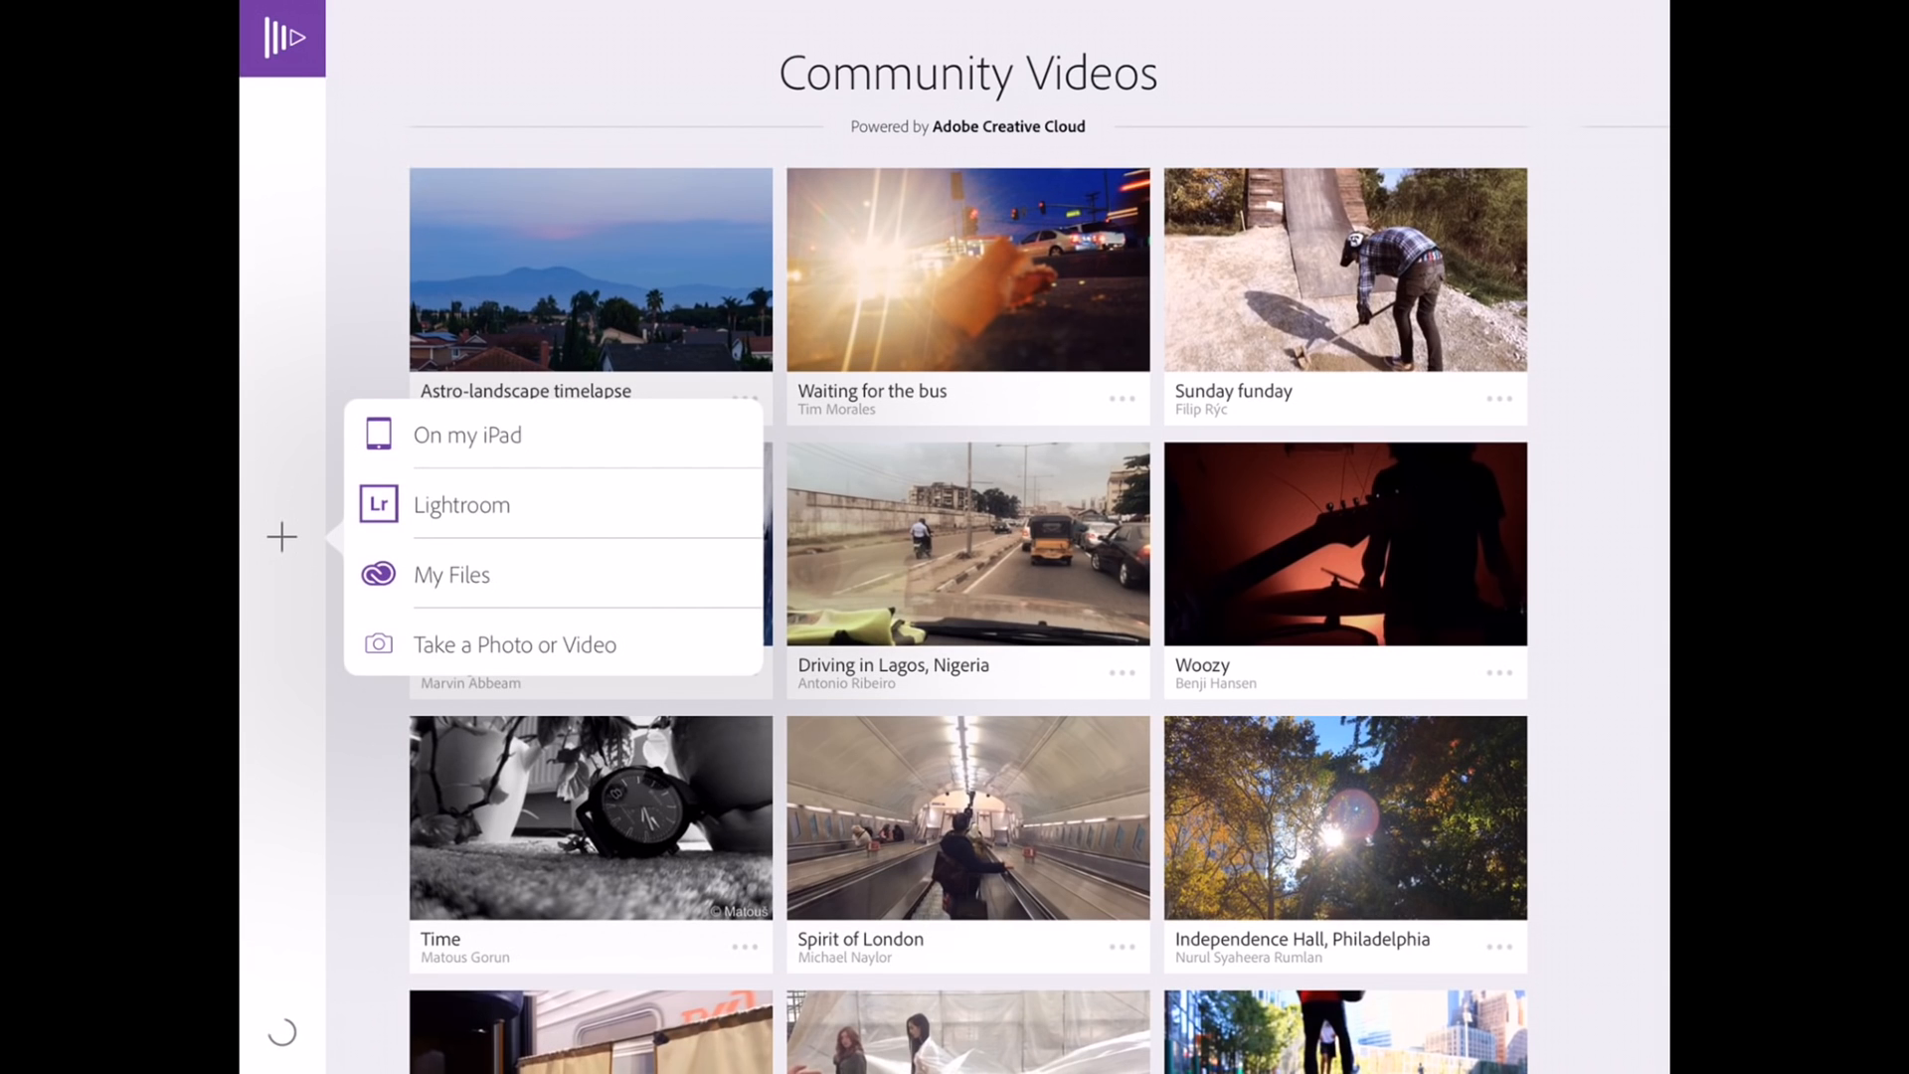
left_click(468, 436)
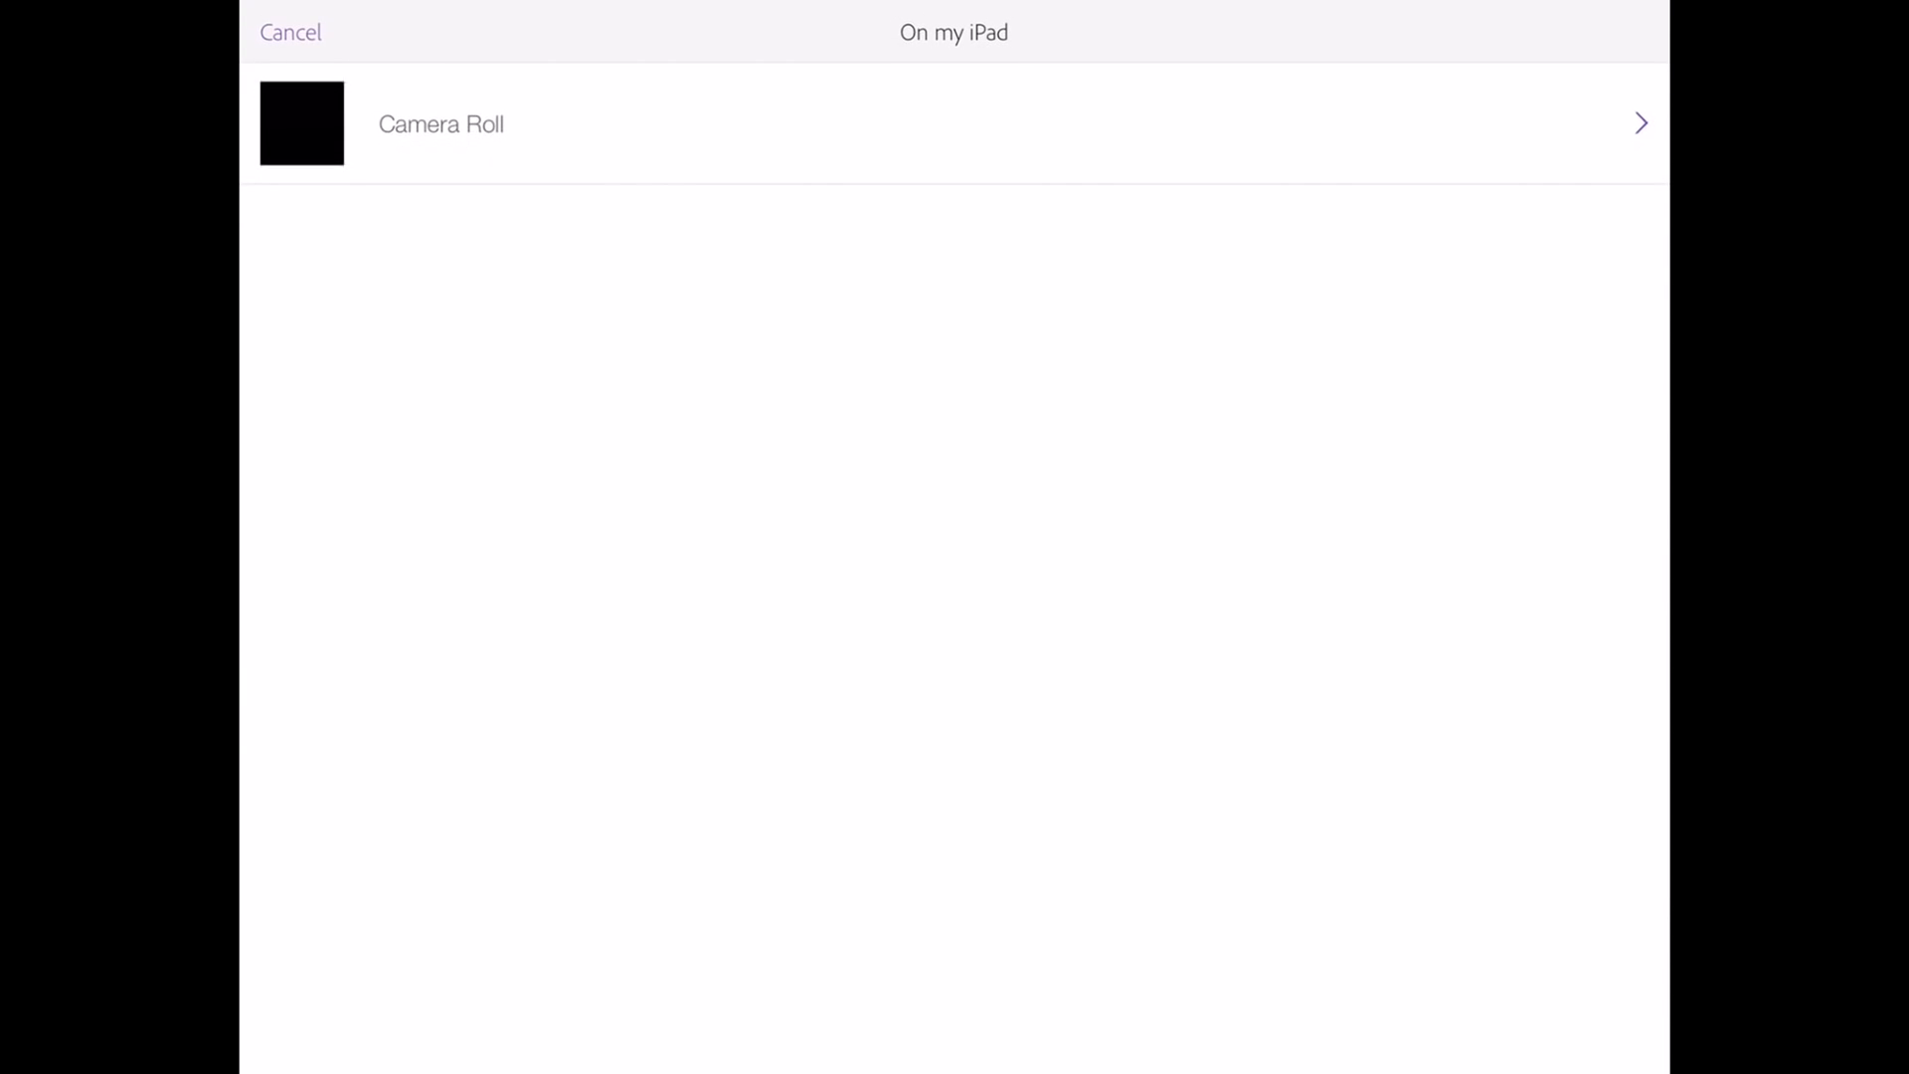
left_click(951, 123)
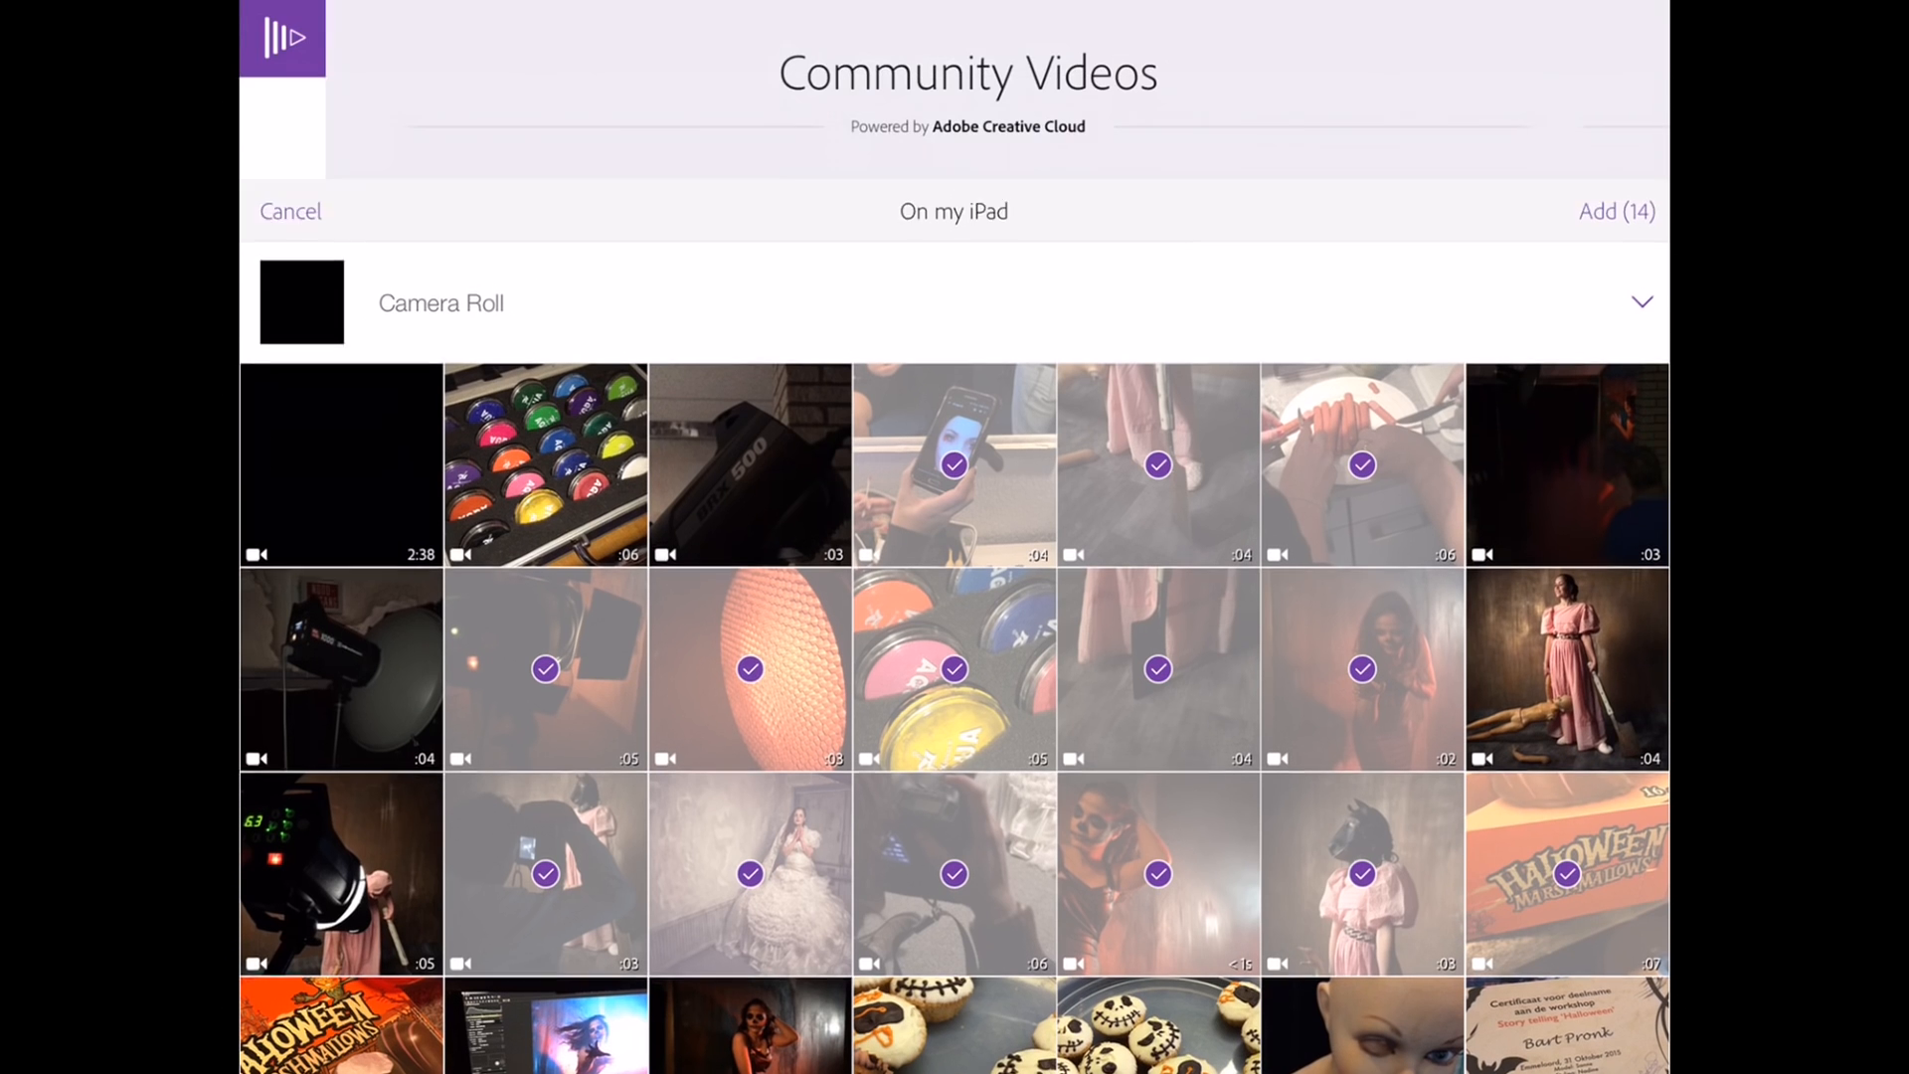
left_click(1619, 210)
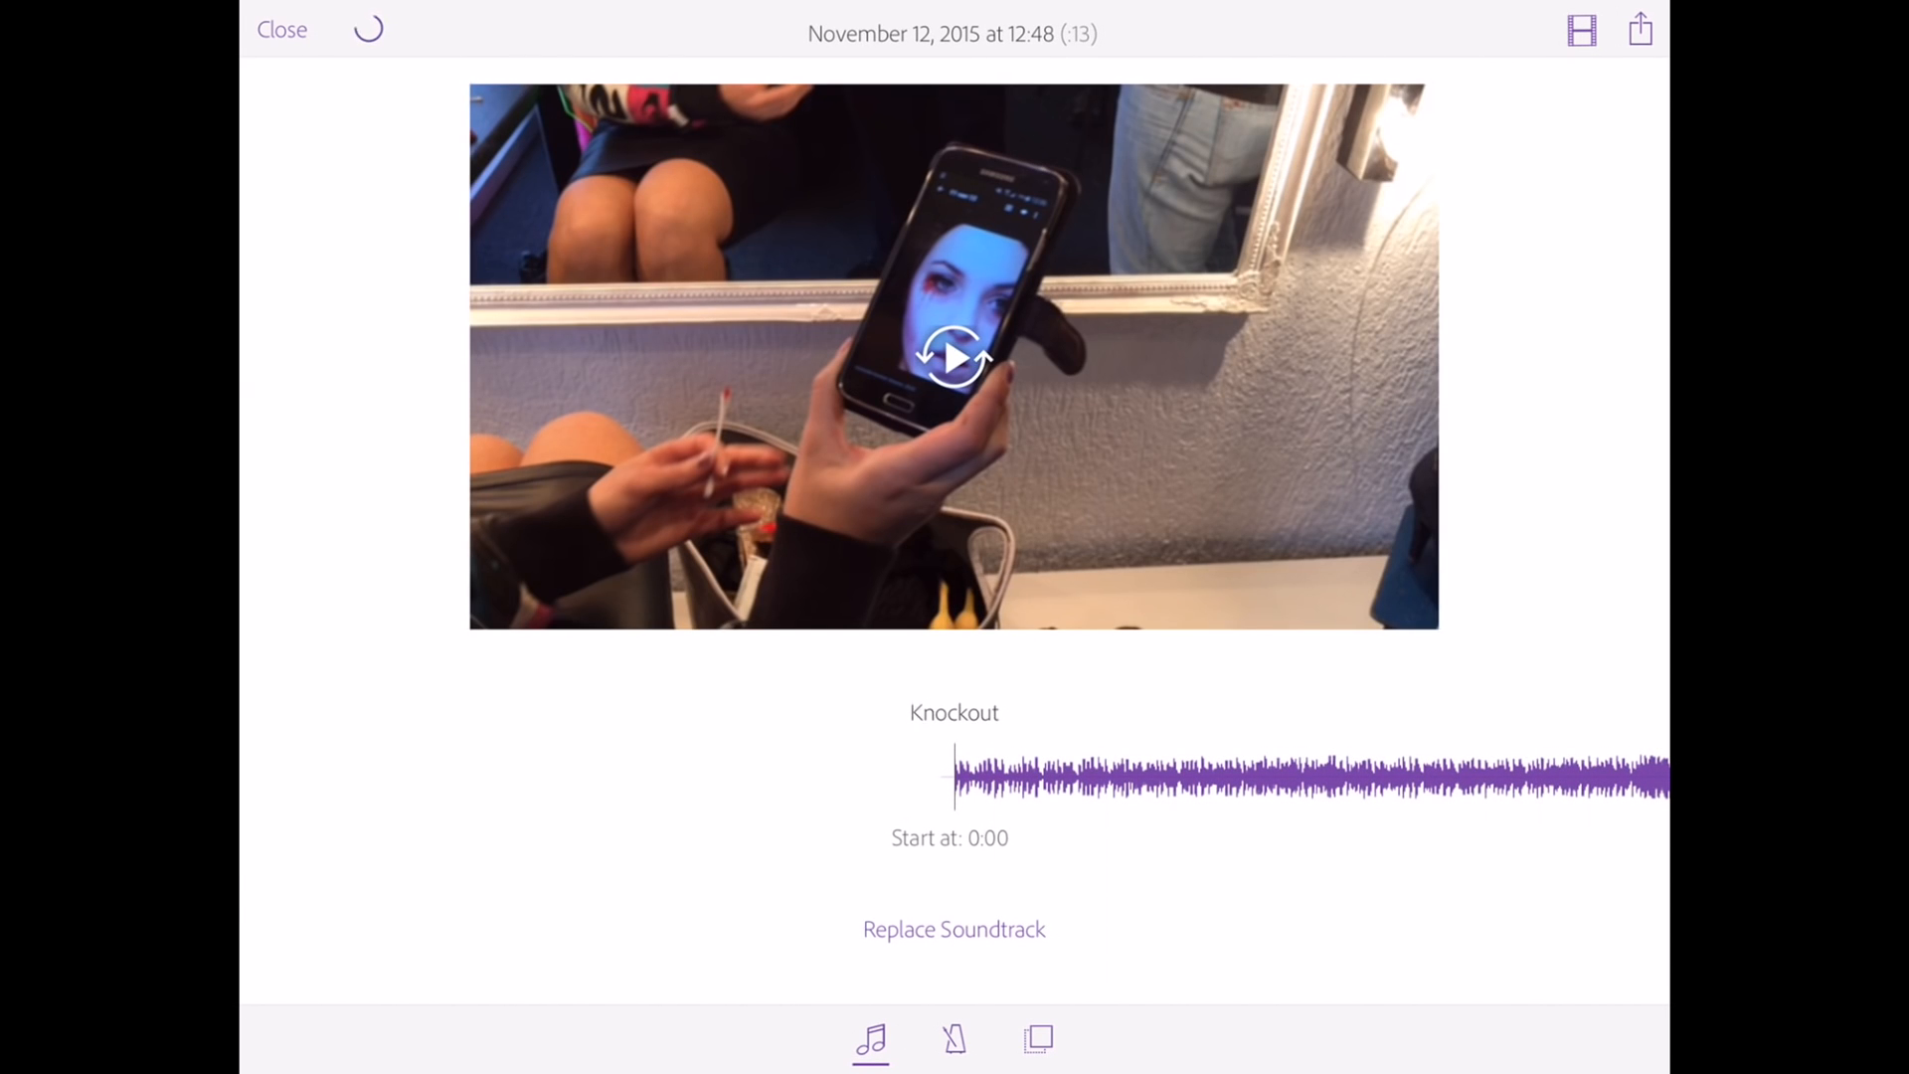
Set the automatic edit's Pace slider to Slower, lengthening the video from 13 to 39 seconds, and preview it
left_click(953, 1040)
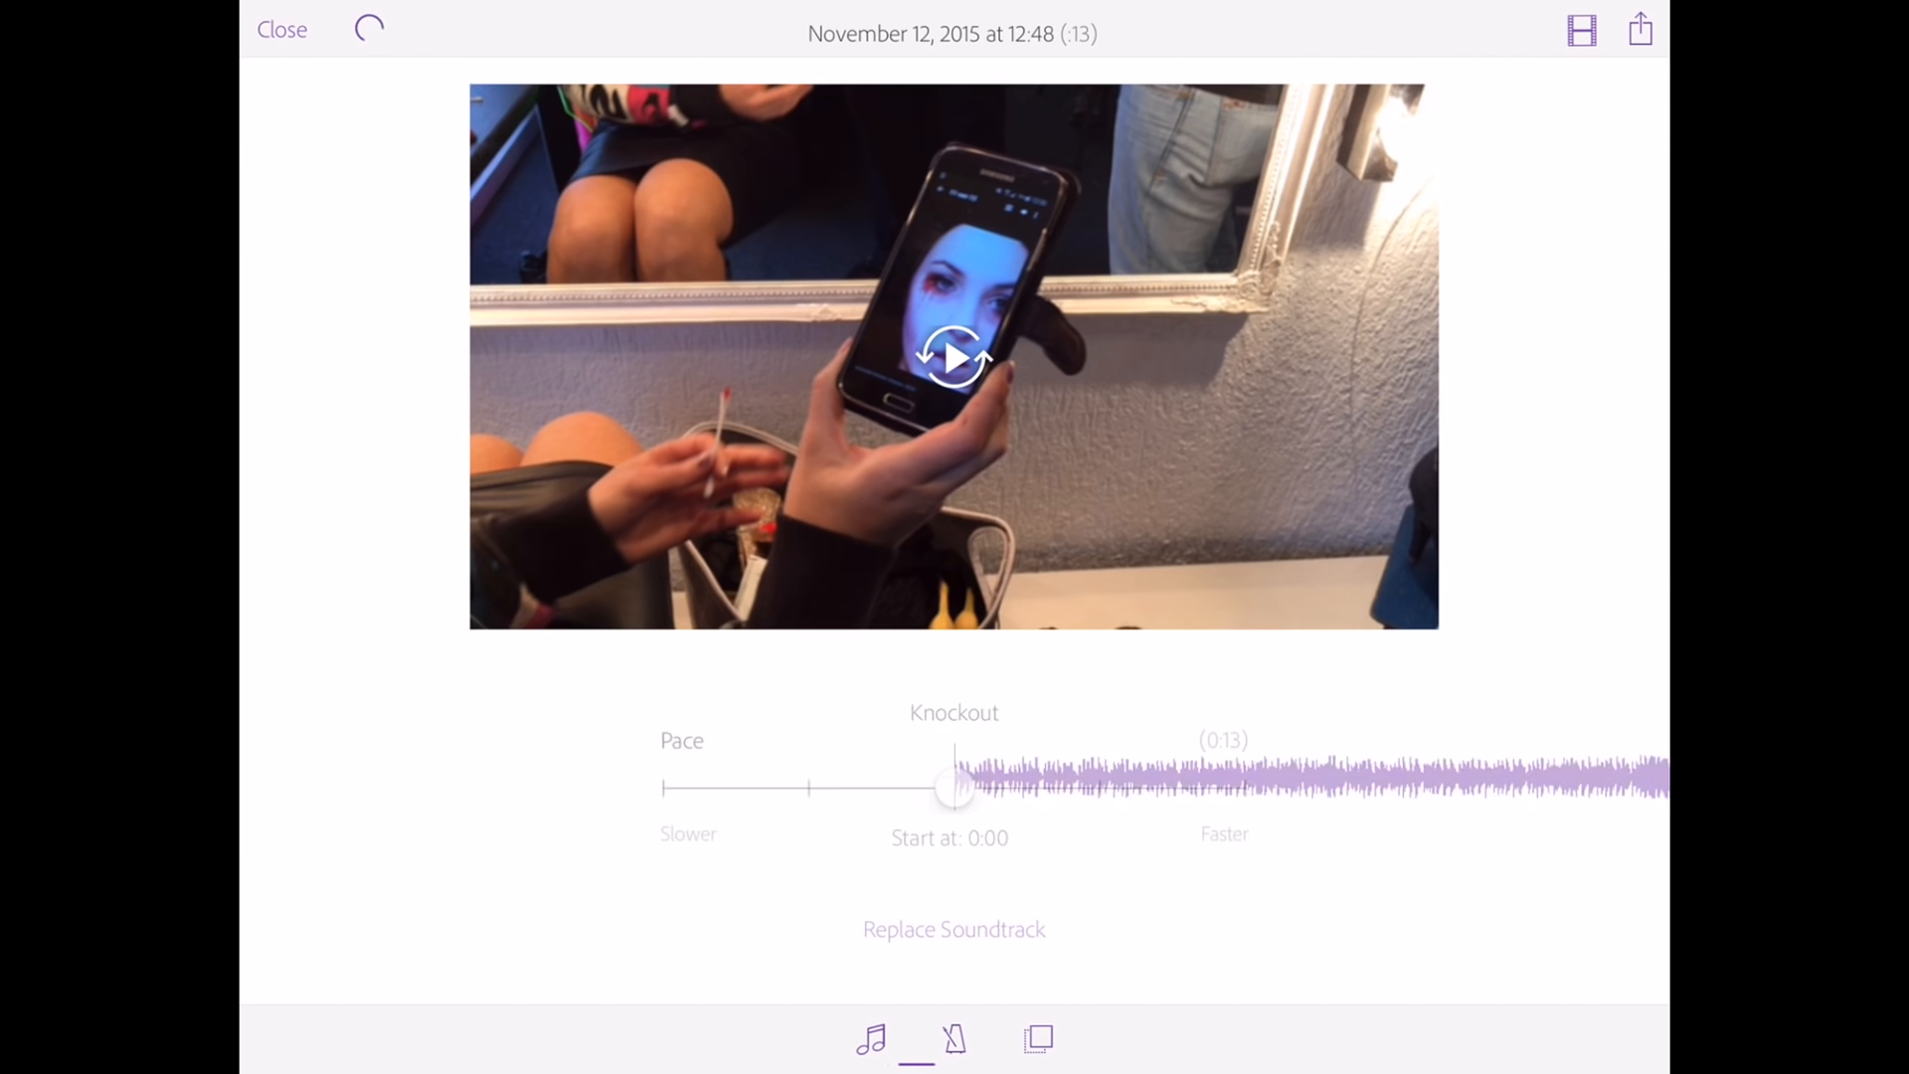
left_click(952, 1040)
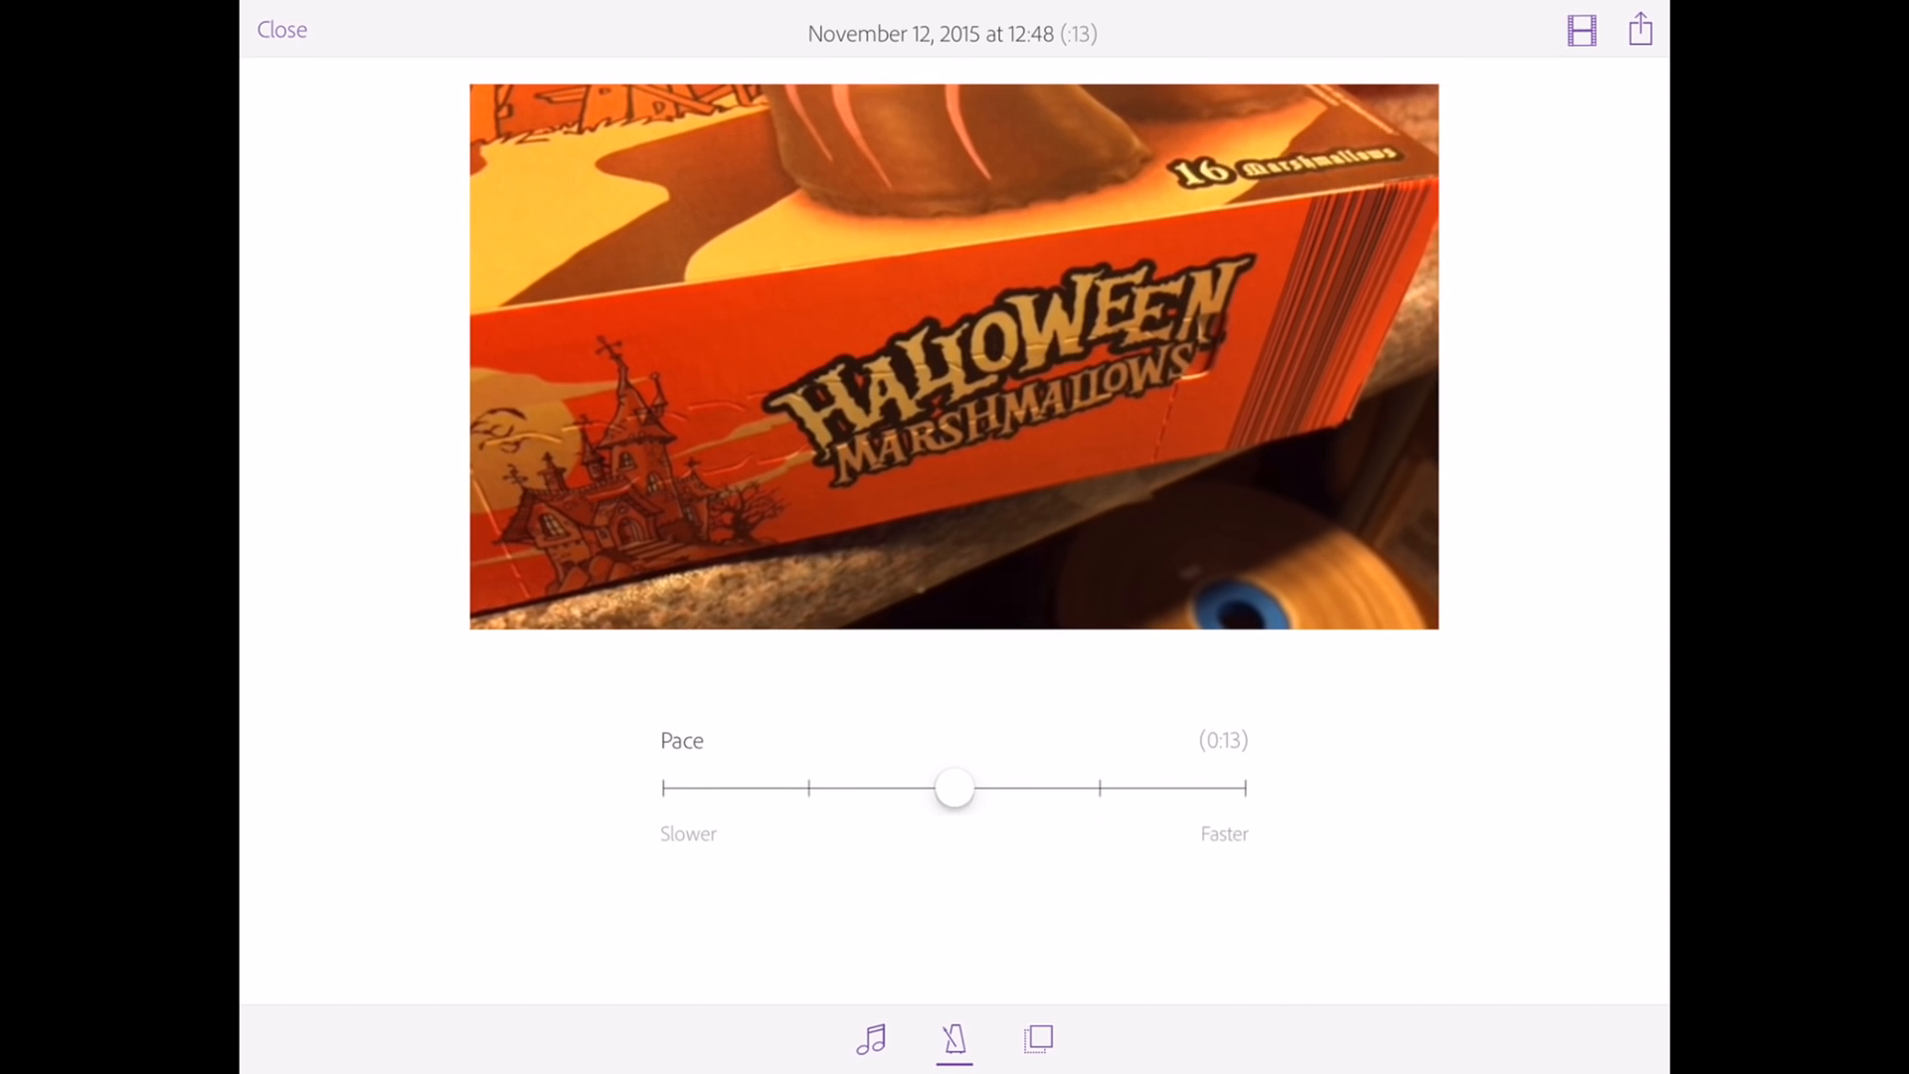
left_click(952, 356)
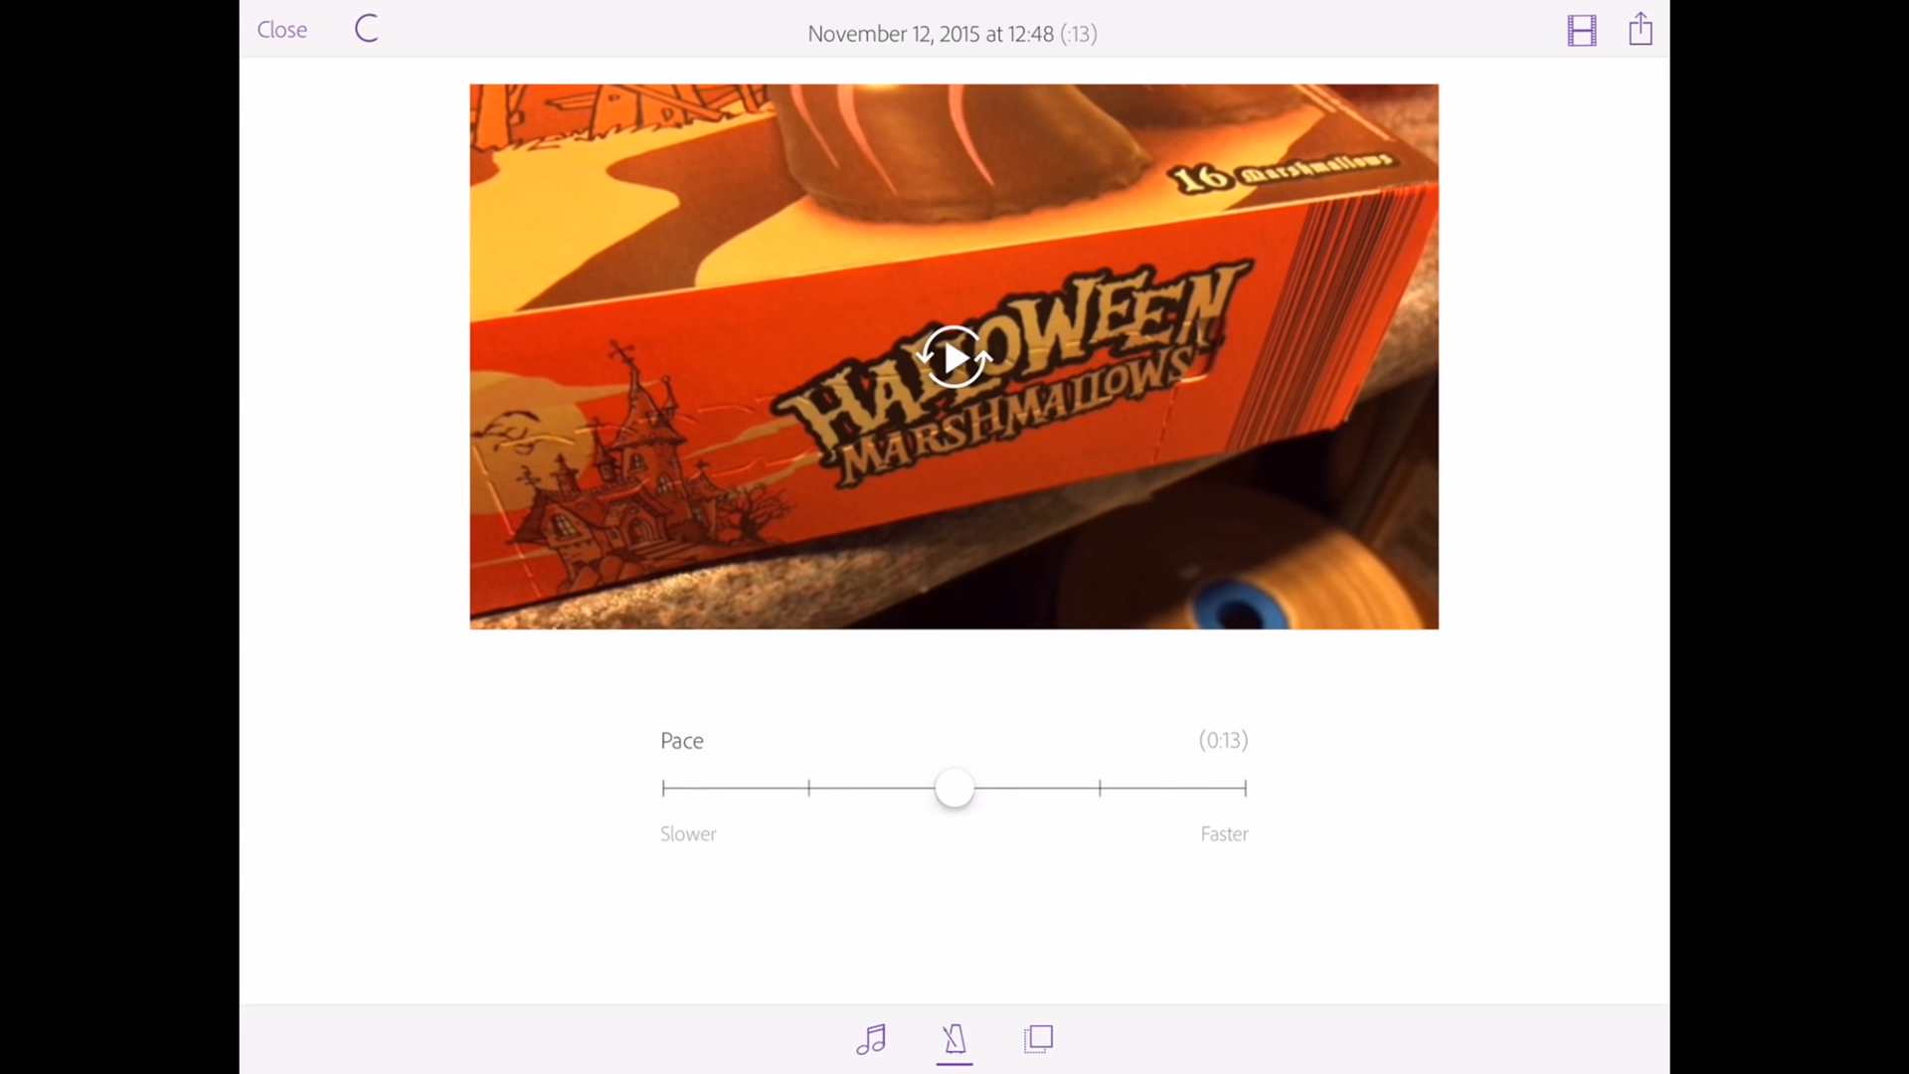
left_click_drag(953, 787, 666, 788)
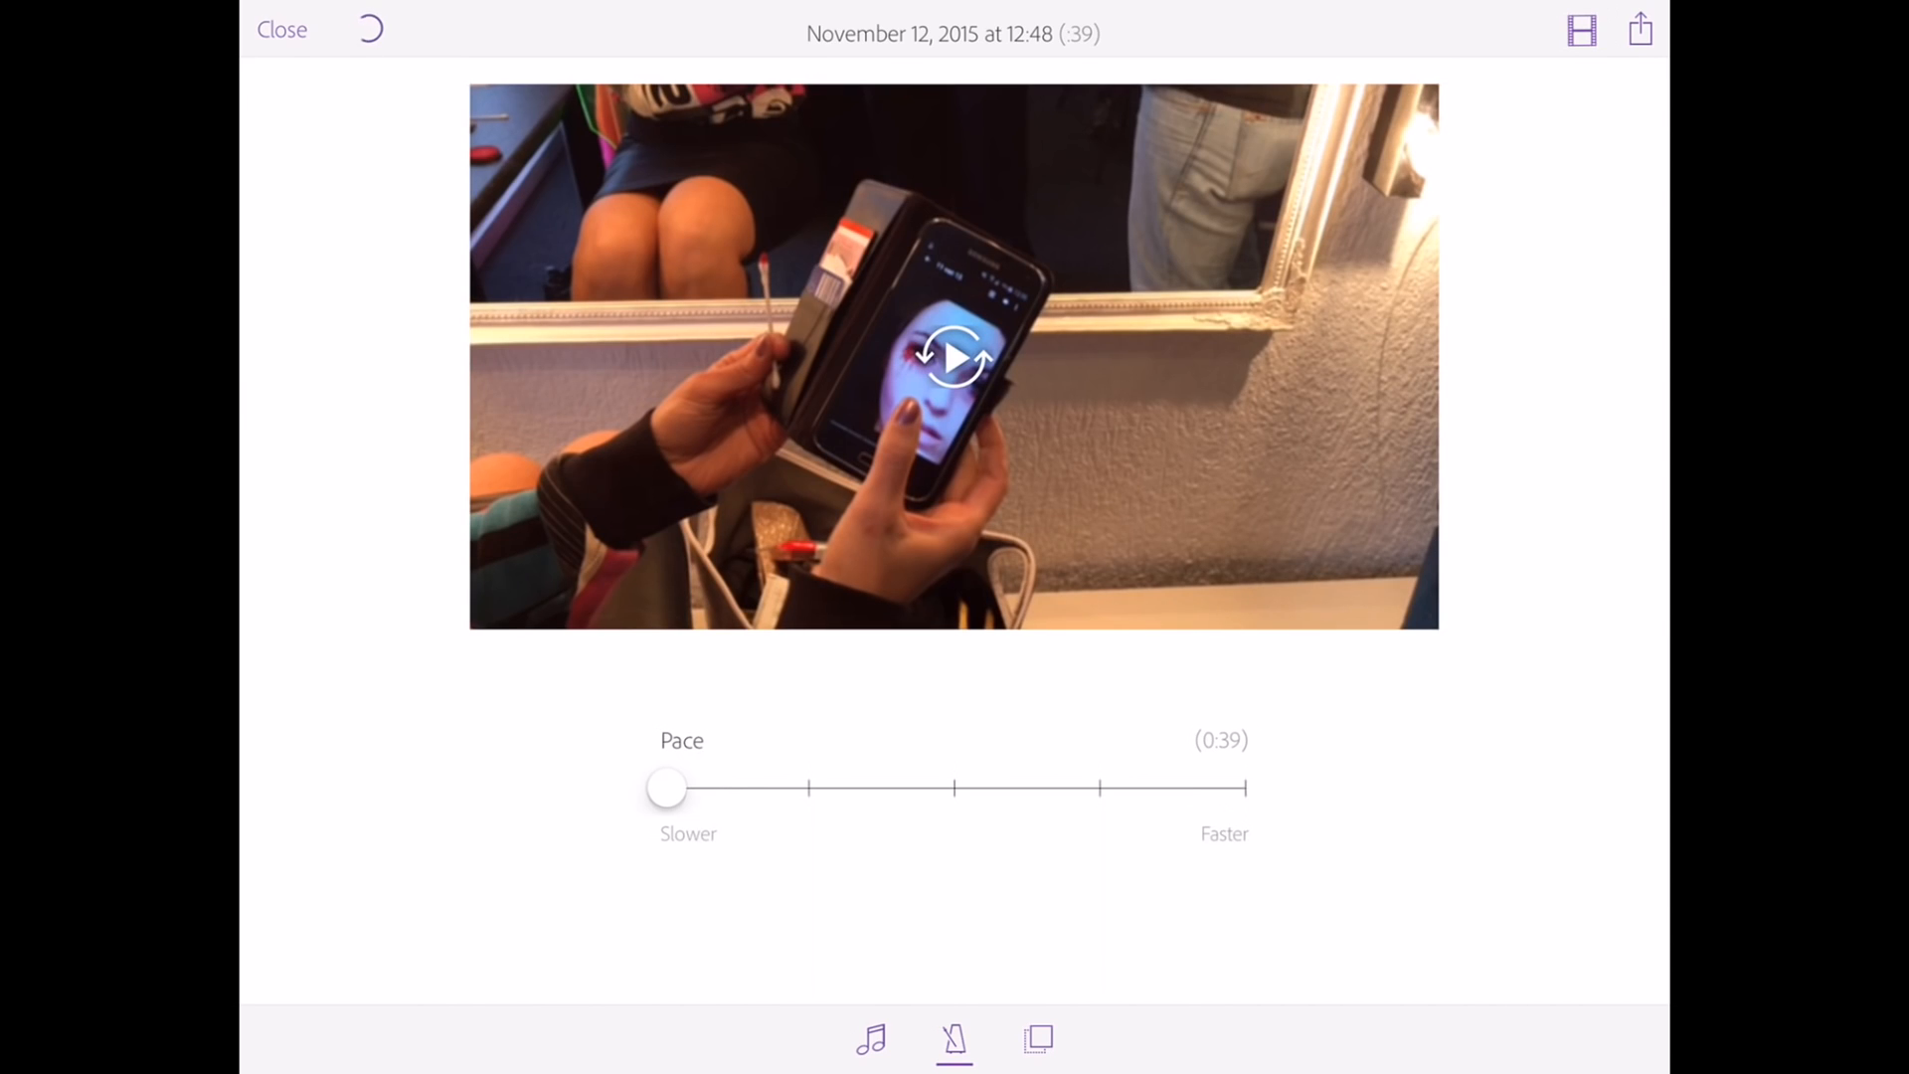
left_click(953, 356)
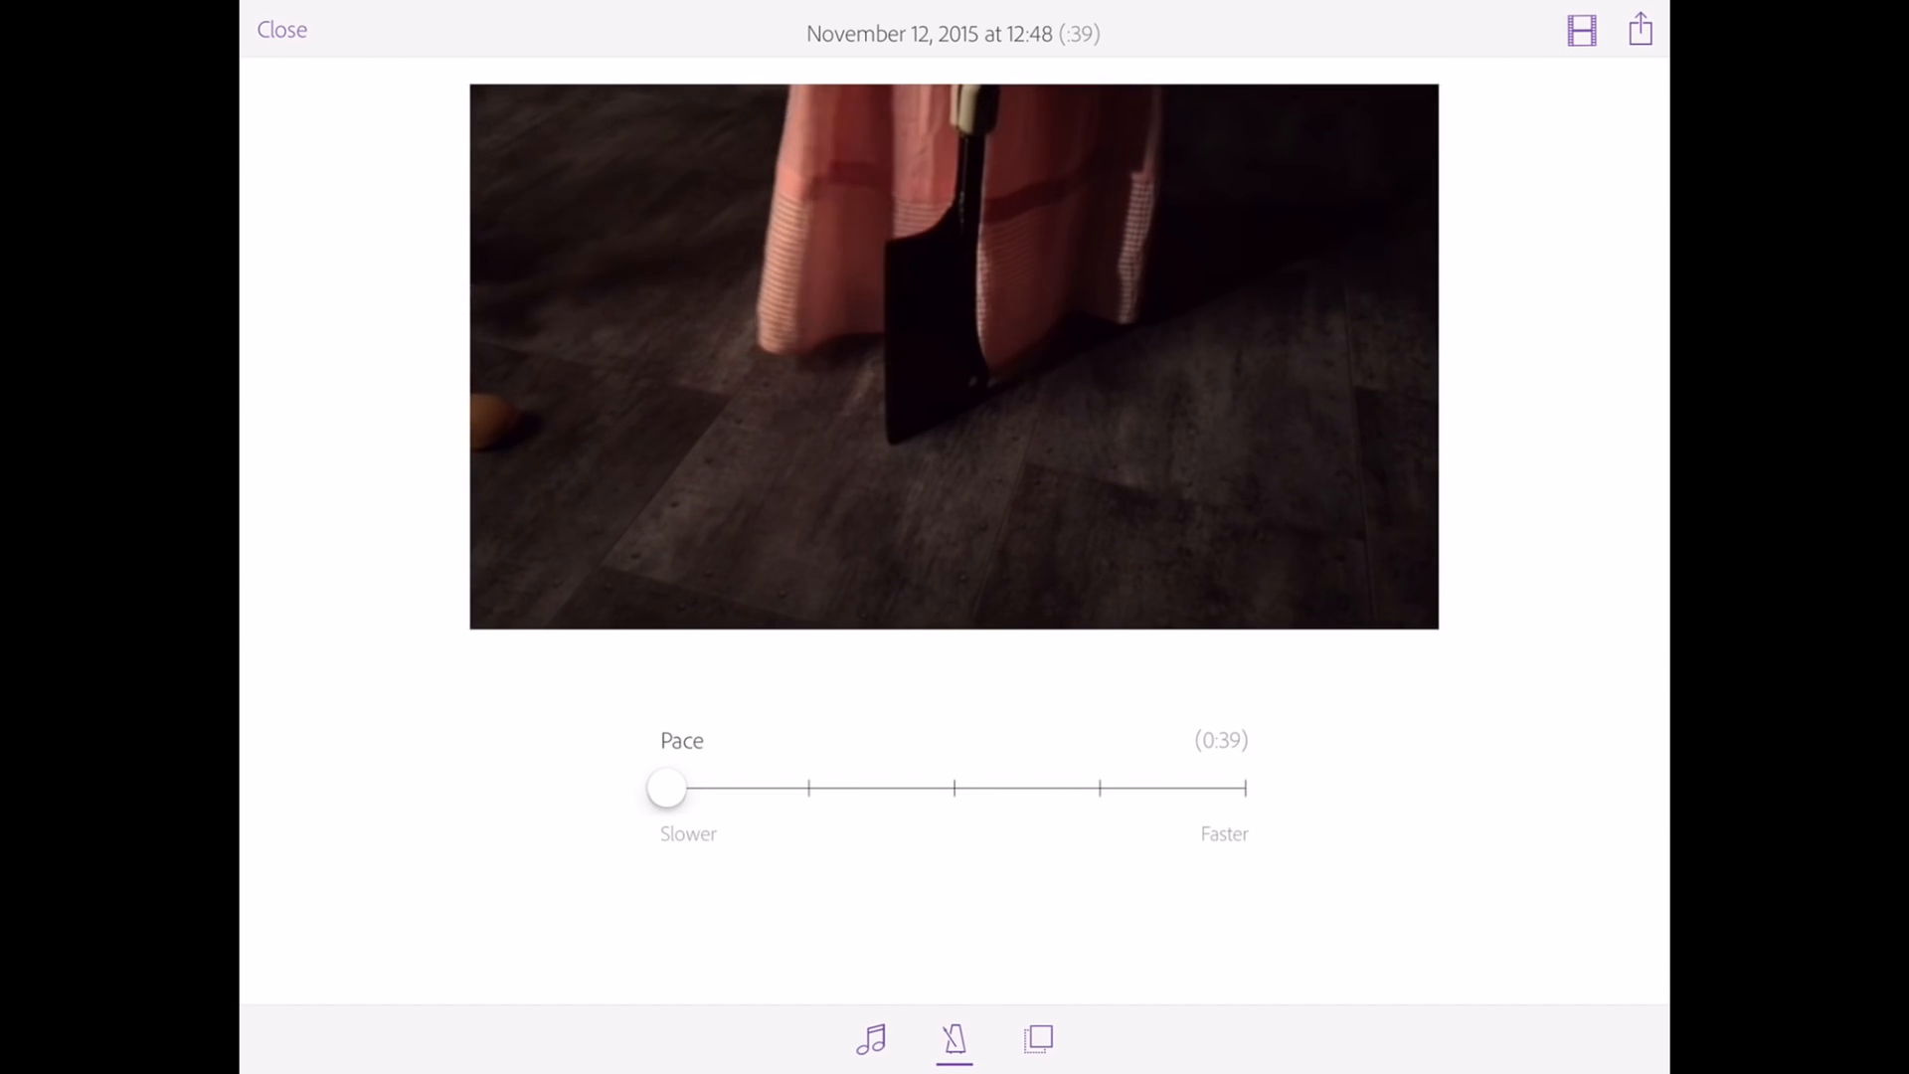
Show the More Options sharing destinations: Save to Creative Cloud and Publish to YouTube
left_click(1641, 30)
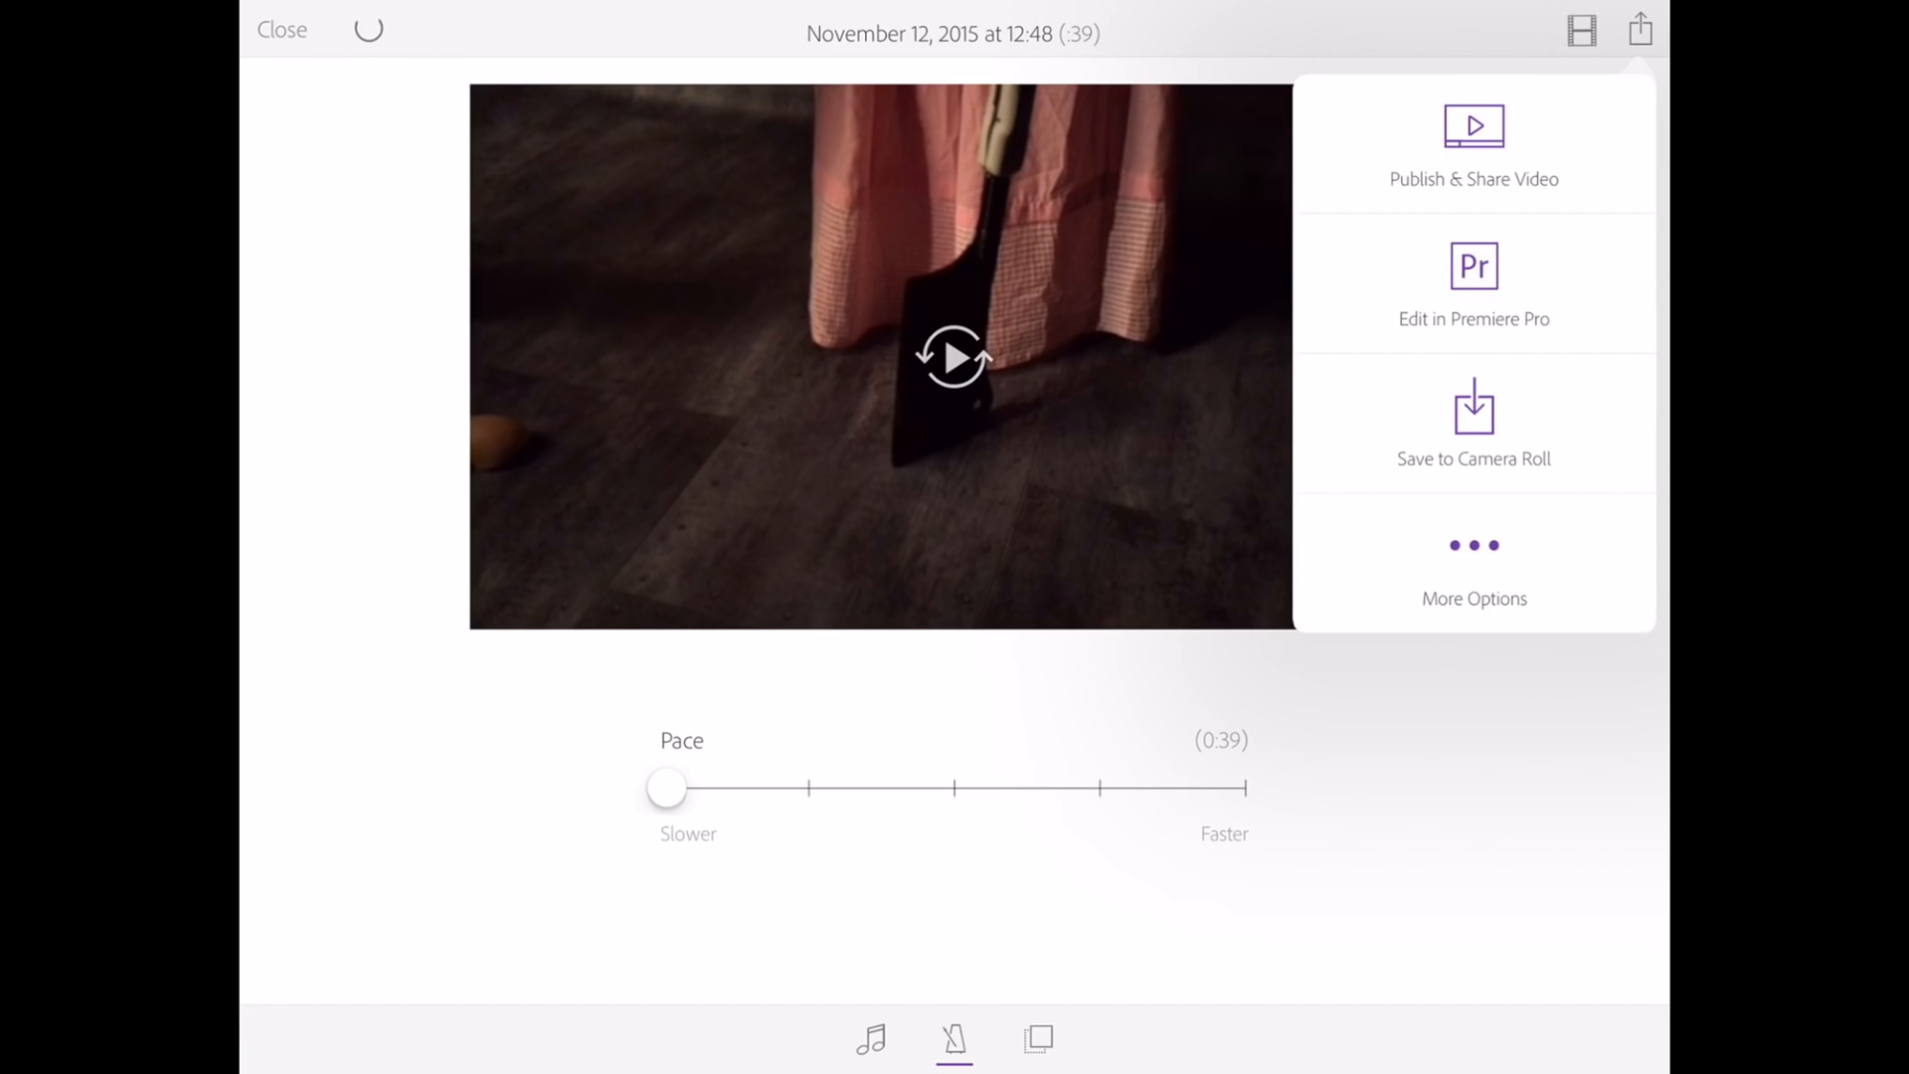
left_click(1474, 571)
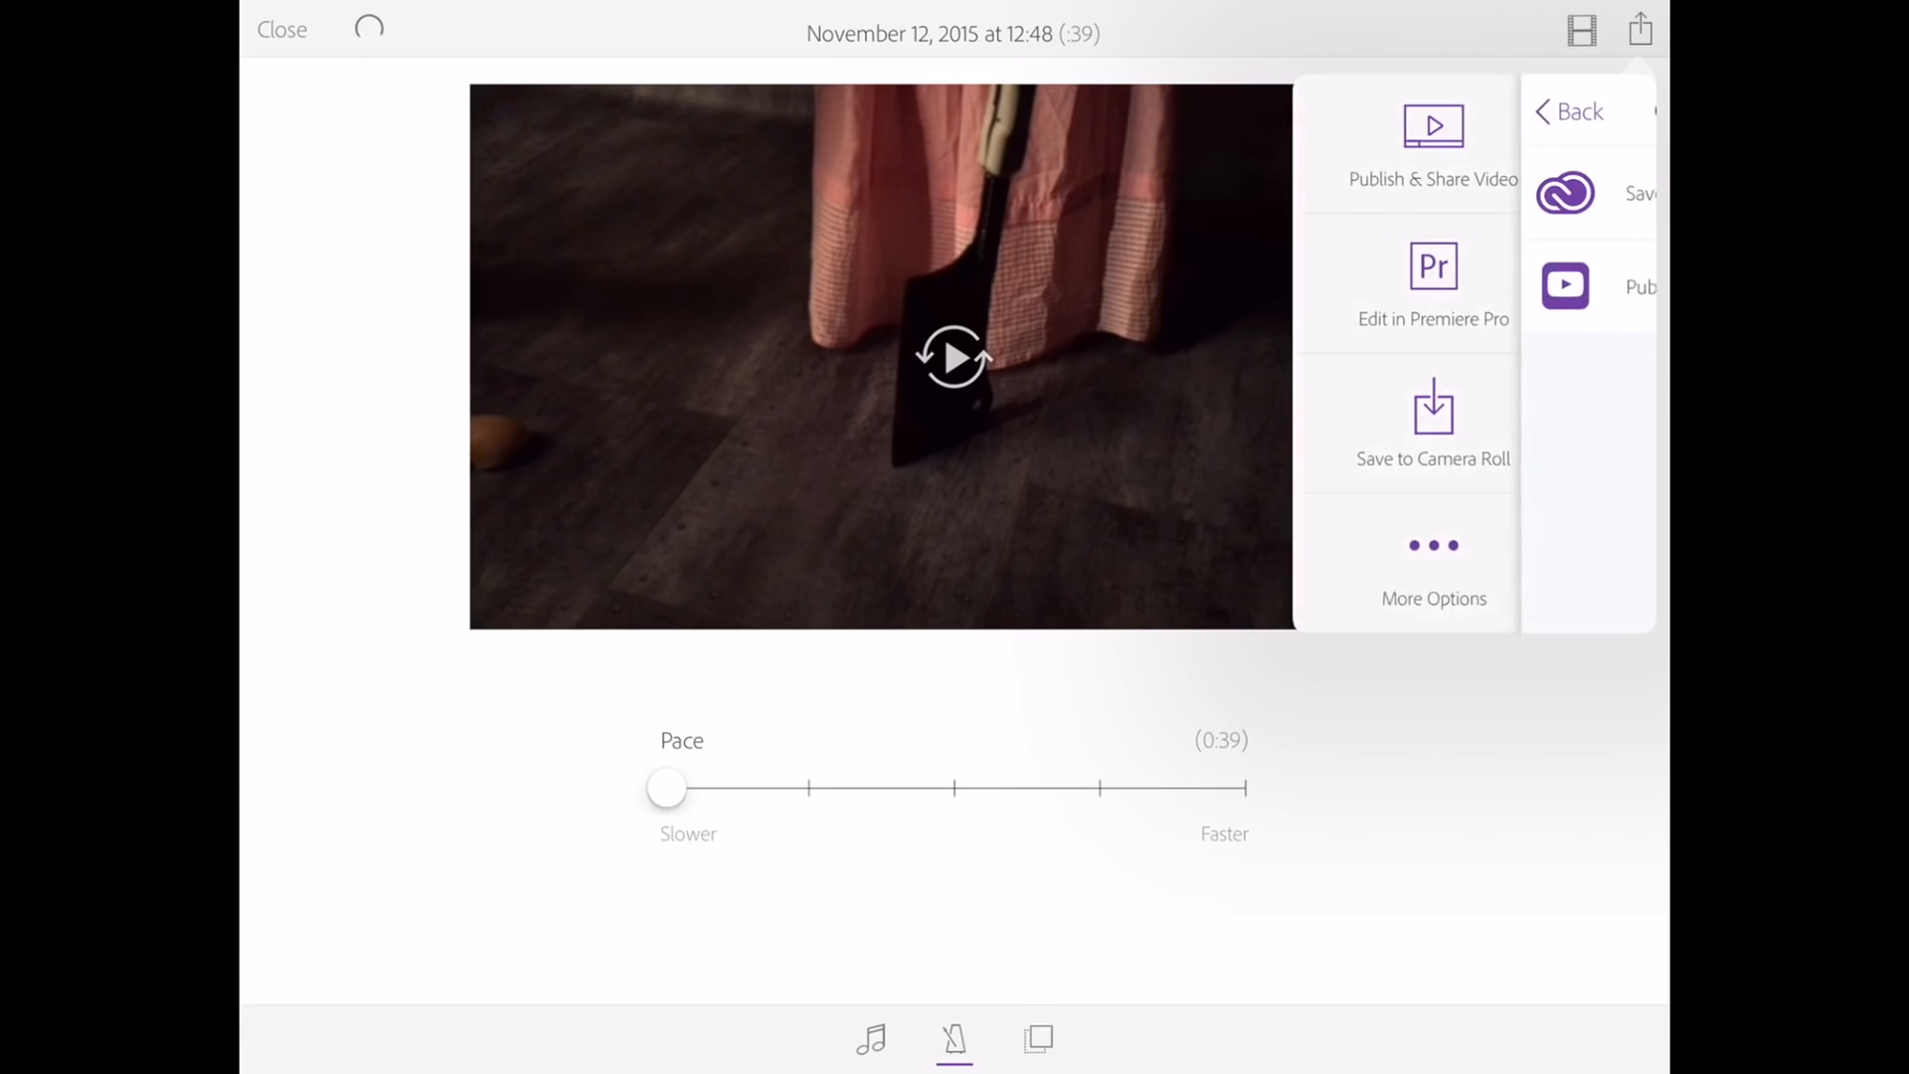
left_click(1434, 560)
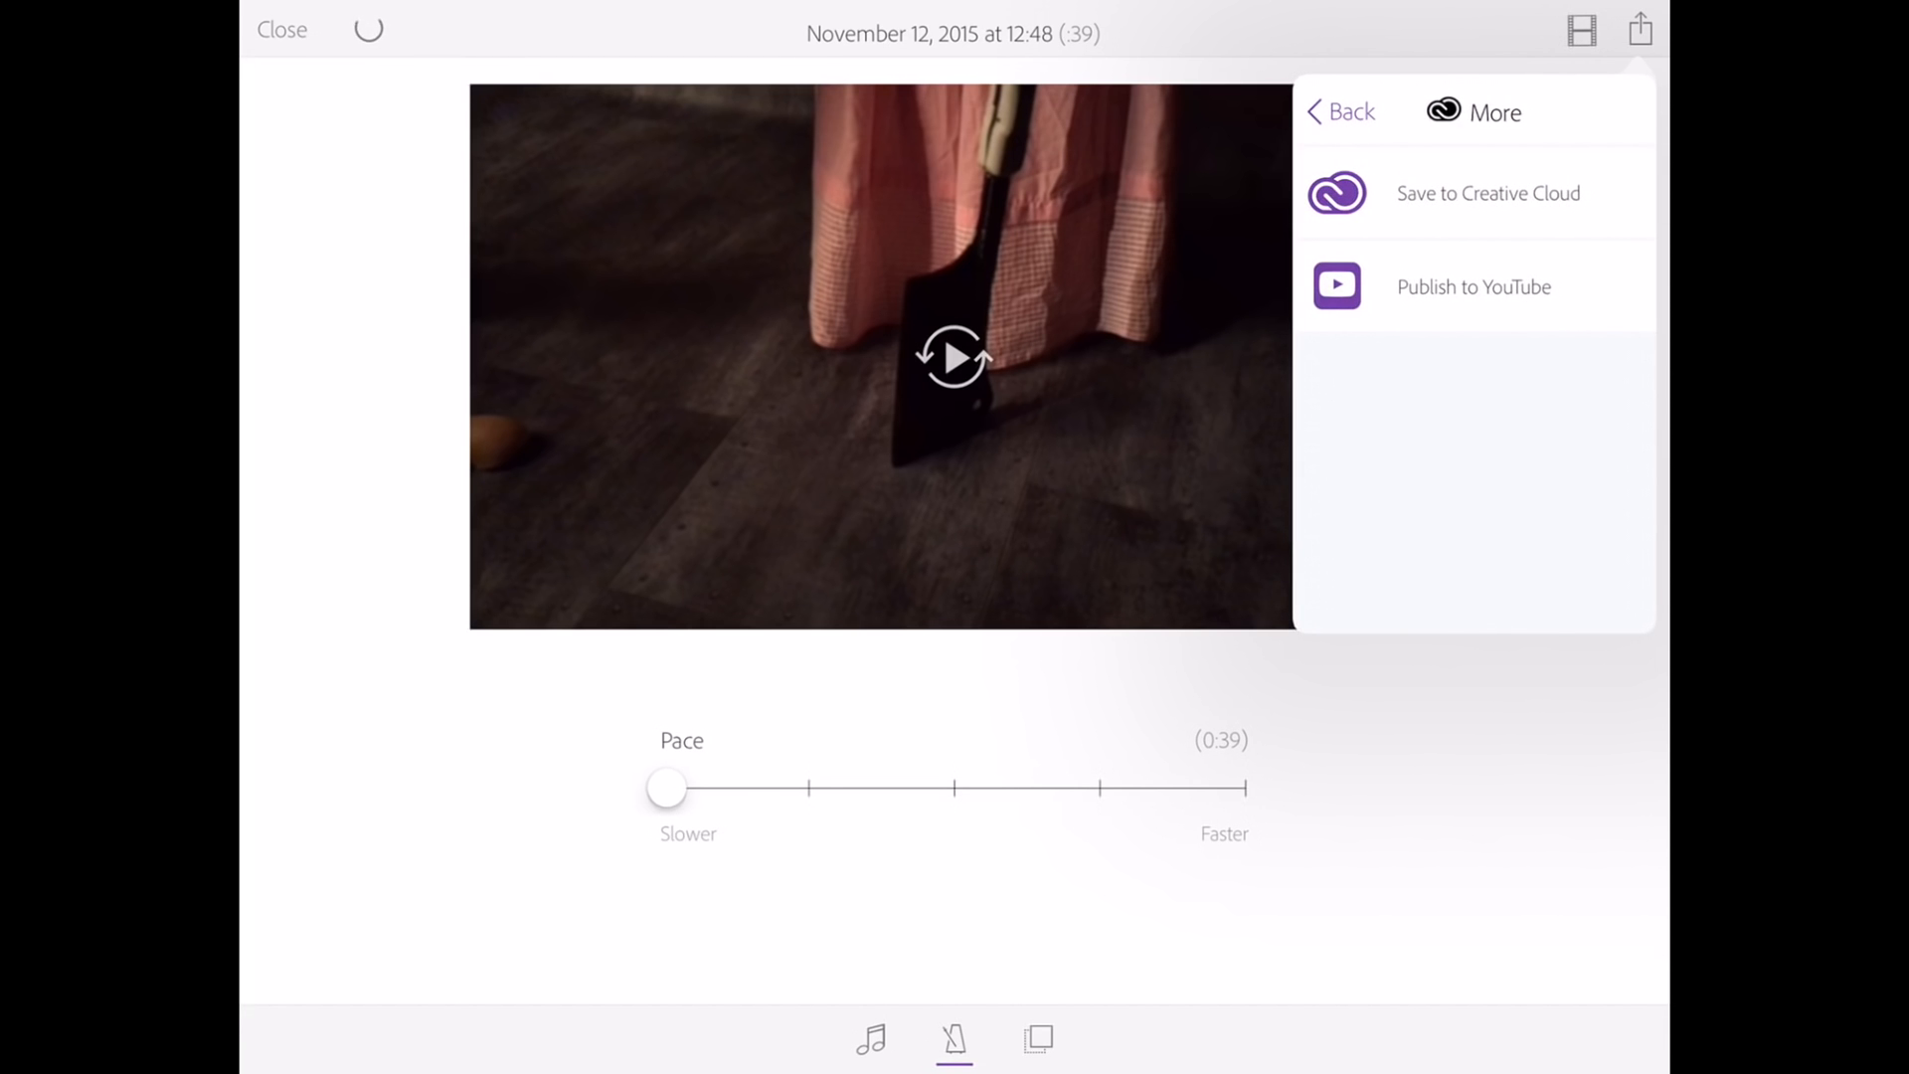